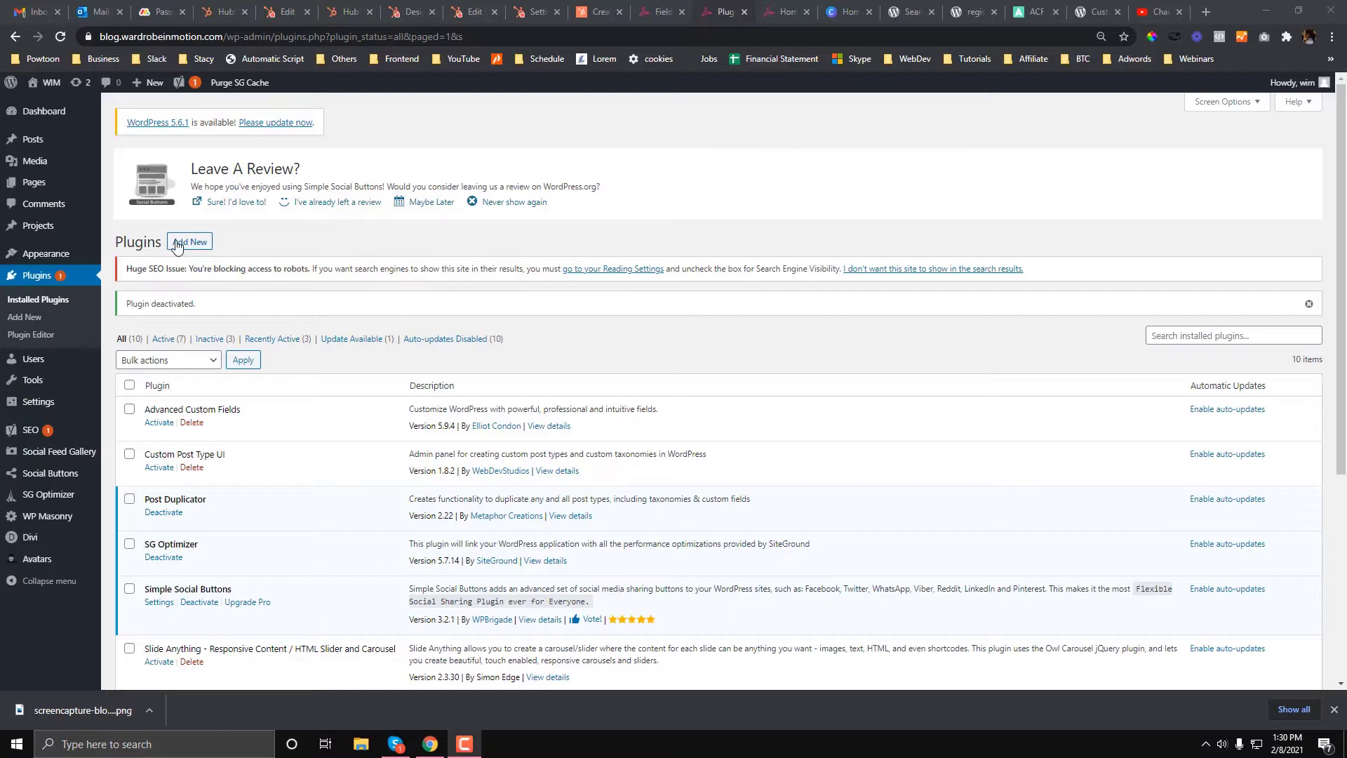
pyautogui.moveTo(38, 225)
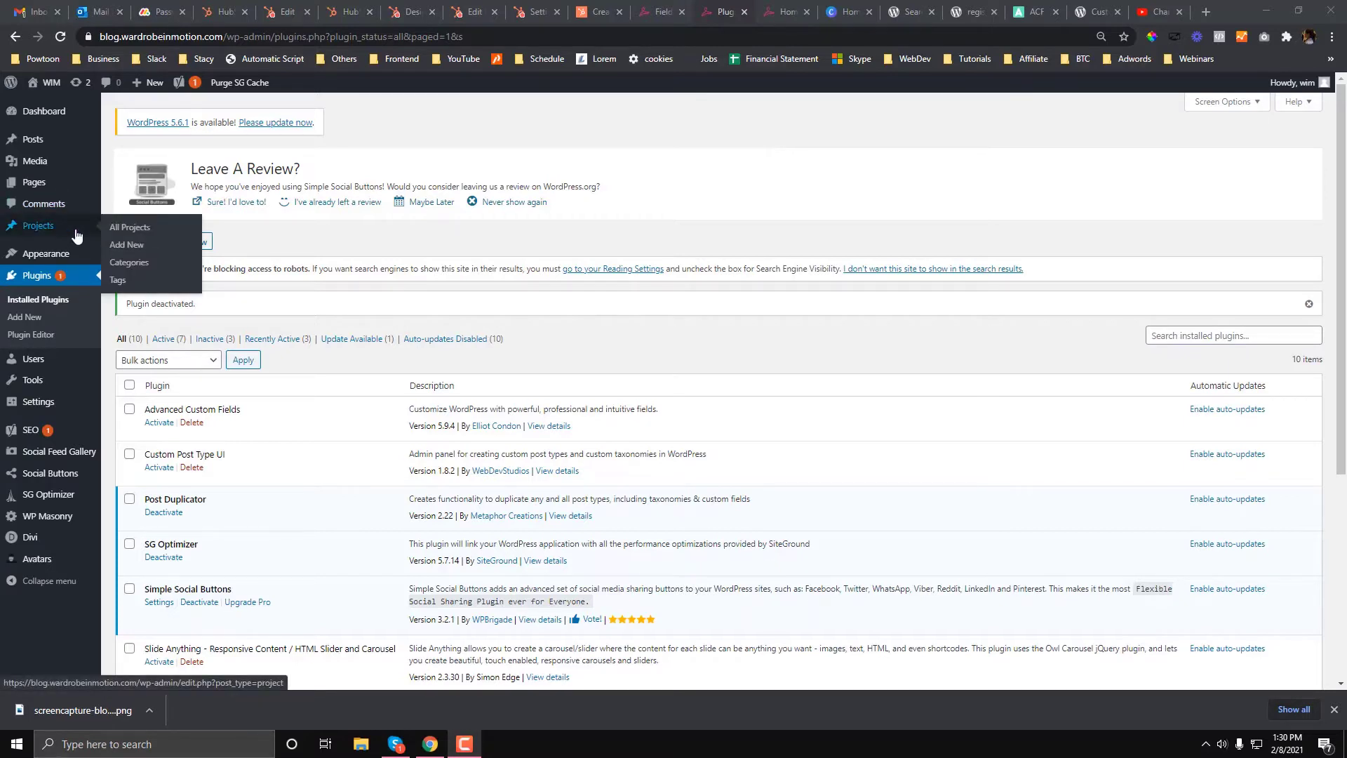
pyautogui.moveTo(92, 238)
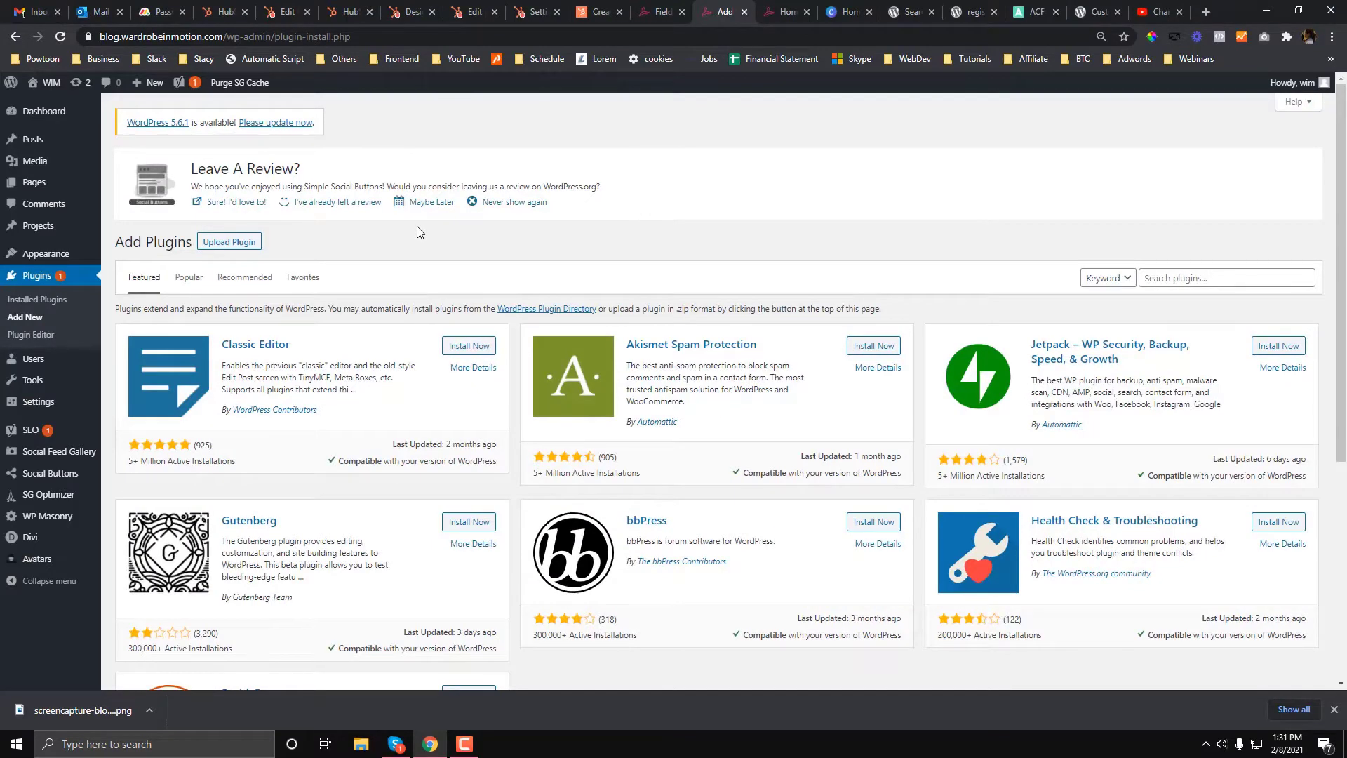
# Search plugins for 'custom post type' and activate Custom Post Type UI.
pyautogui.click(1226, 278)
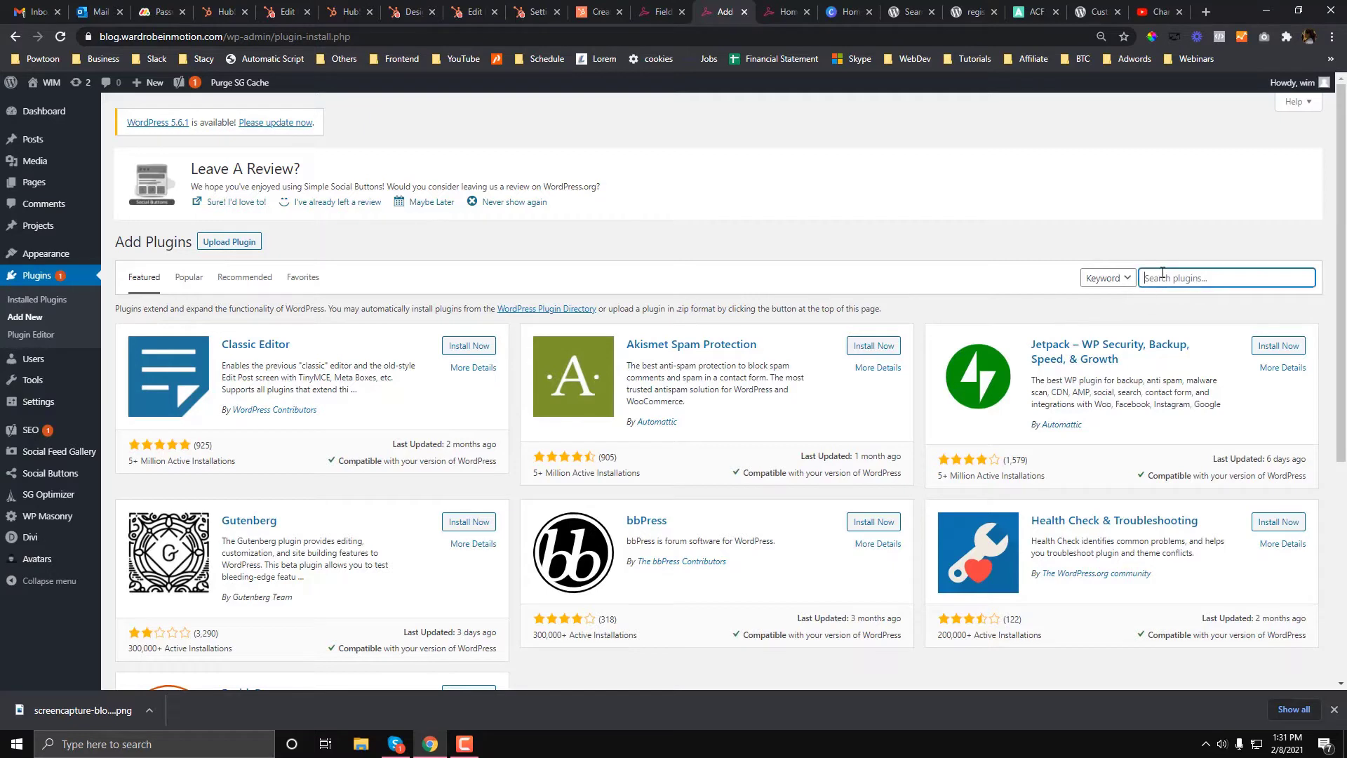
pyautogui.click(1226, 276)
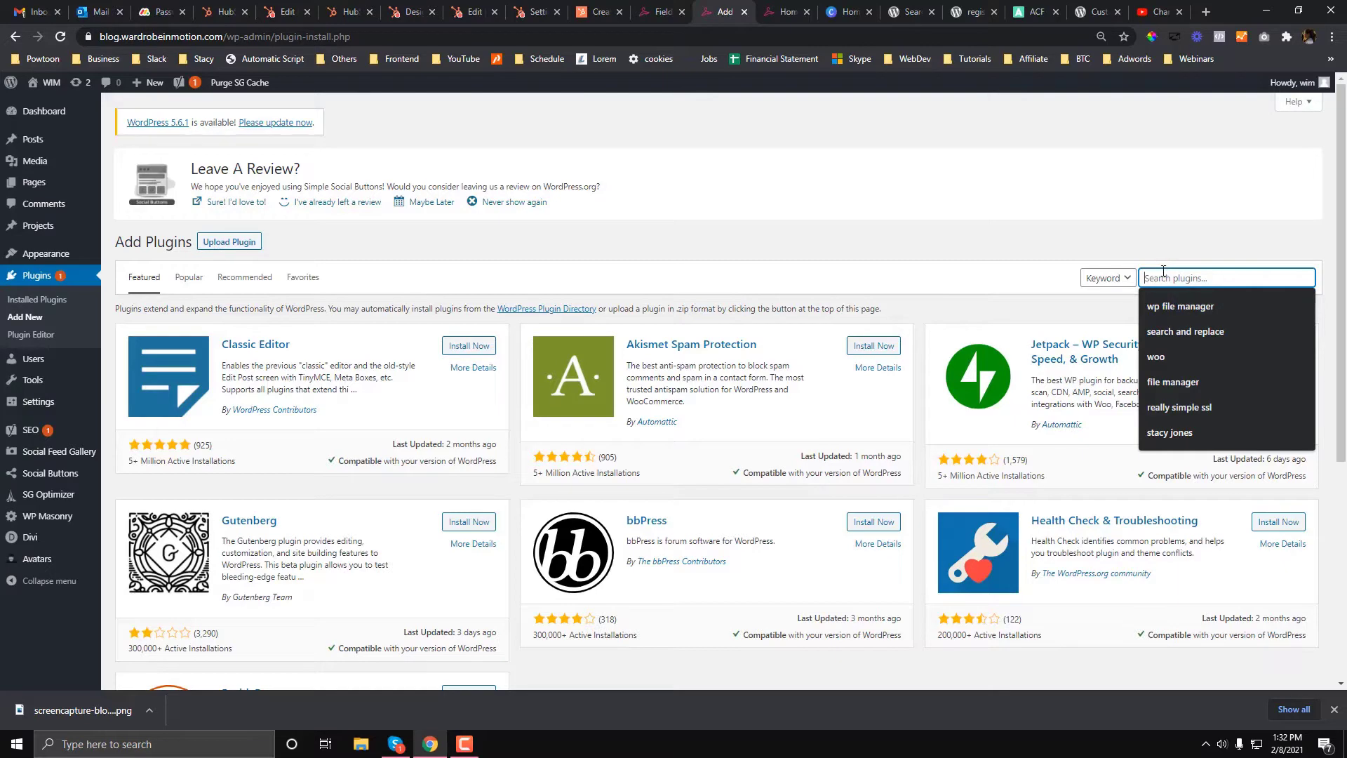
pyautogui.write('custom')
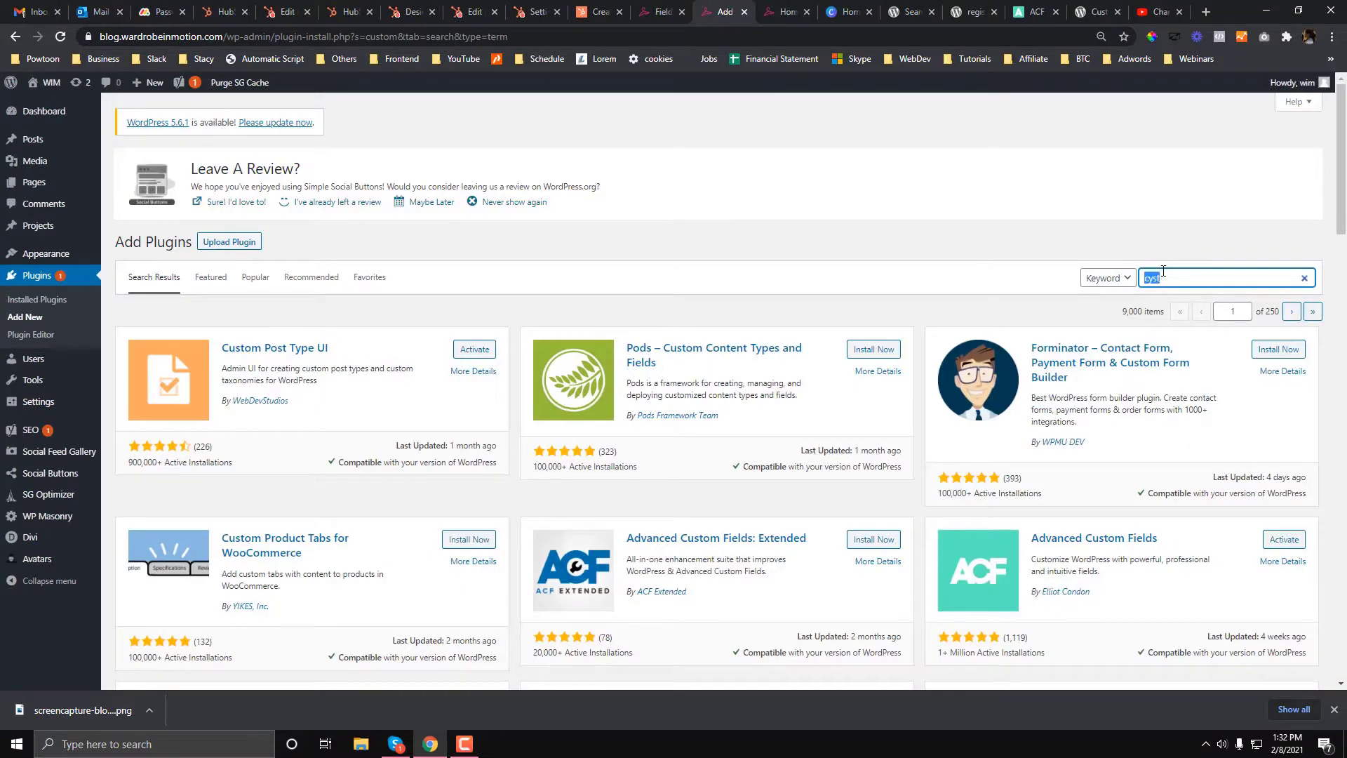
pyautogui.write('custom post type')
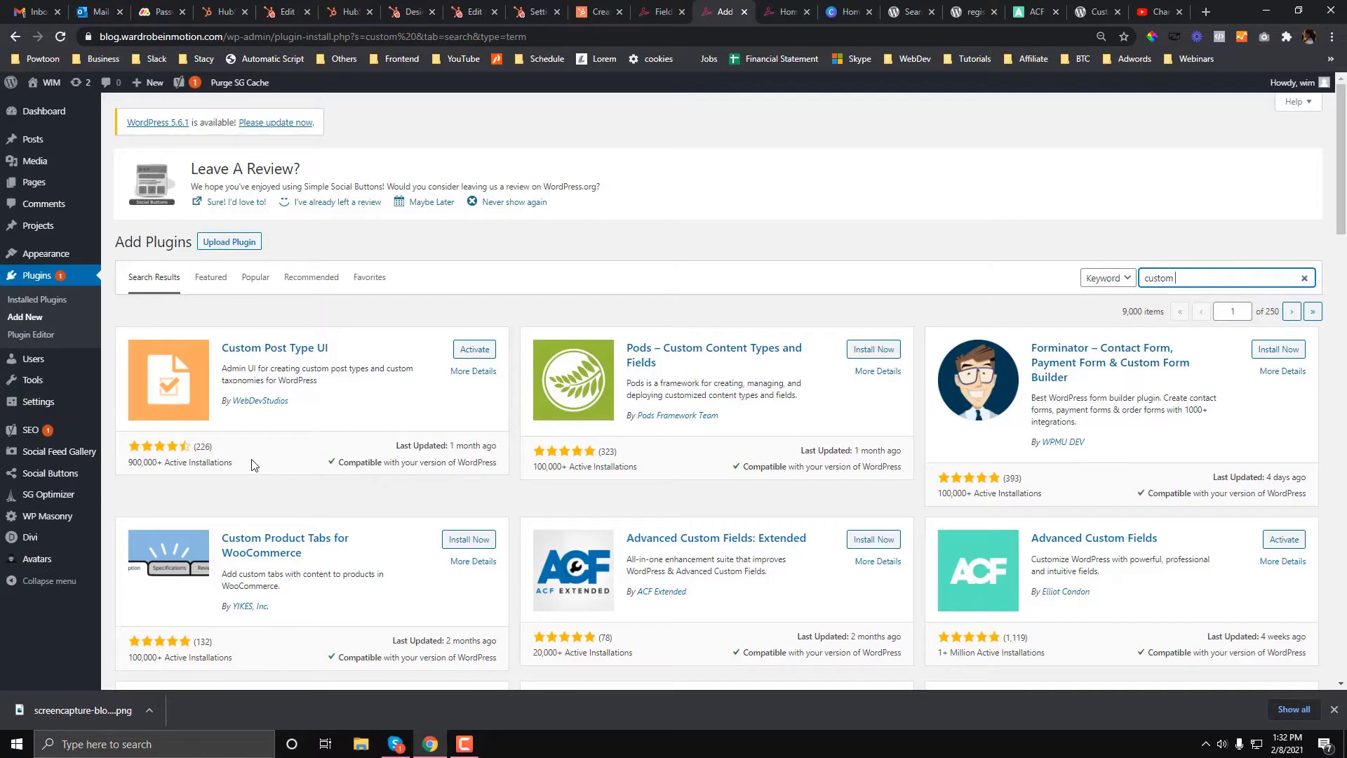
pyautogui.moveTo(196, 477)
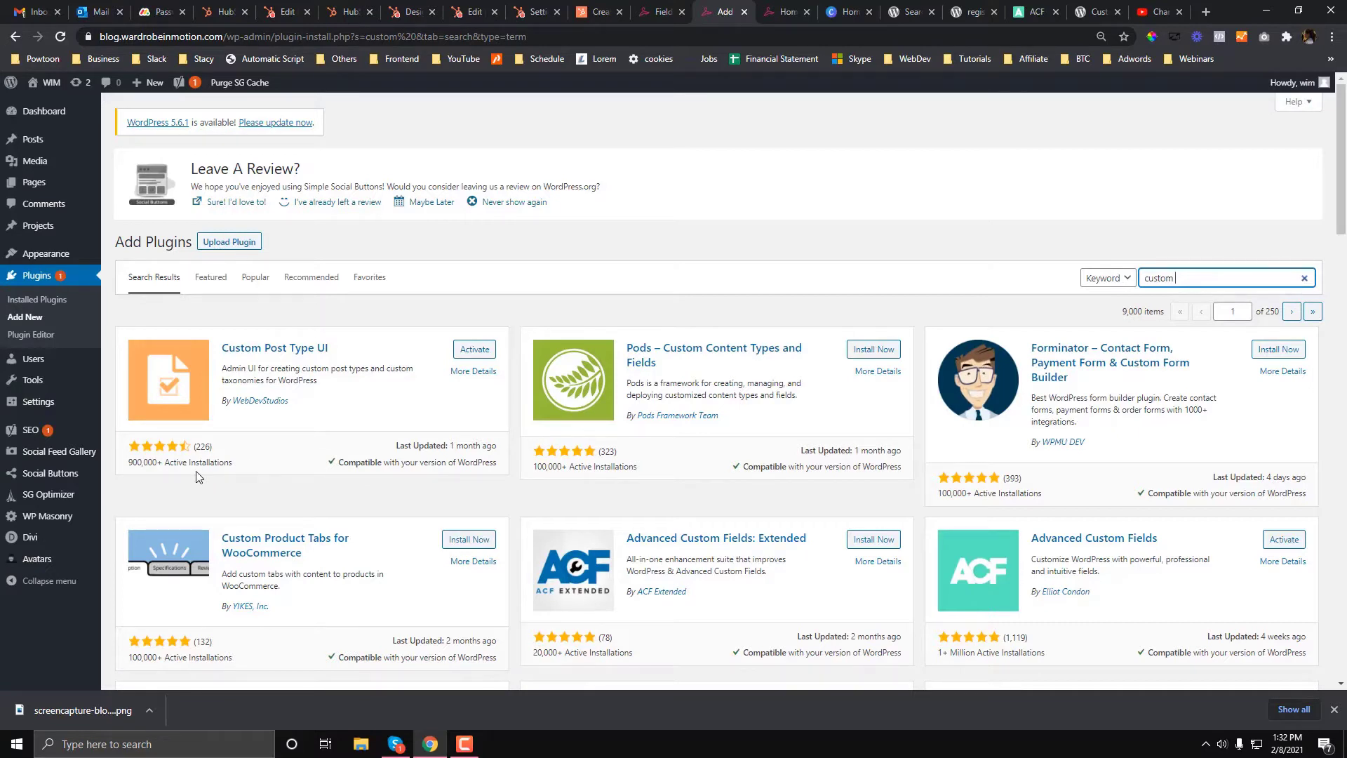
pyautogui.moveTo(206, 458)
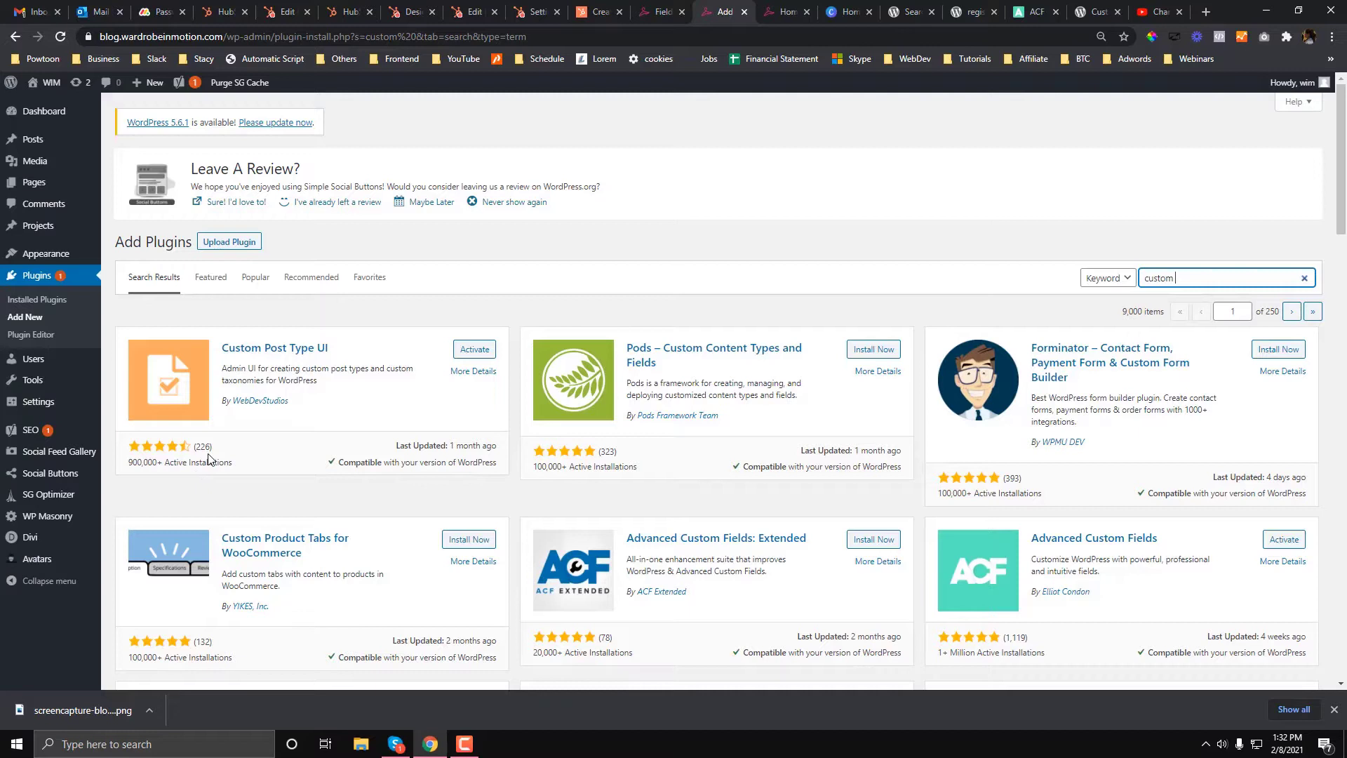
pyautogui.moveTo(173, 454)
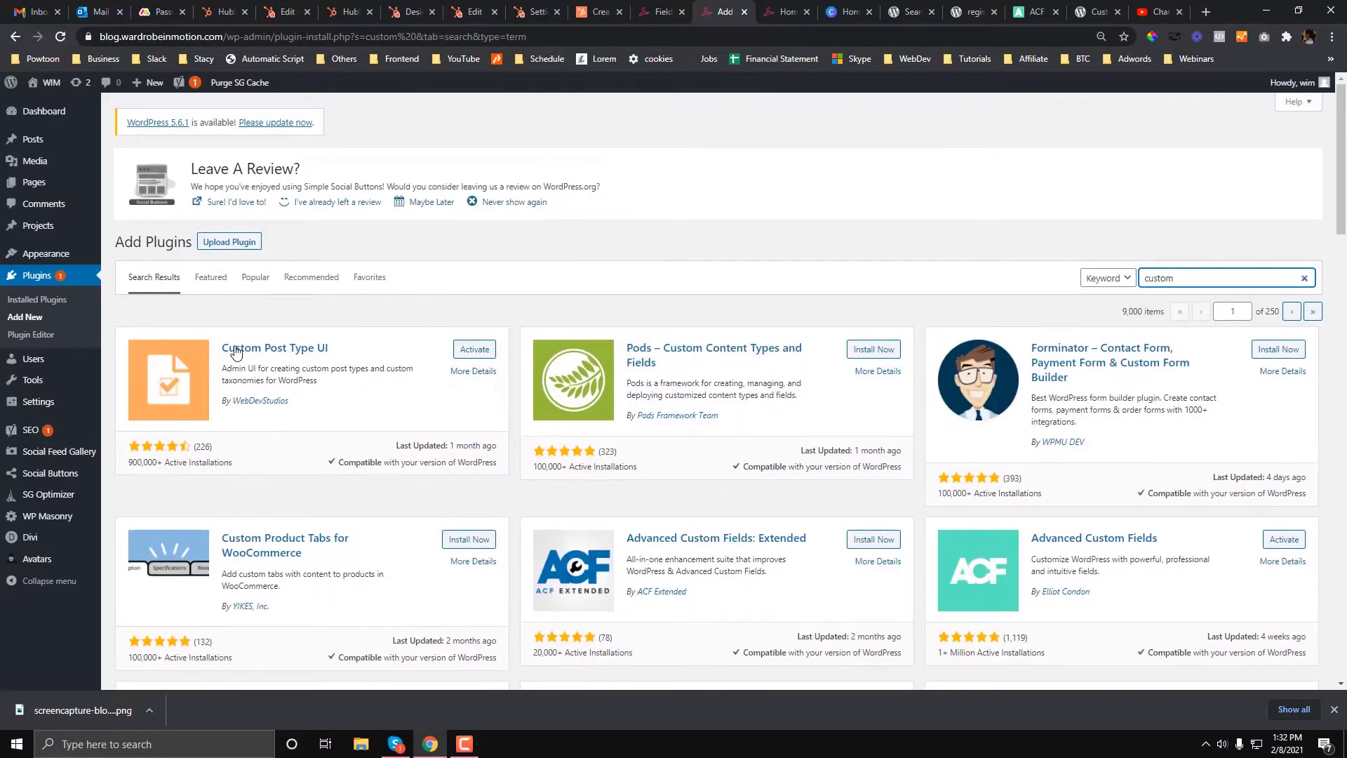
pyautogui.click(475, 349)
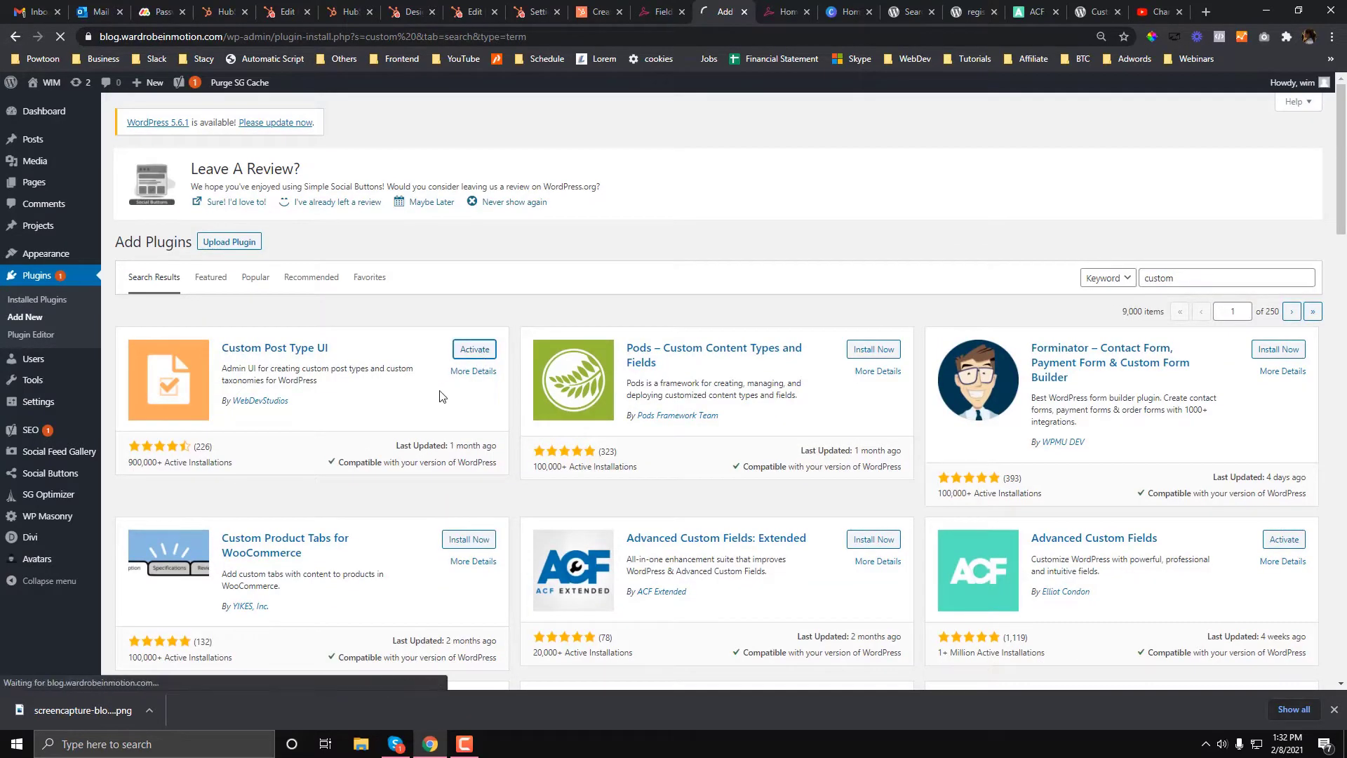
# Finish activating Custom Post Type UI and open CPT UI's Add/Edit Post Types form.
pyautogui.click(474, 351)
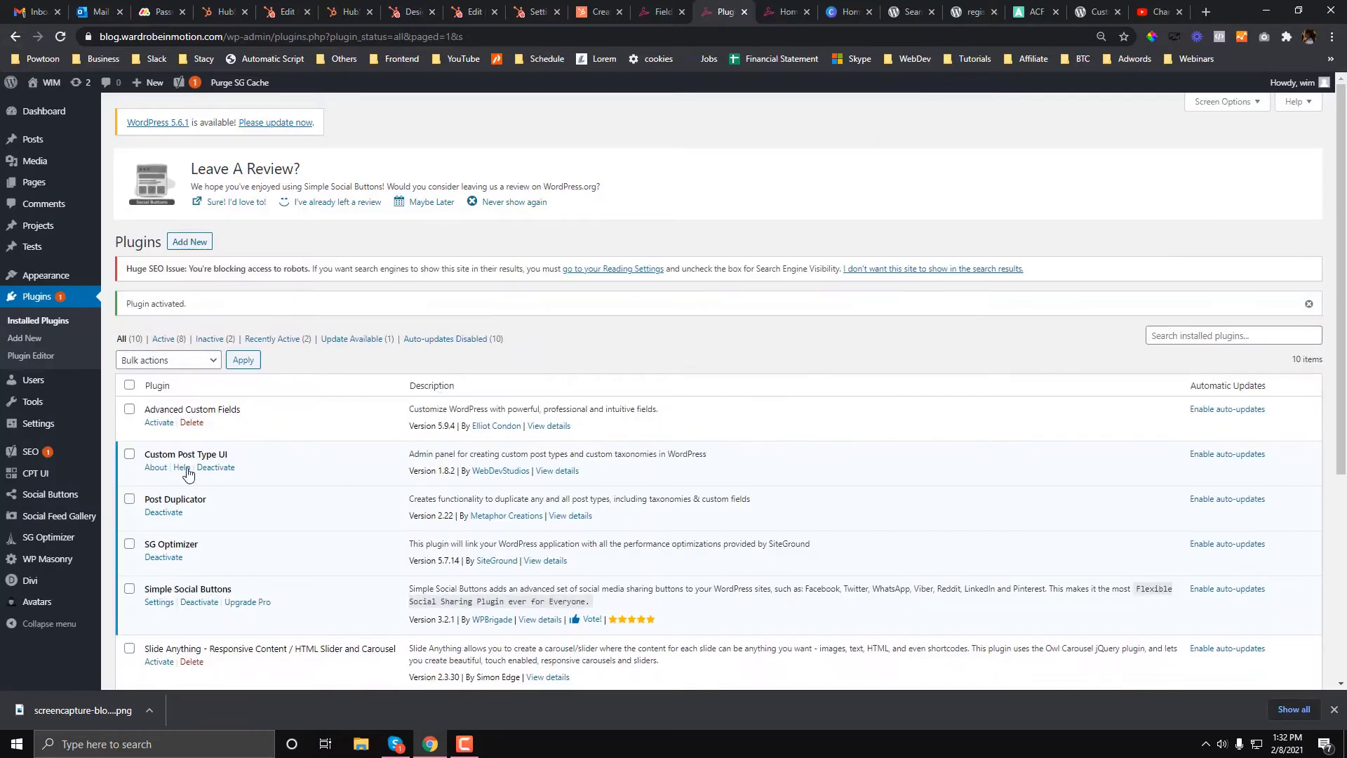
pyautogui.scroll(-3)
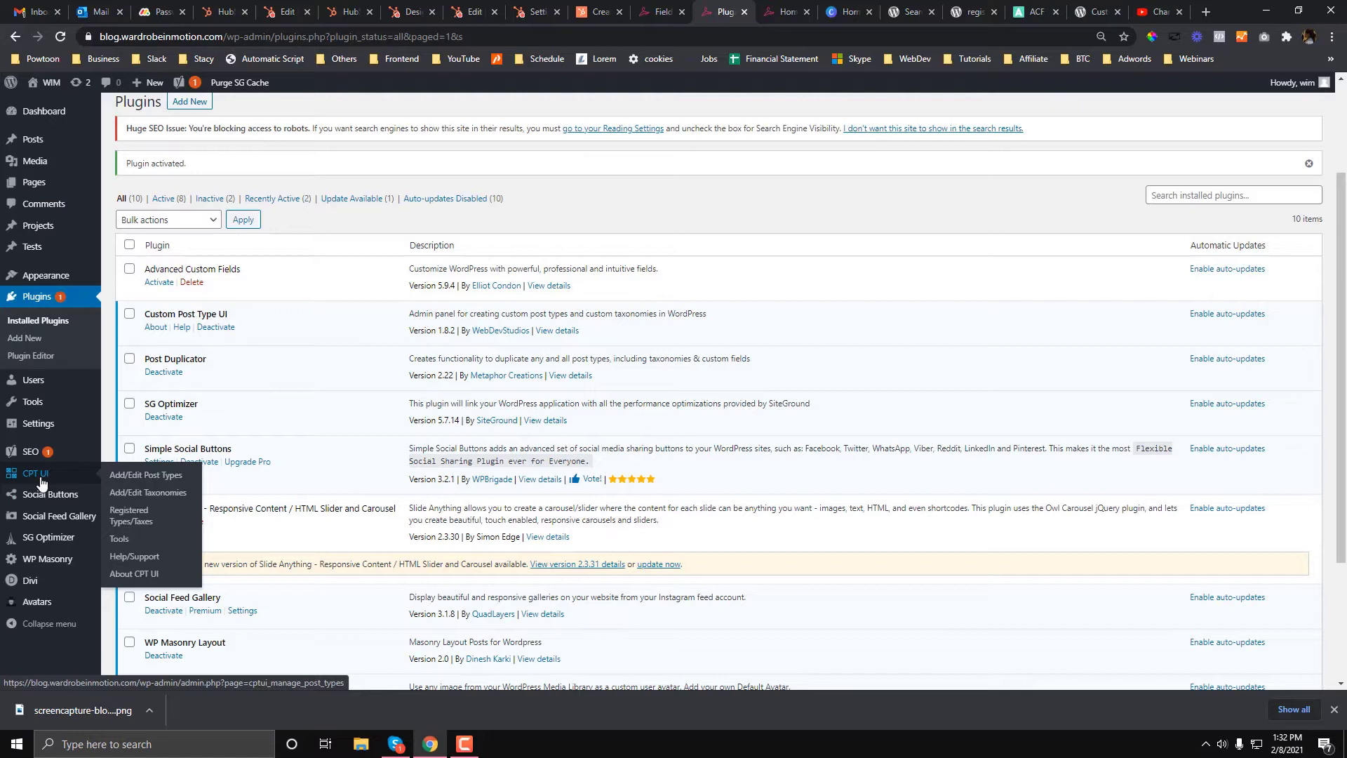
pyautogui.click(145, 474)
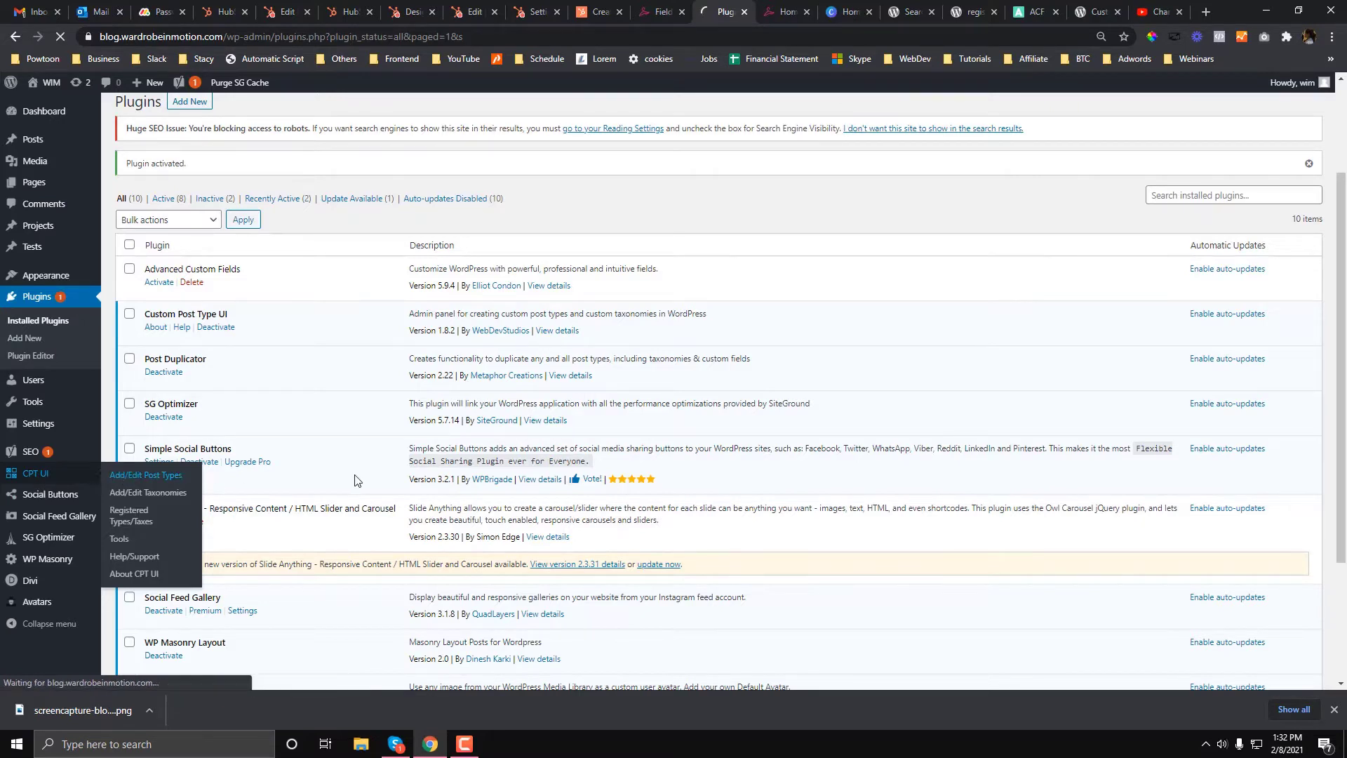
pyautogui.click(145, 475)
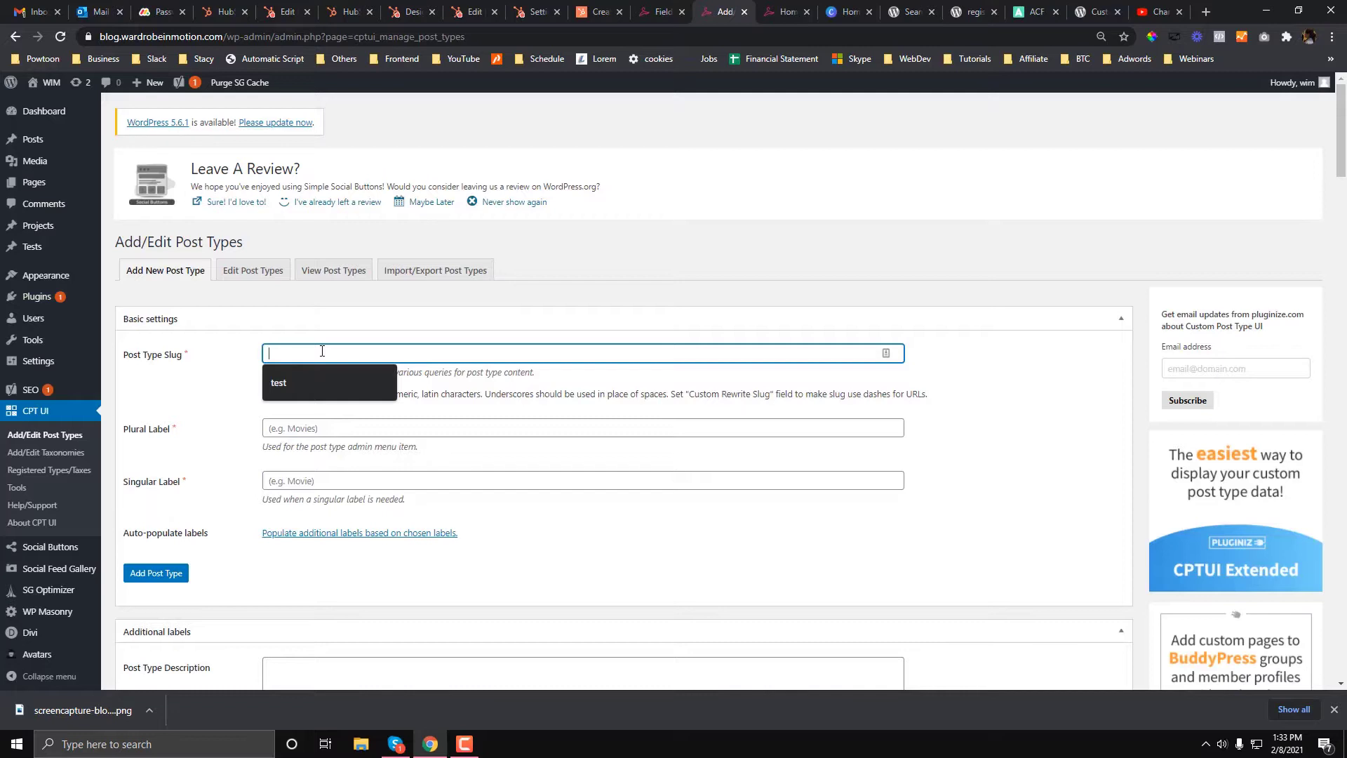
# Enter slug 'podcast', plural label 'episodes' and singular label 'episode'.
pyautogui.write('podcasts')
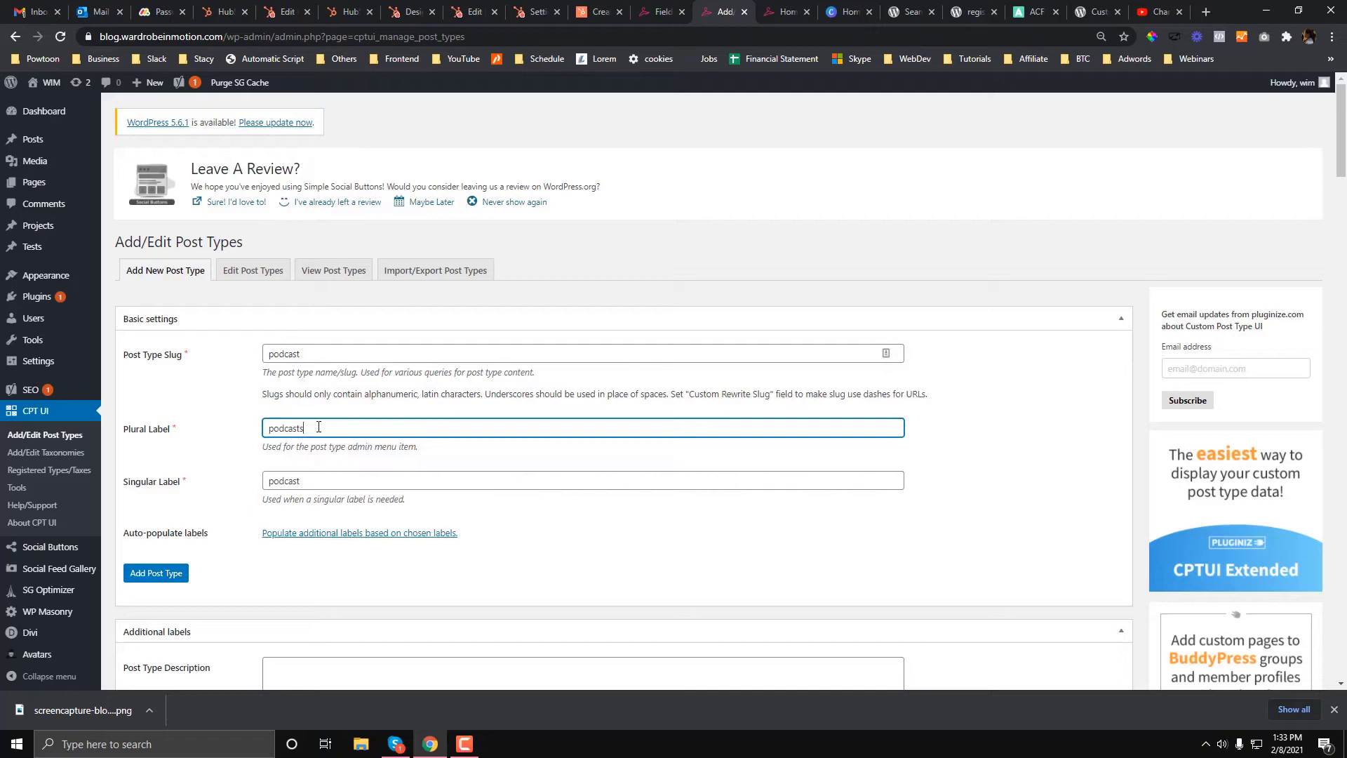
pyautogui.write('eo')
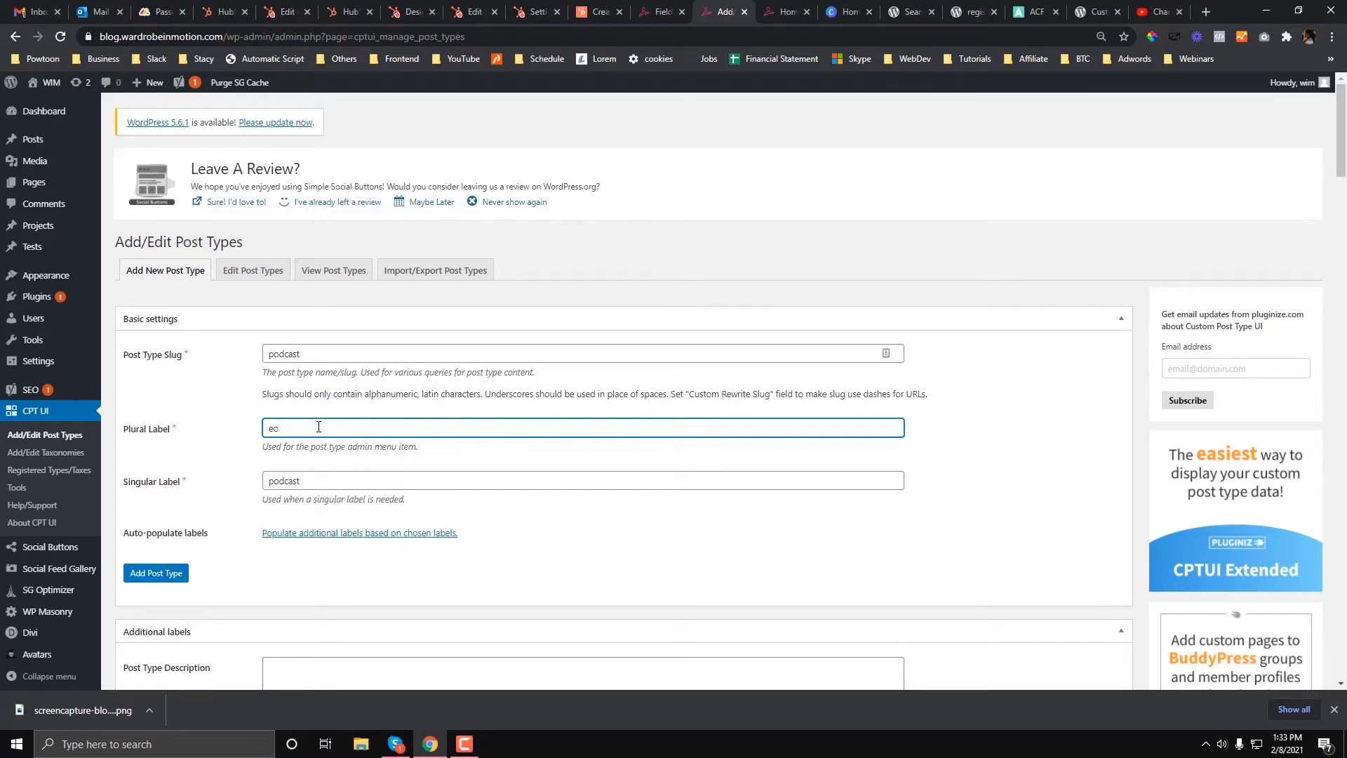
pyautogui.write('episode')
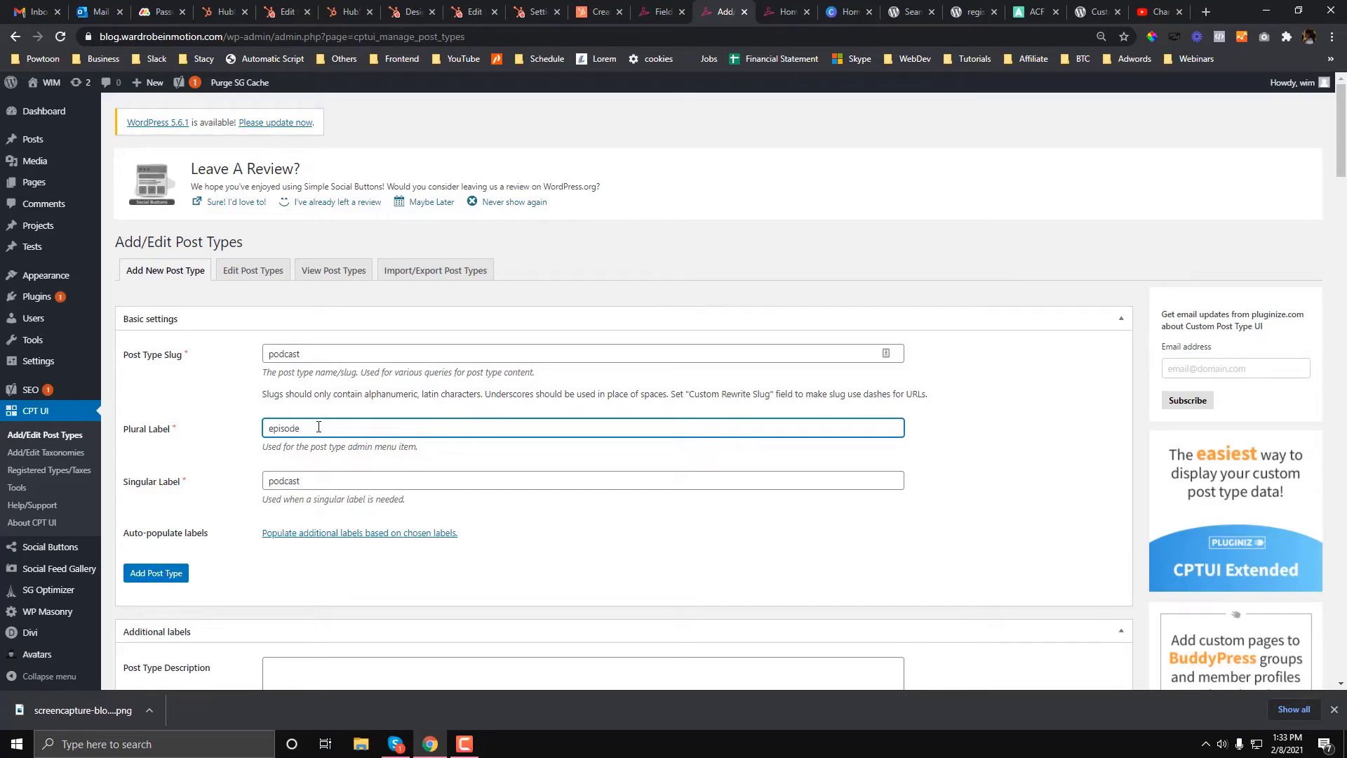
pyautogui.write('episode')
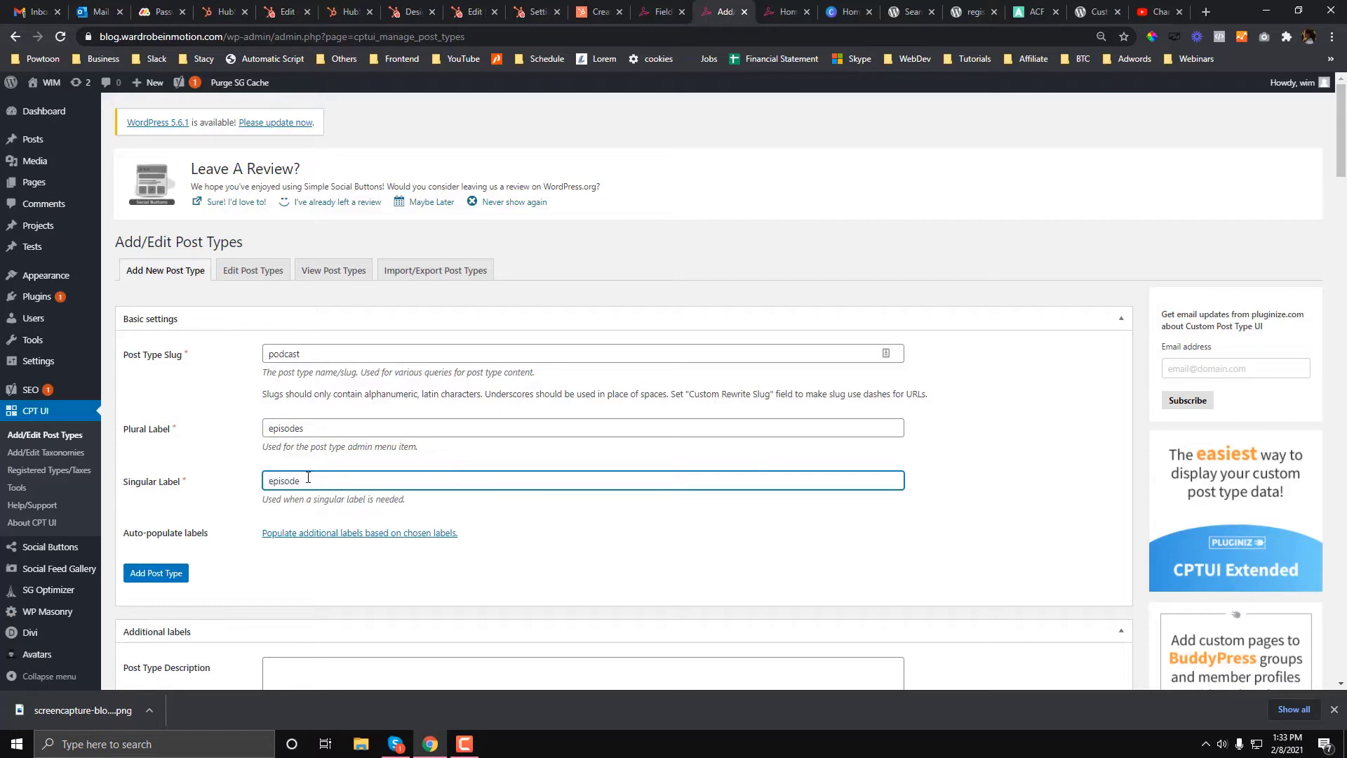
# Under Supports, untick Excerpt and tick Revisions and Custom Fields.
pyautogui.scroll(-3)
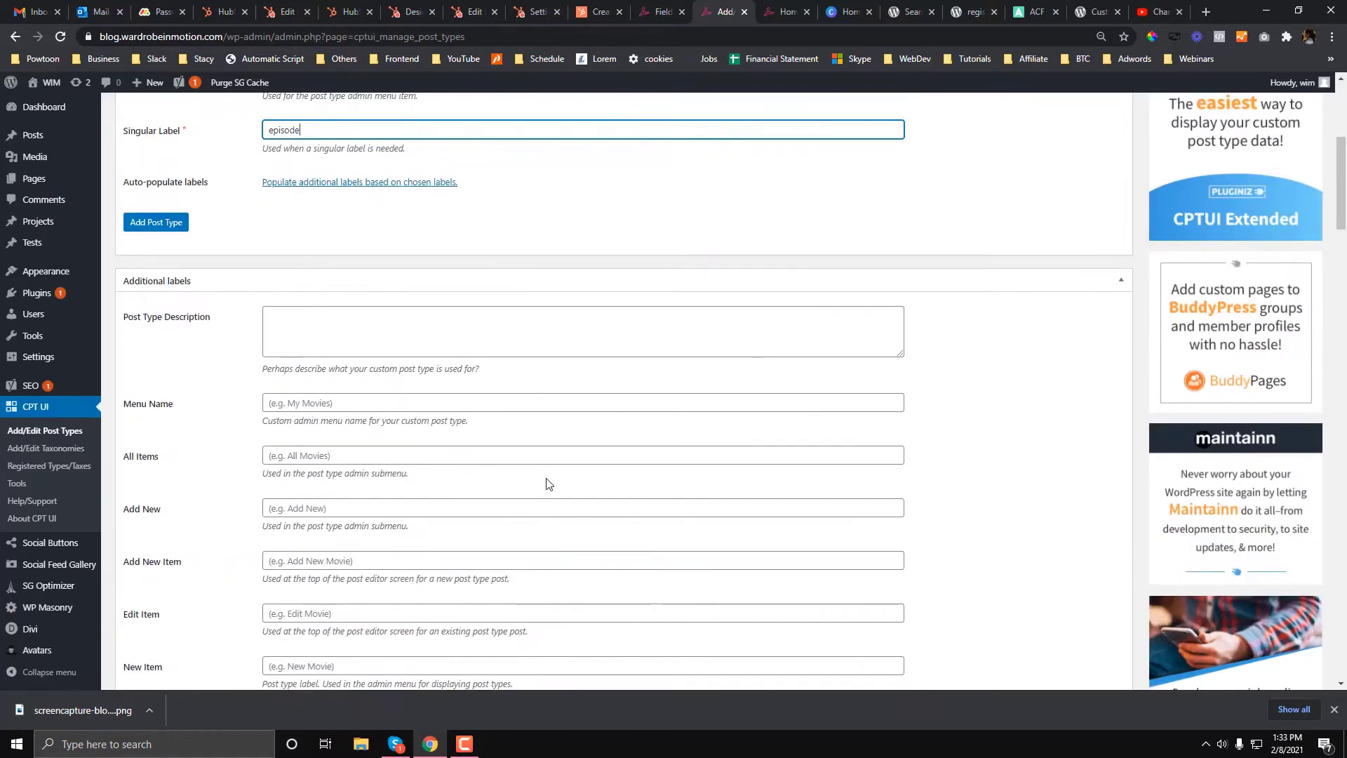
pyautogui.scroll(-3)
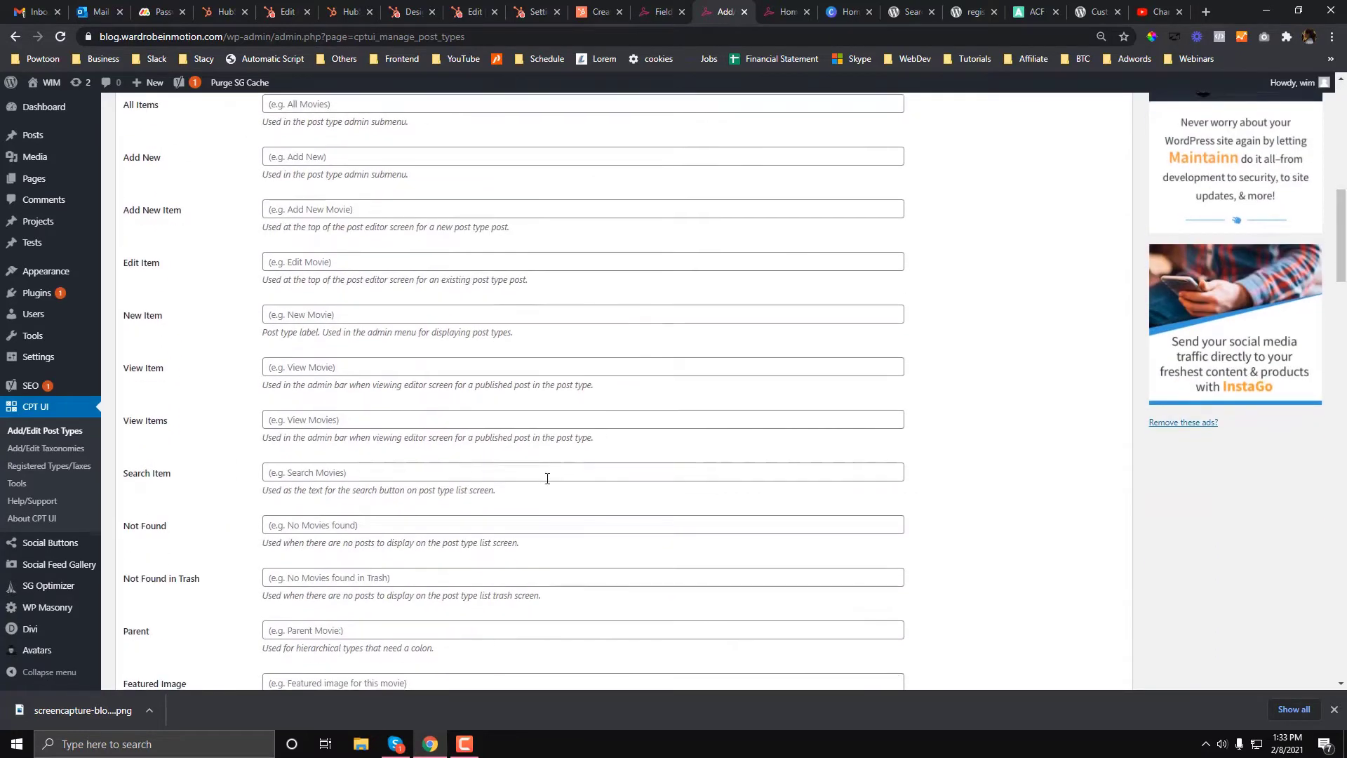
pyautogui.scroll(-3)
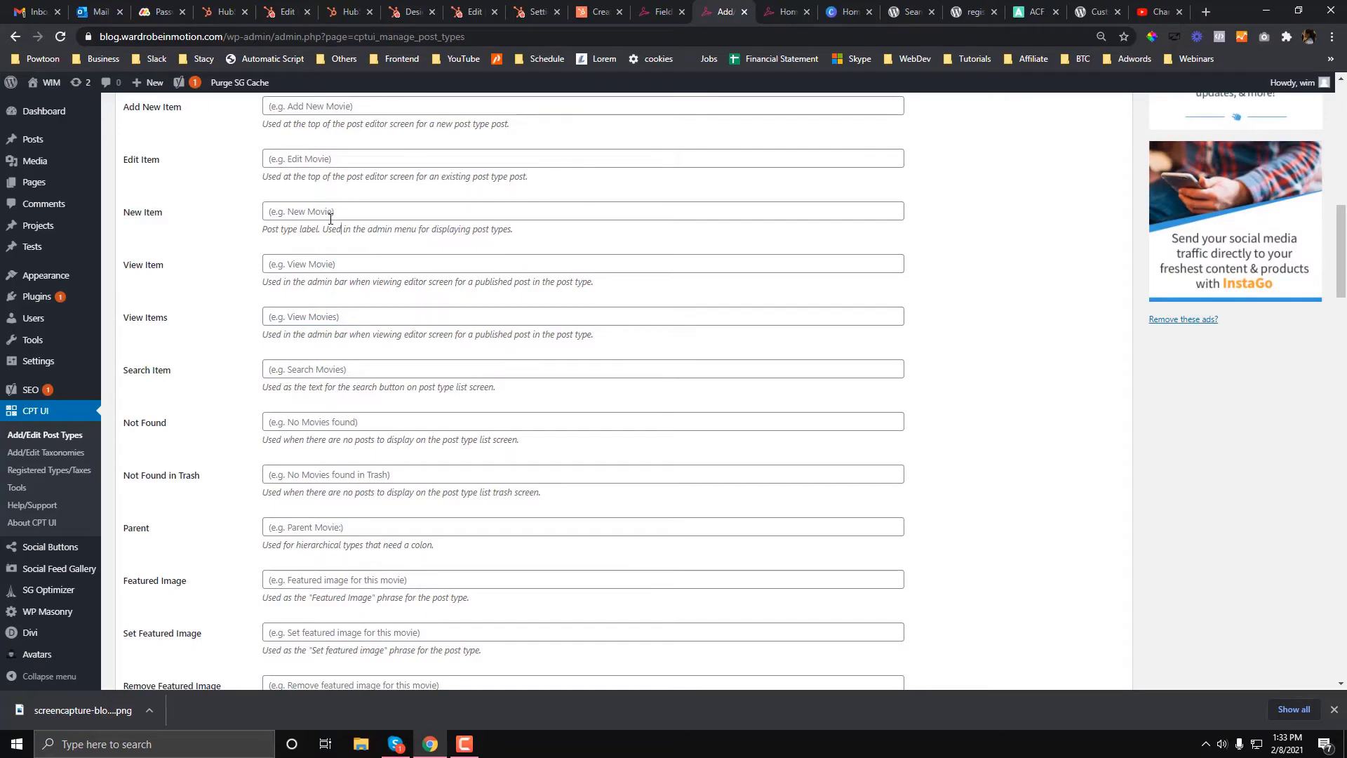
pyautogui.scroll(-3)
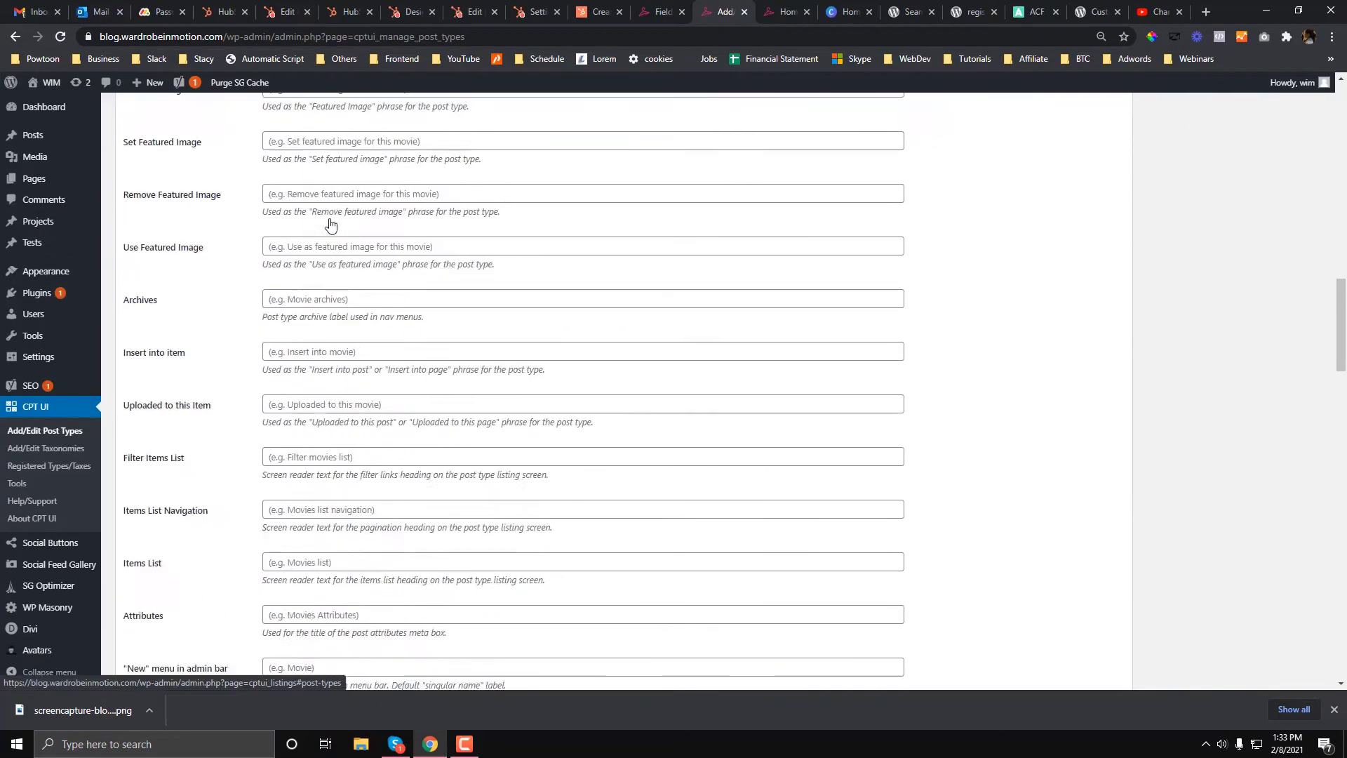
pyautogui.scroll(-3)
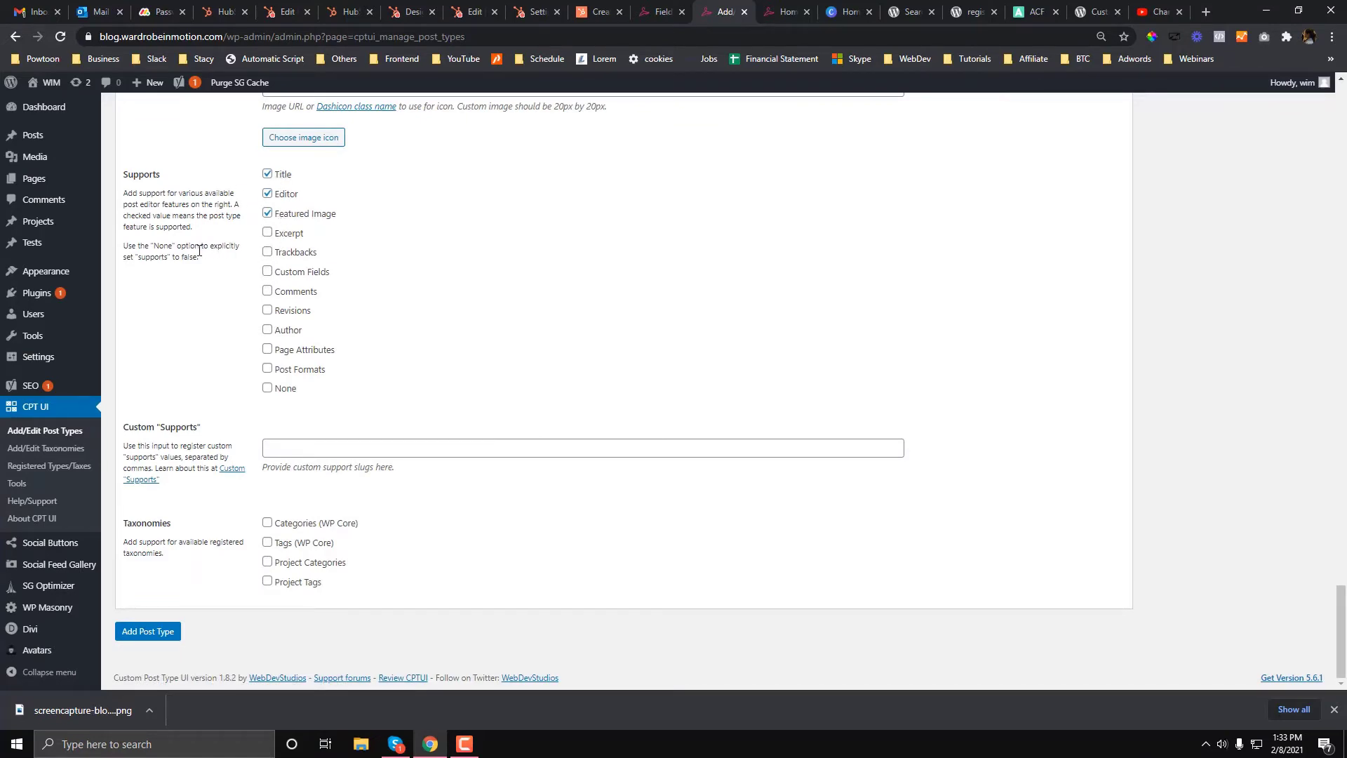
pyautogui.moveTo(199, 245); pyautogui.dragTo(198, 262)
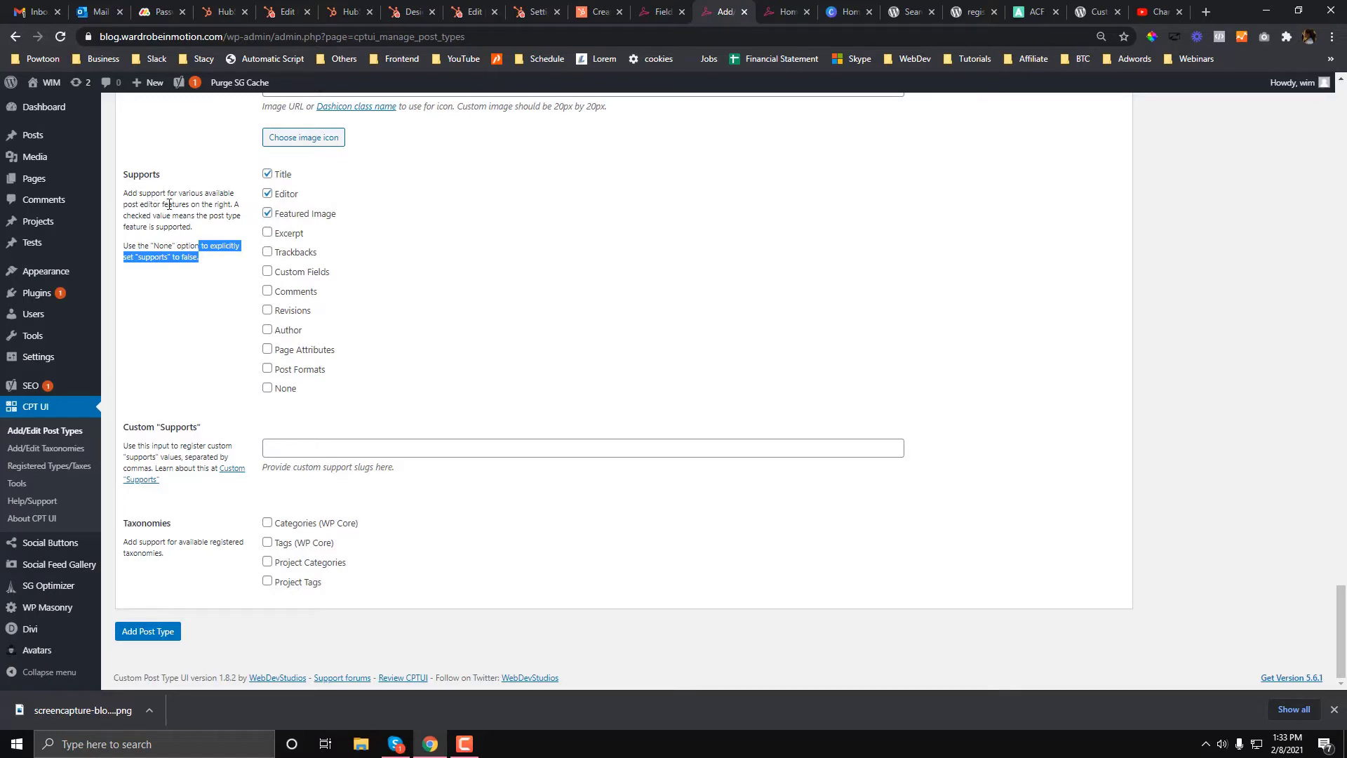
pyautogui.moveTo(148, 217)
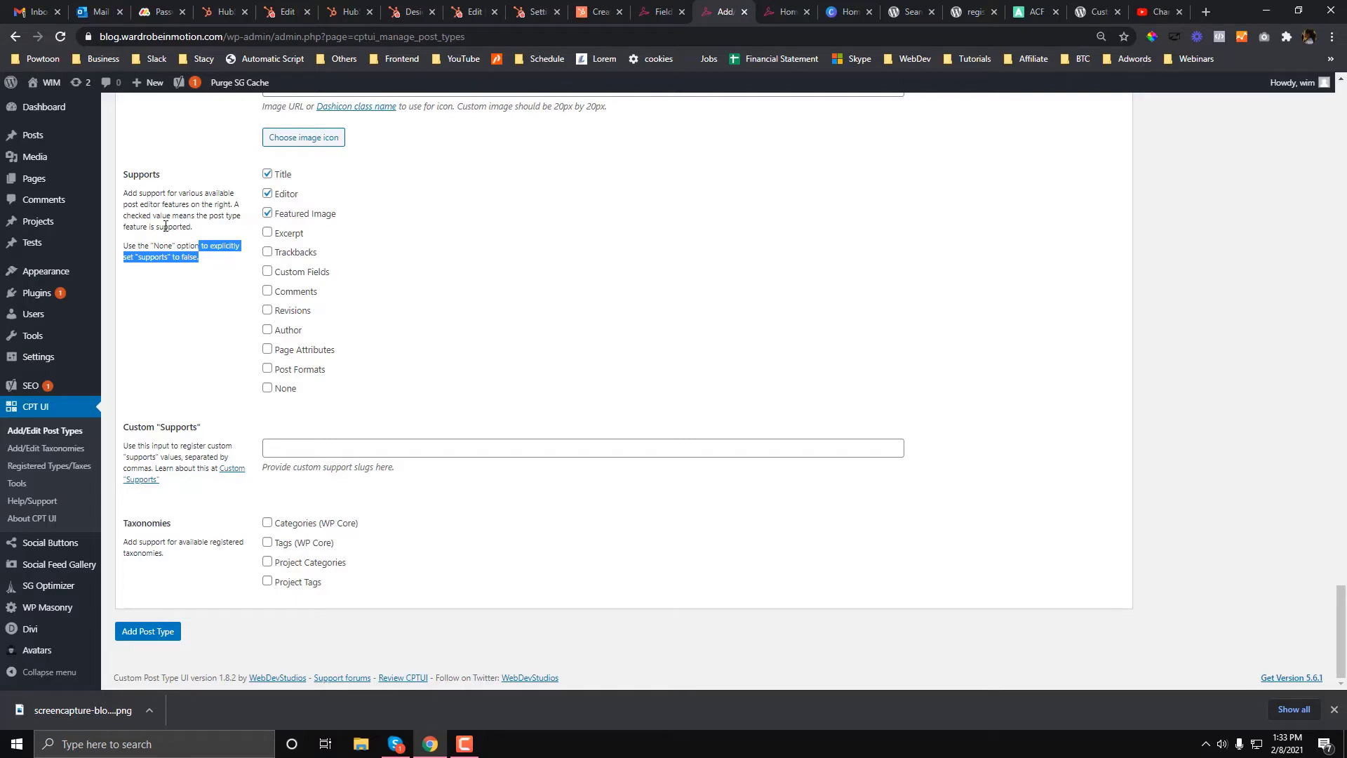
pyautogui.moveTo(252, 267)
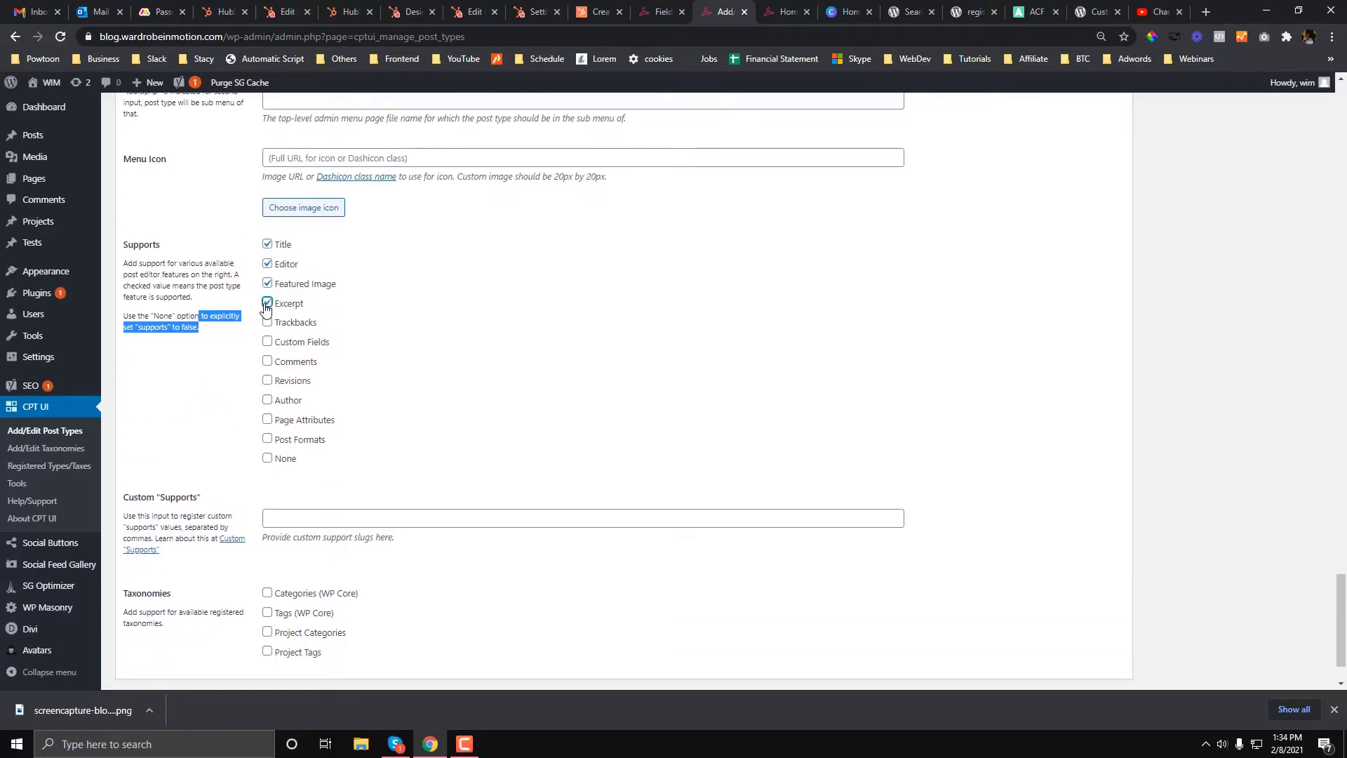
pyautogui.click(268, 380)
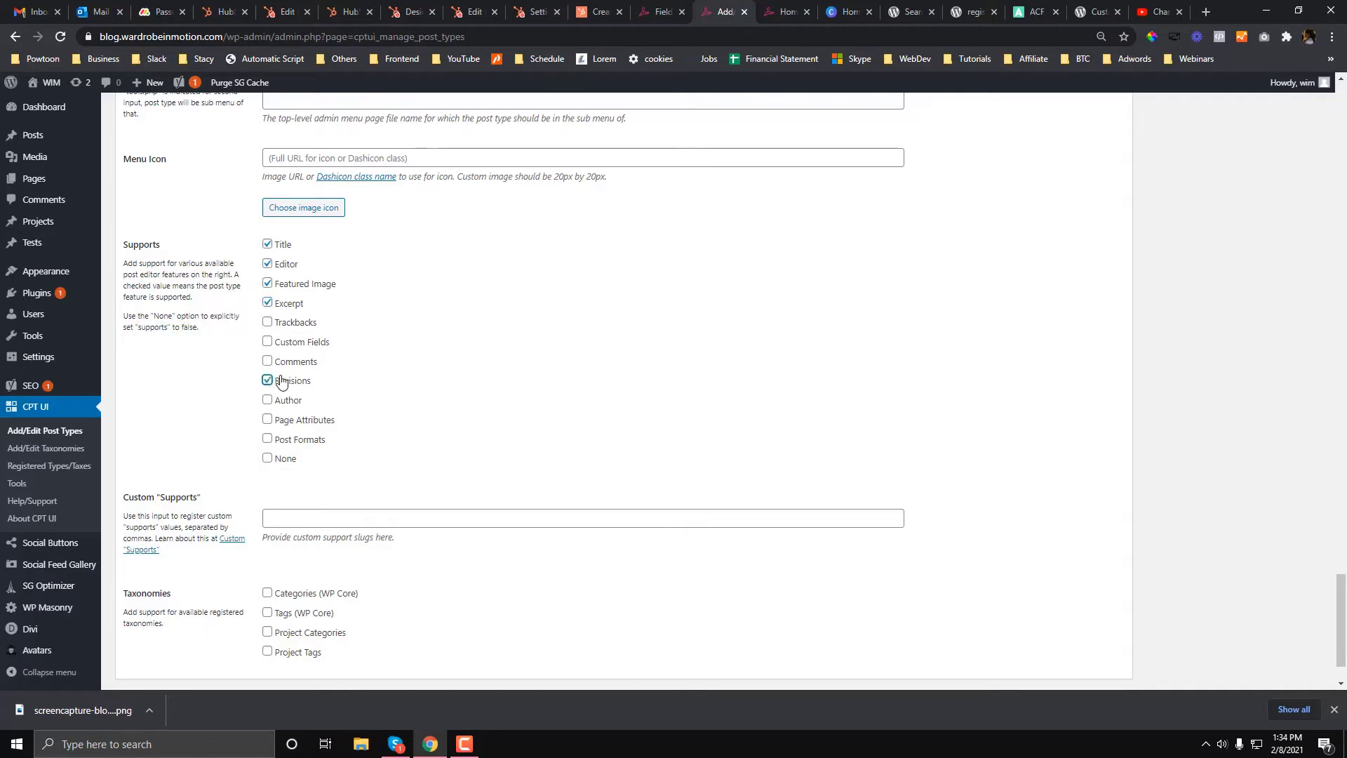
pyautogui.click(267, 302)
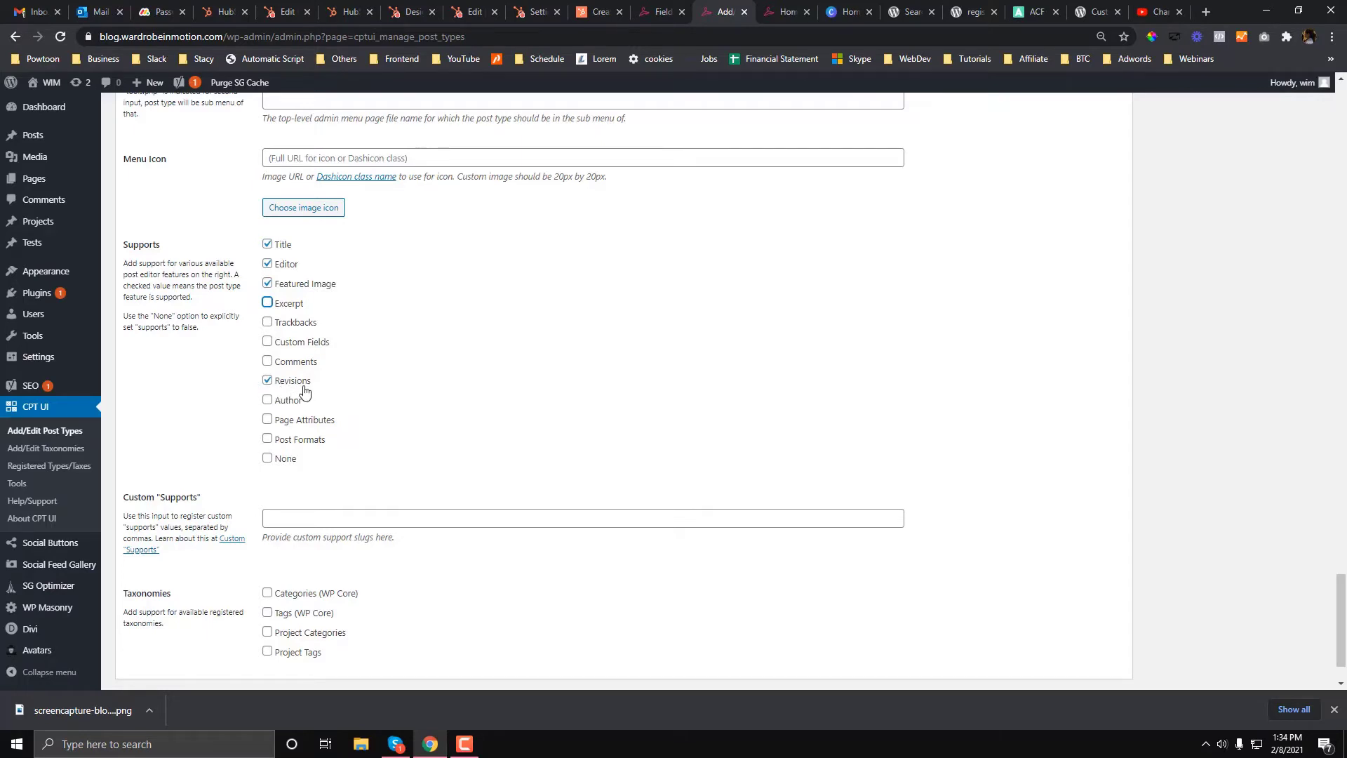
pyautogui.click(267, 341)
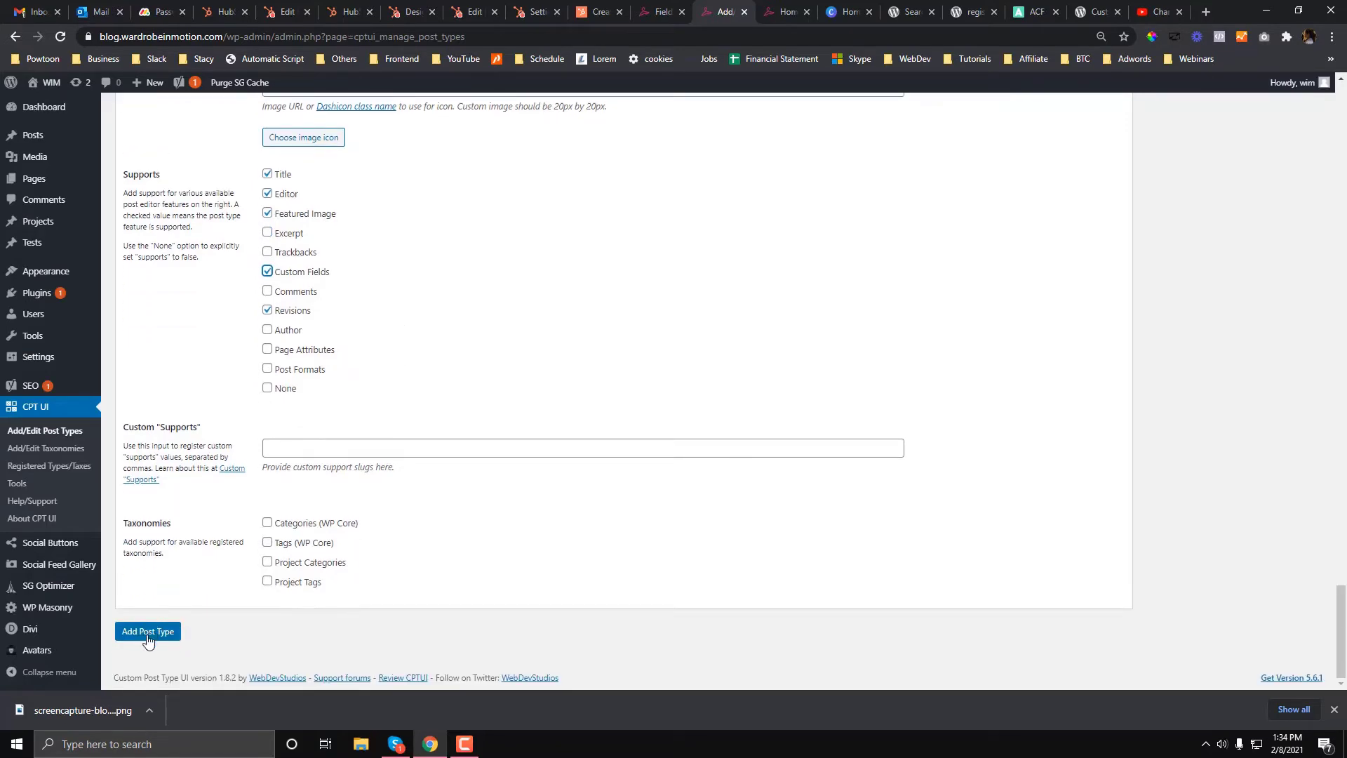
# Add the podcast post type, view the empty episodes list, and start a new episode.
pyautogui.click(146, 631)
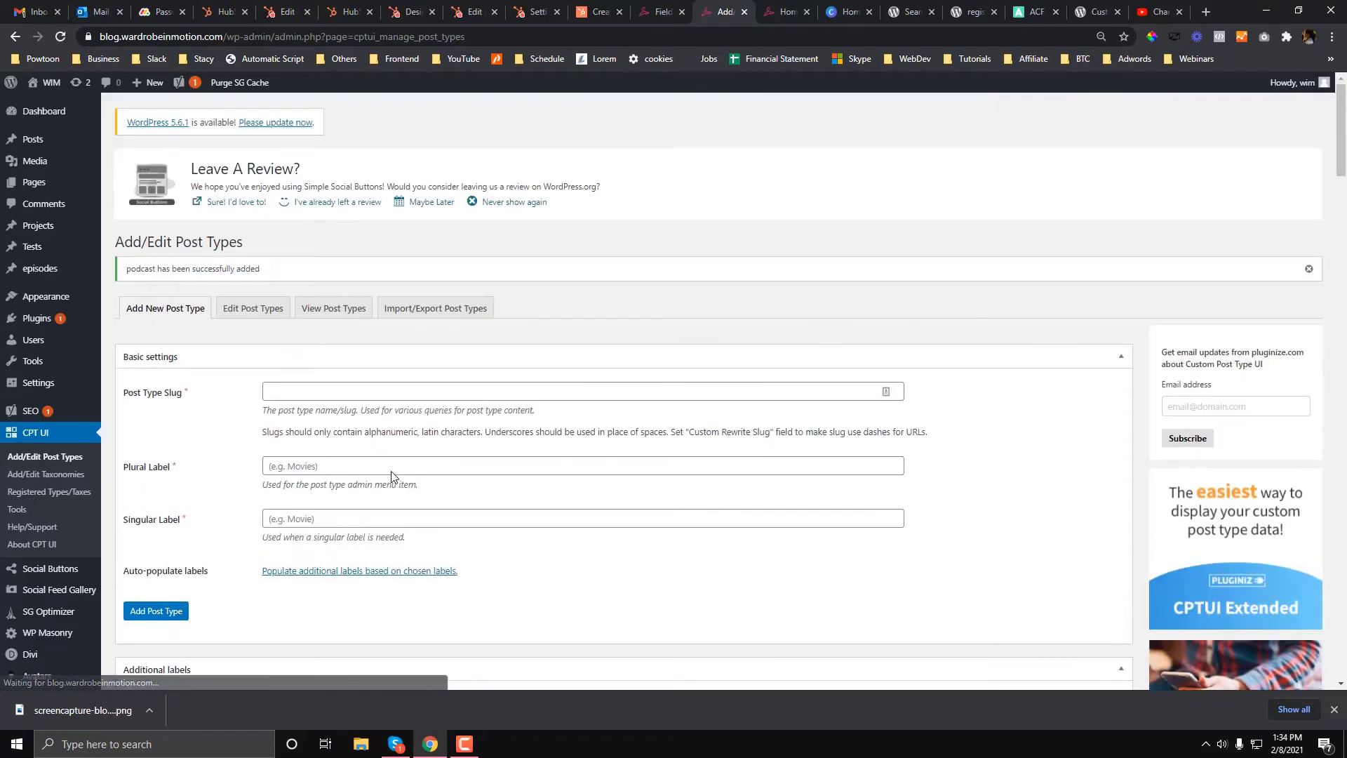
pyautogui.moveTo(39, 268)
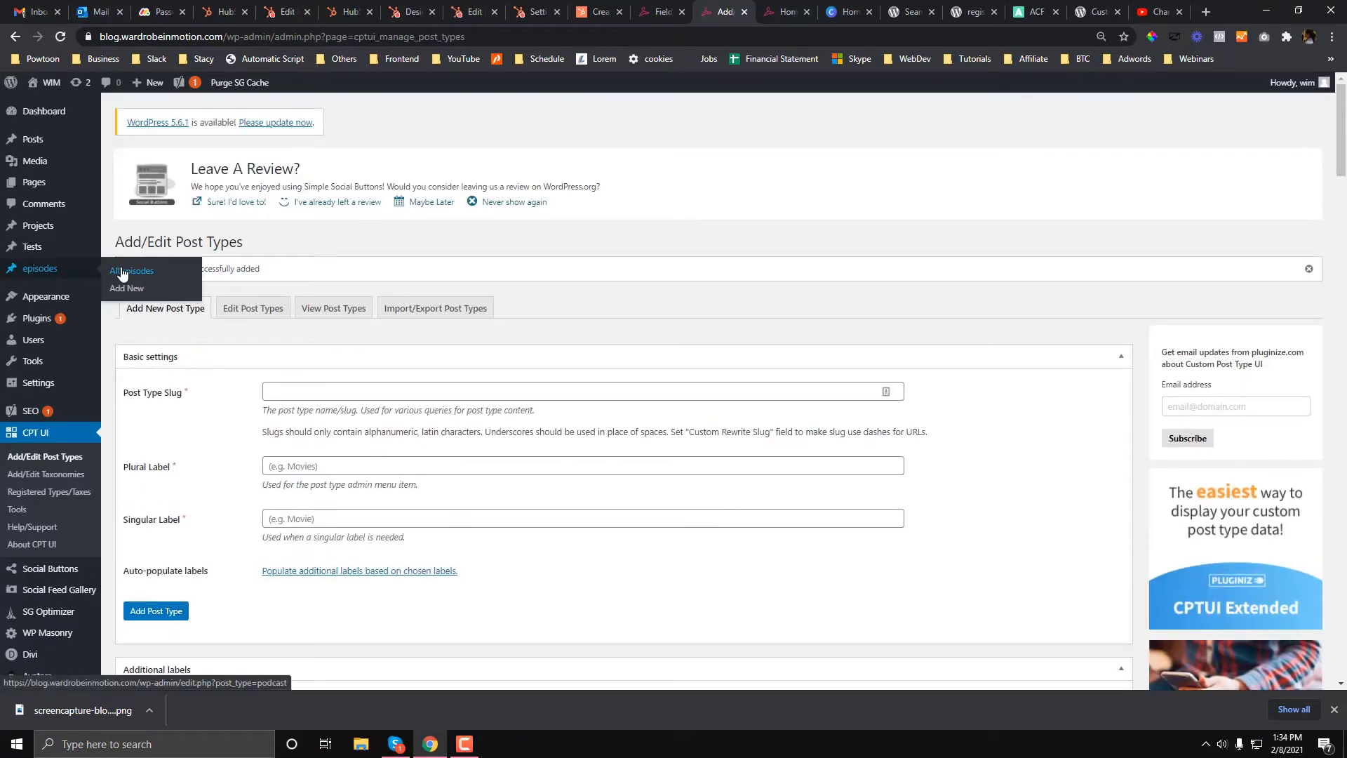
pyautogui.click(131, 271)
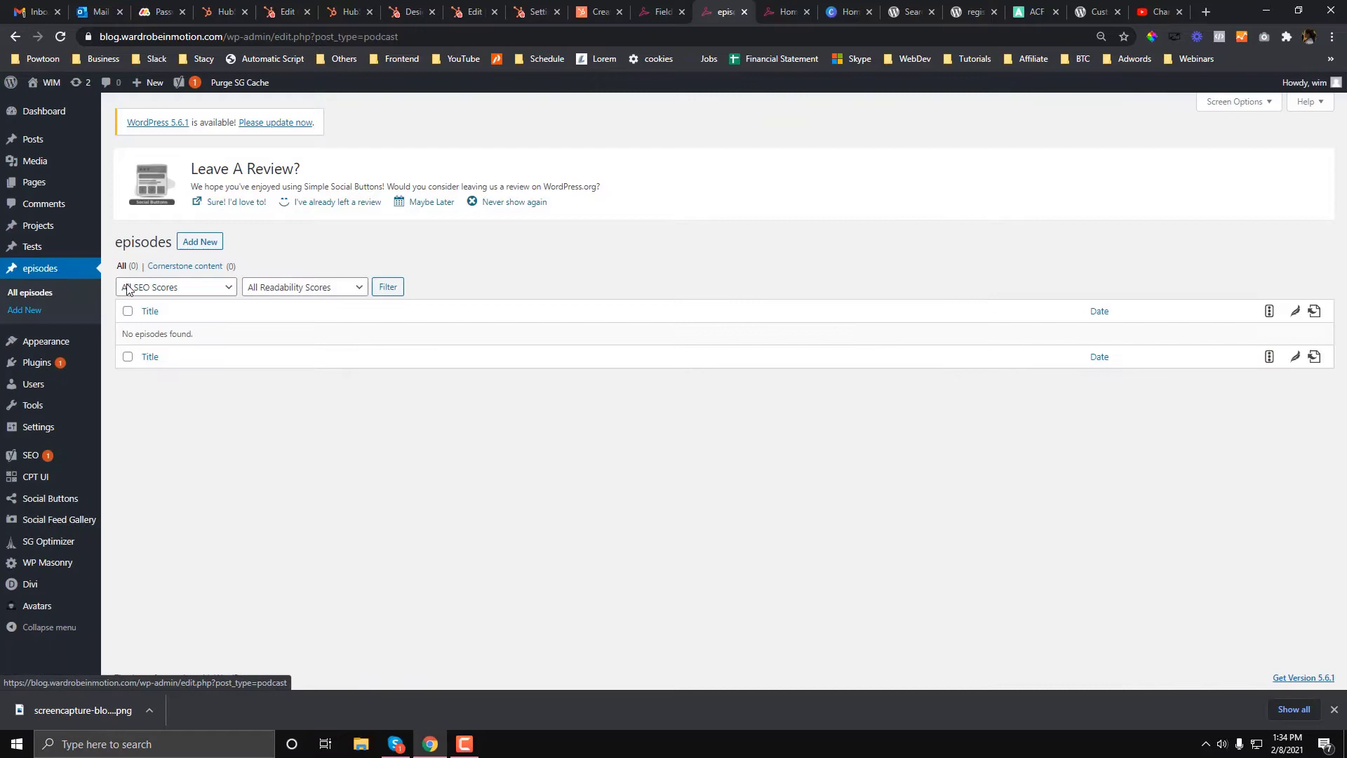
pyautogui.click(199, 242)
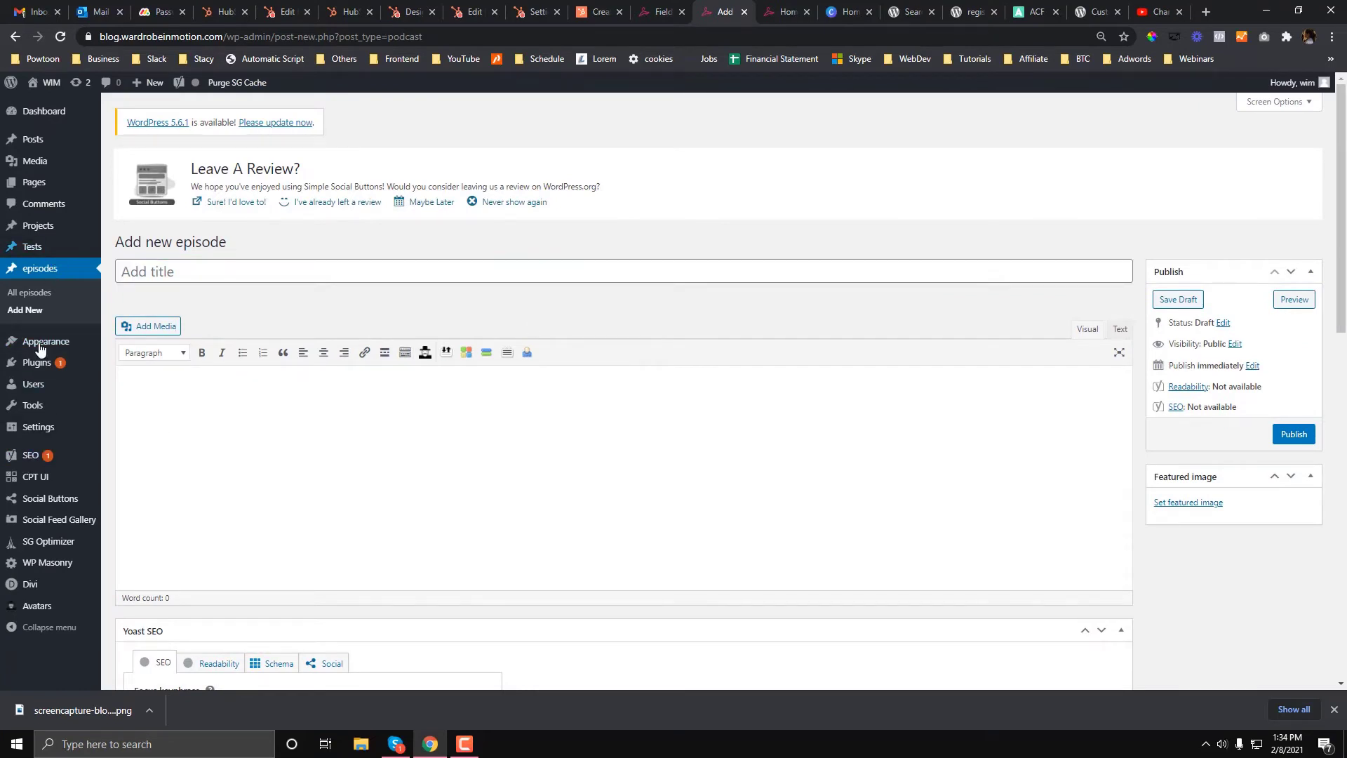
pyautogui.click(35, 477)
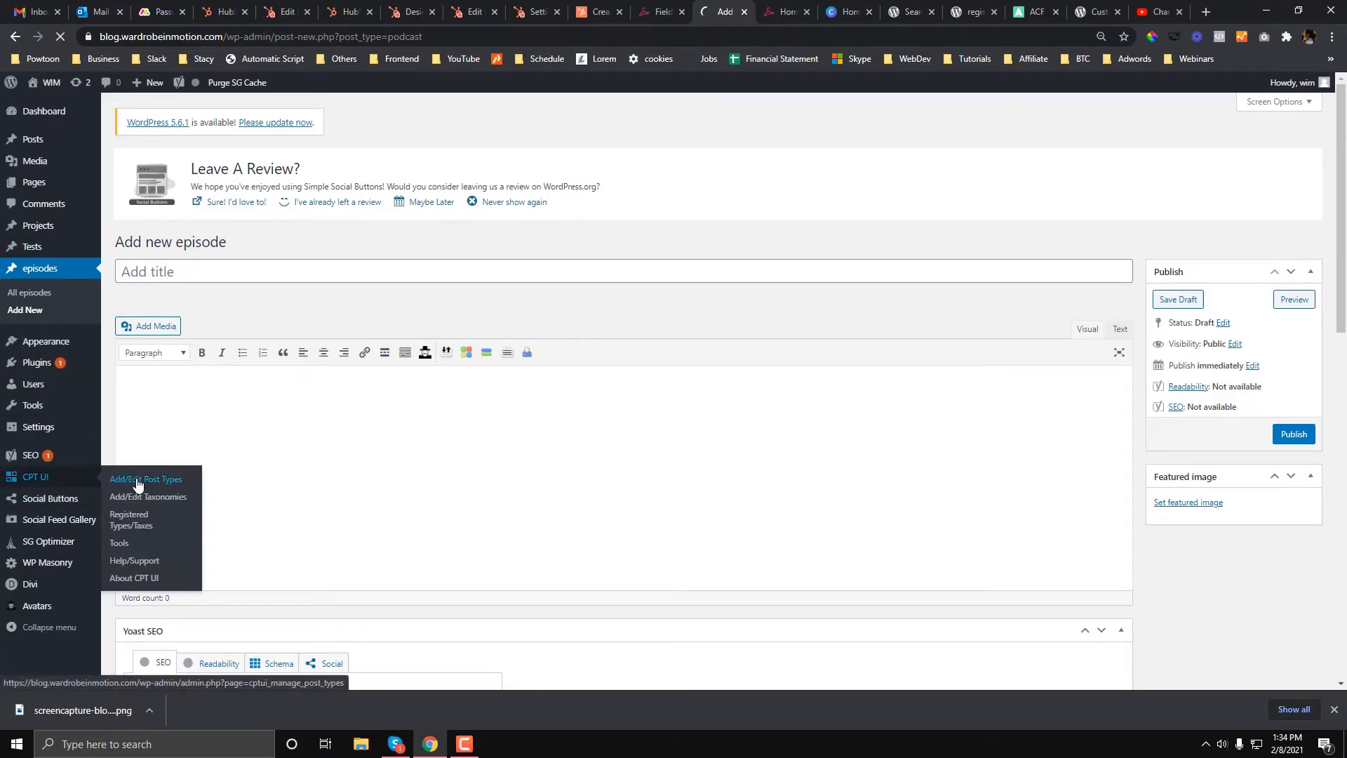
# Pick Tests under Edit Post Types, delete it with confirmation, and save.
pyautogui.click(144, 478)
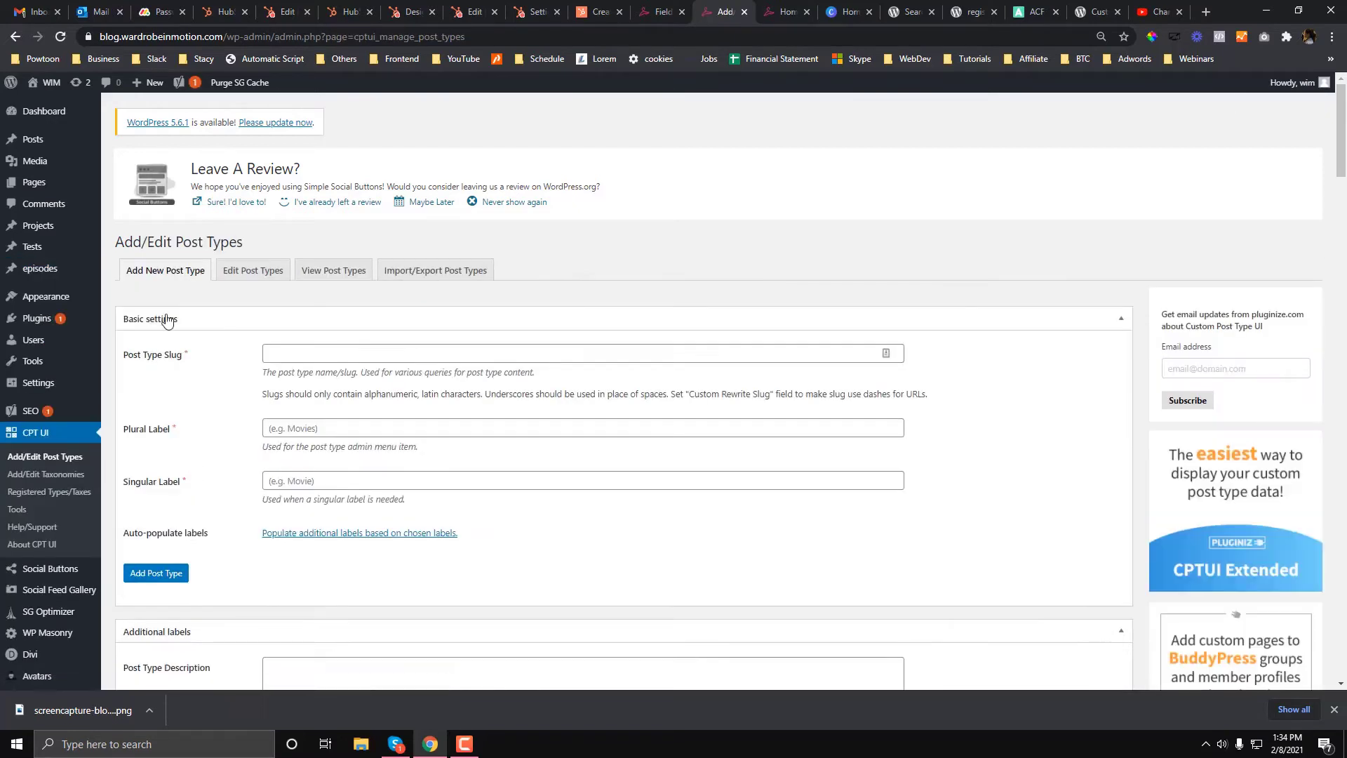
pyautogui.click(252, 269)
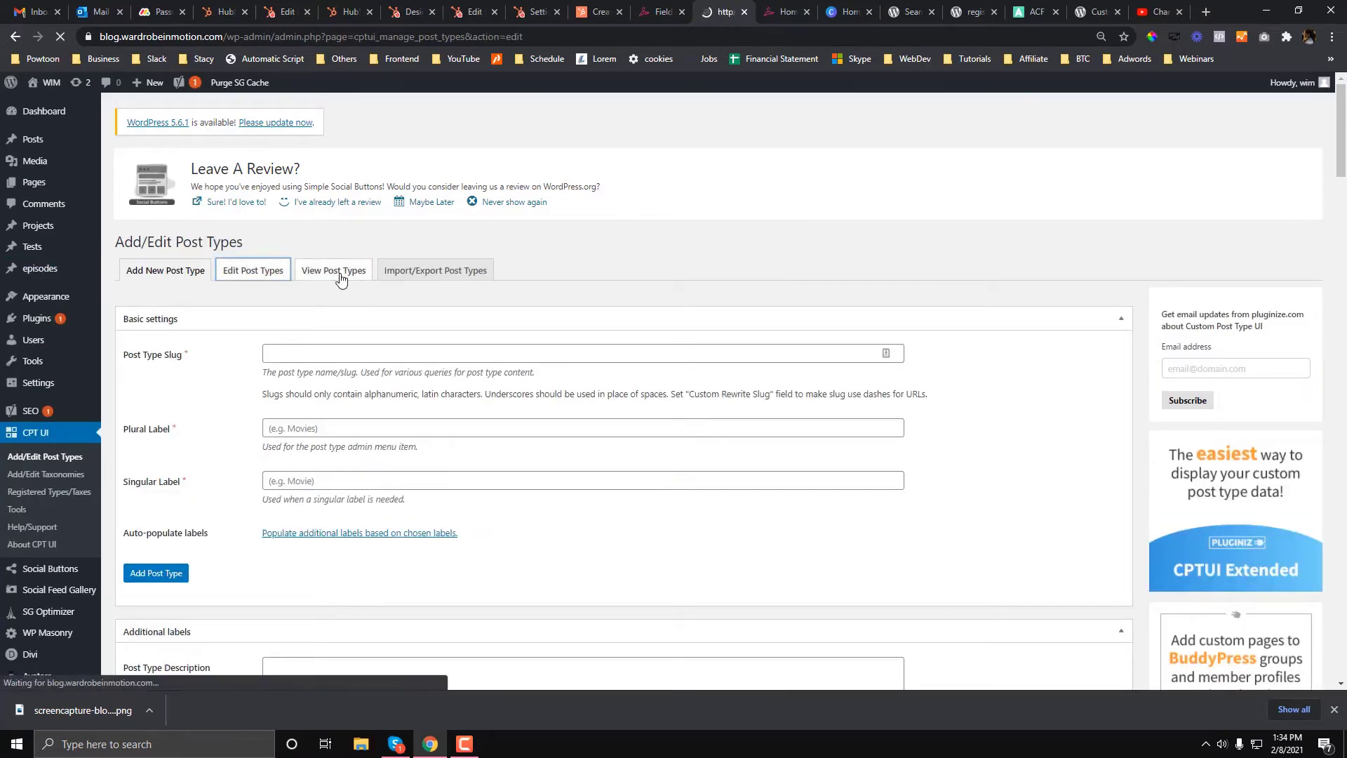
pyautogui.click(333, 269)
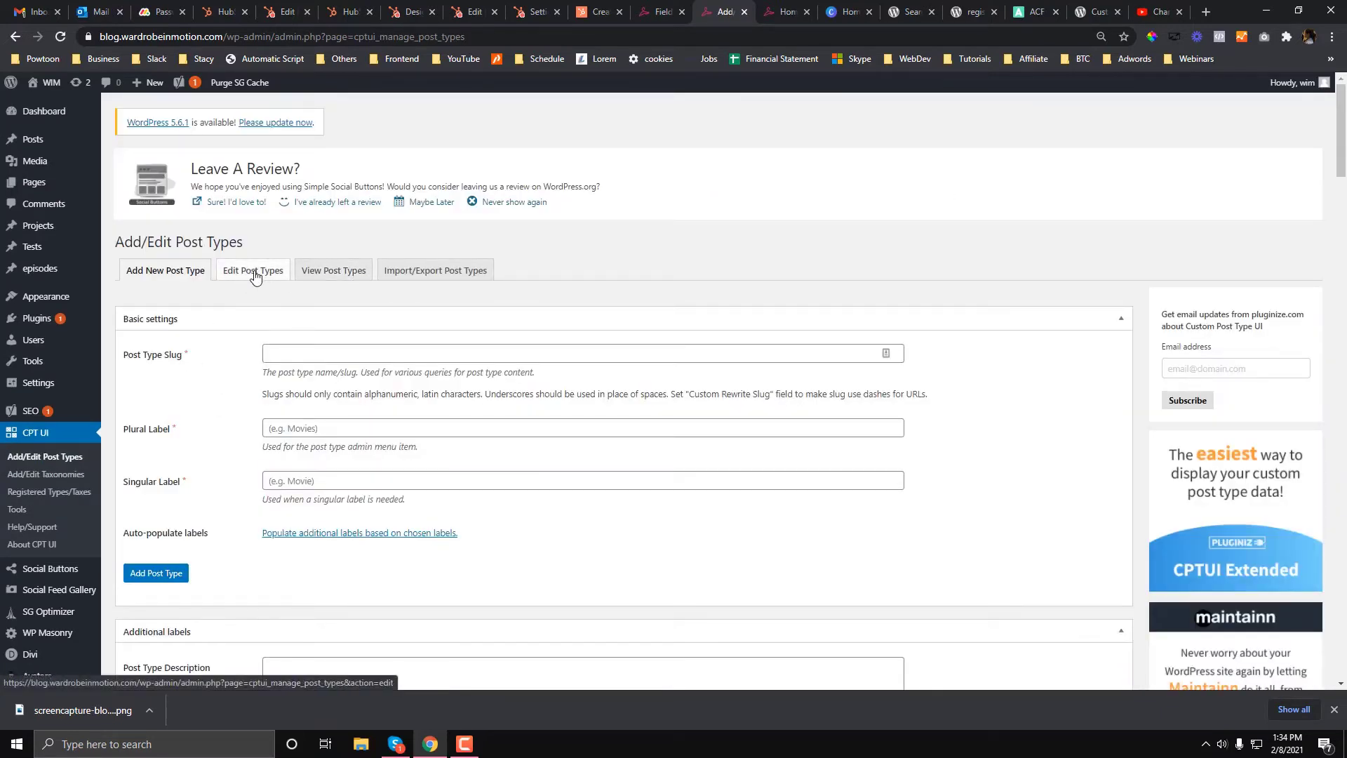
pyautogui.click(252, 270)
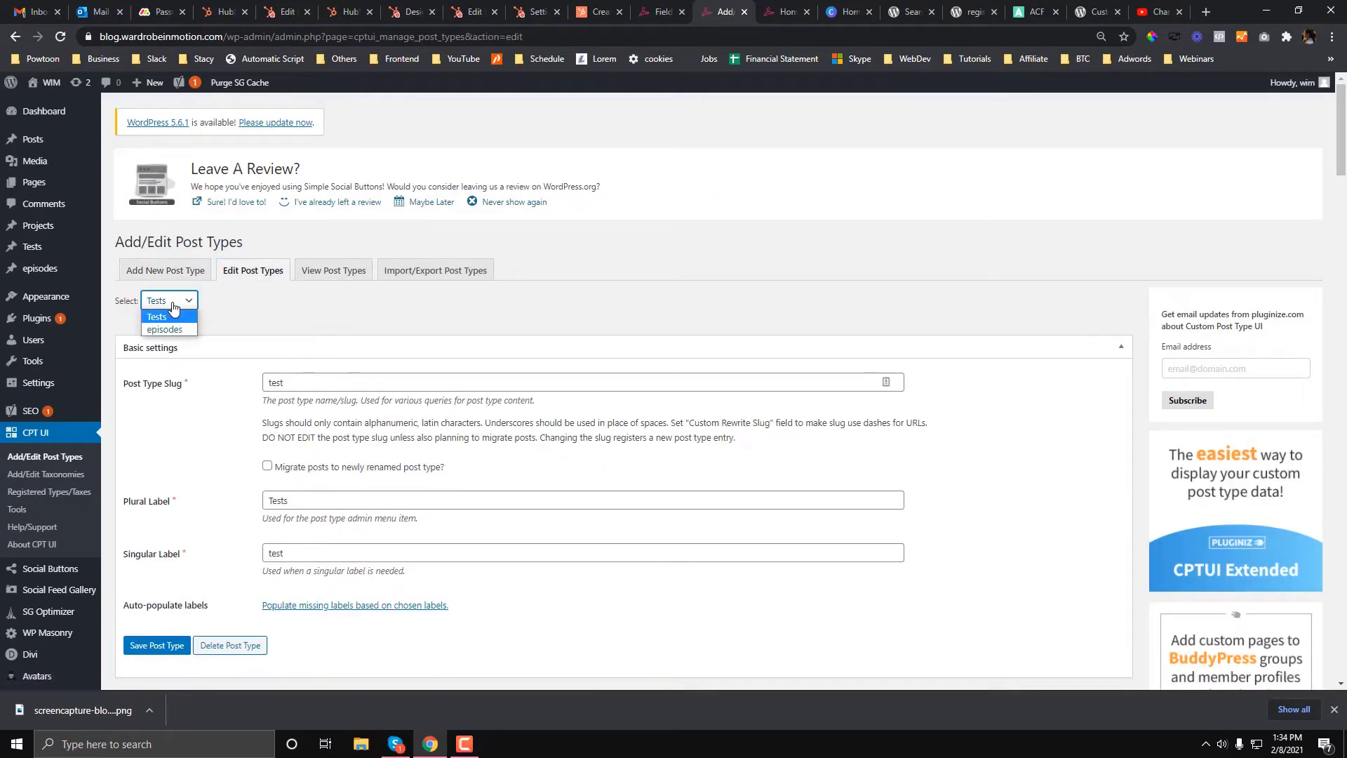
pyautogui.click(156, 317)
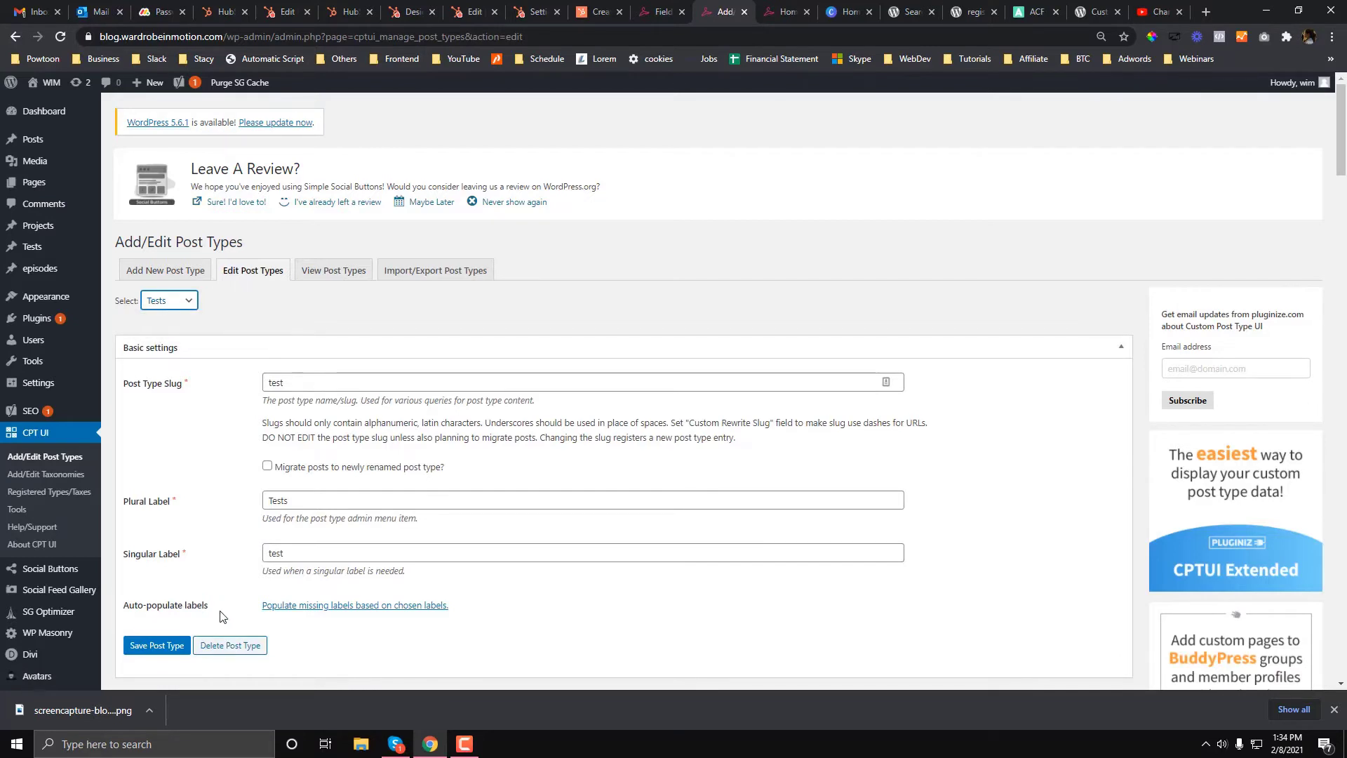
pyautogui.moveTo(245, 653)
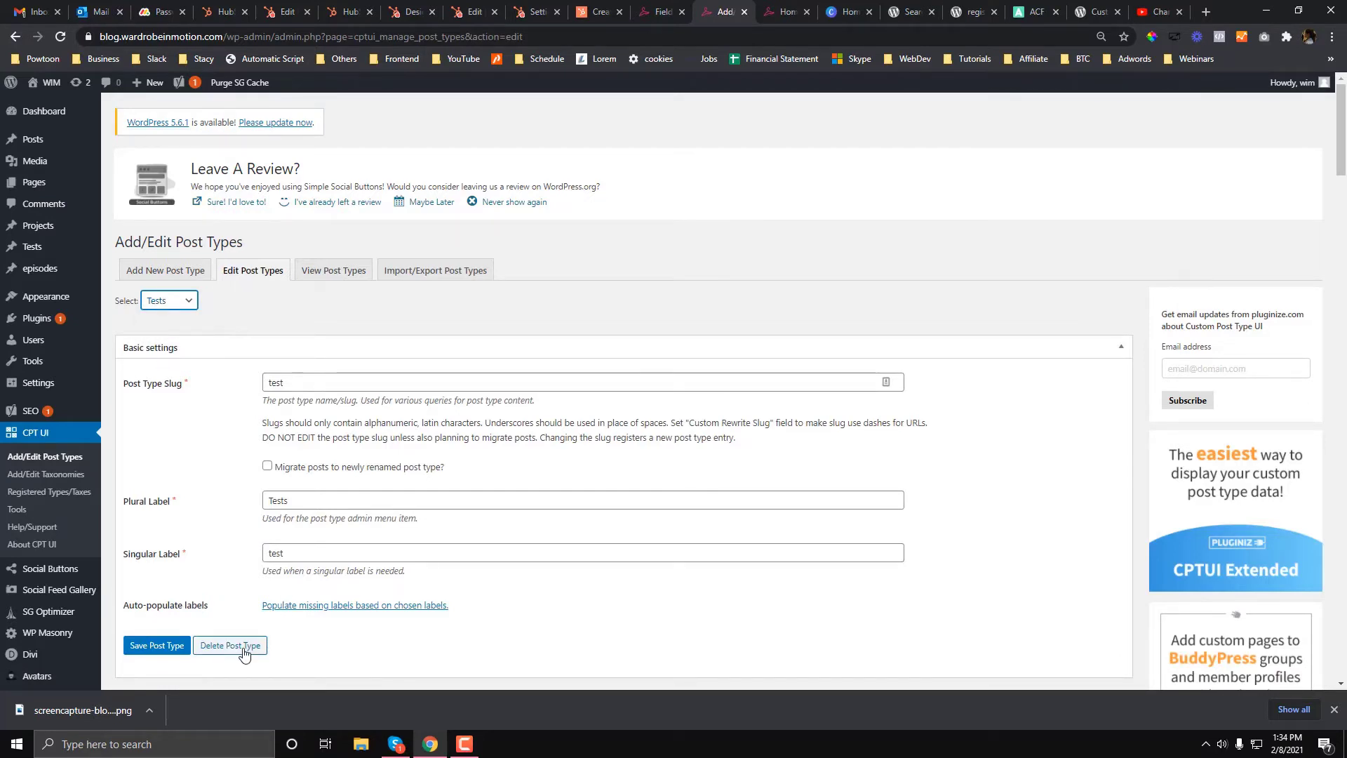
pyautogui.click(230, 645)
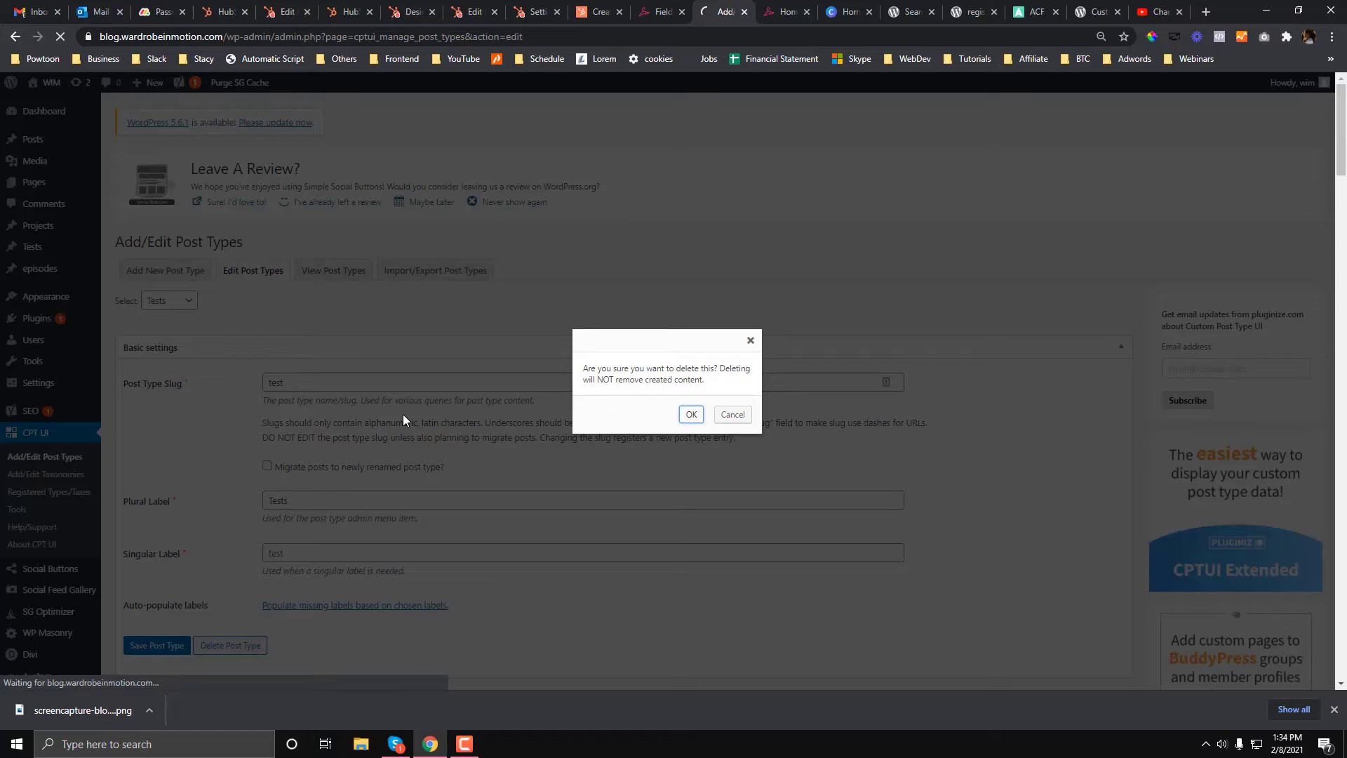
pyautogui.click(691, 414)
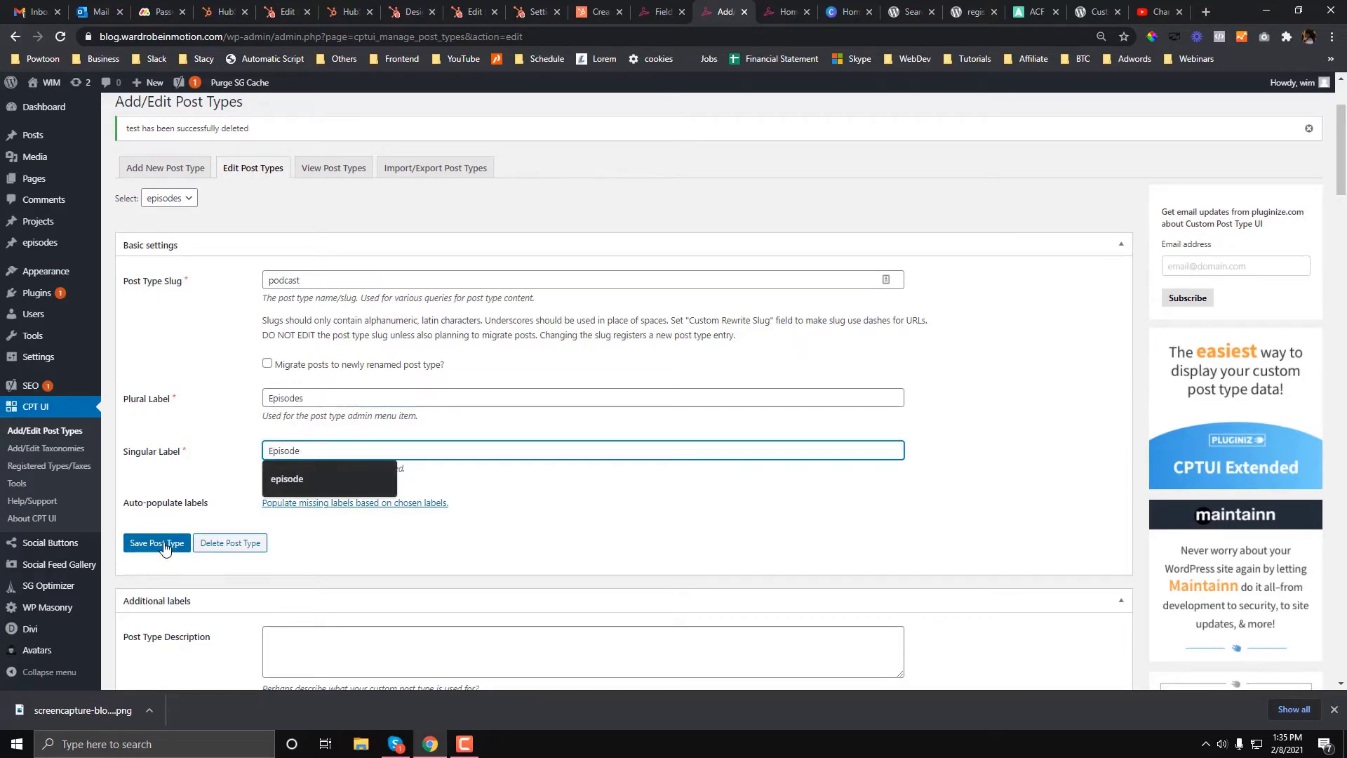
pyautogui.click(156, 542)
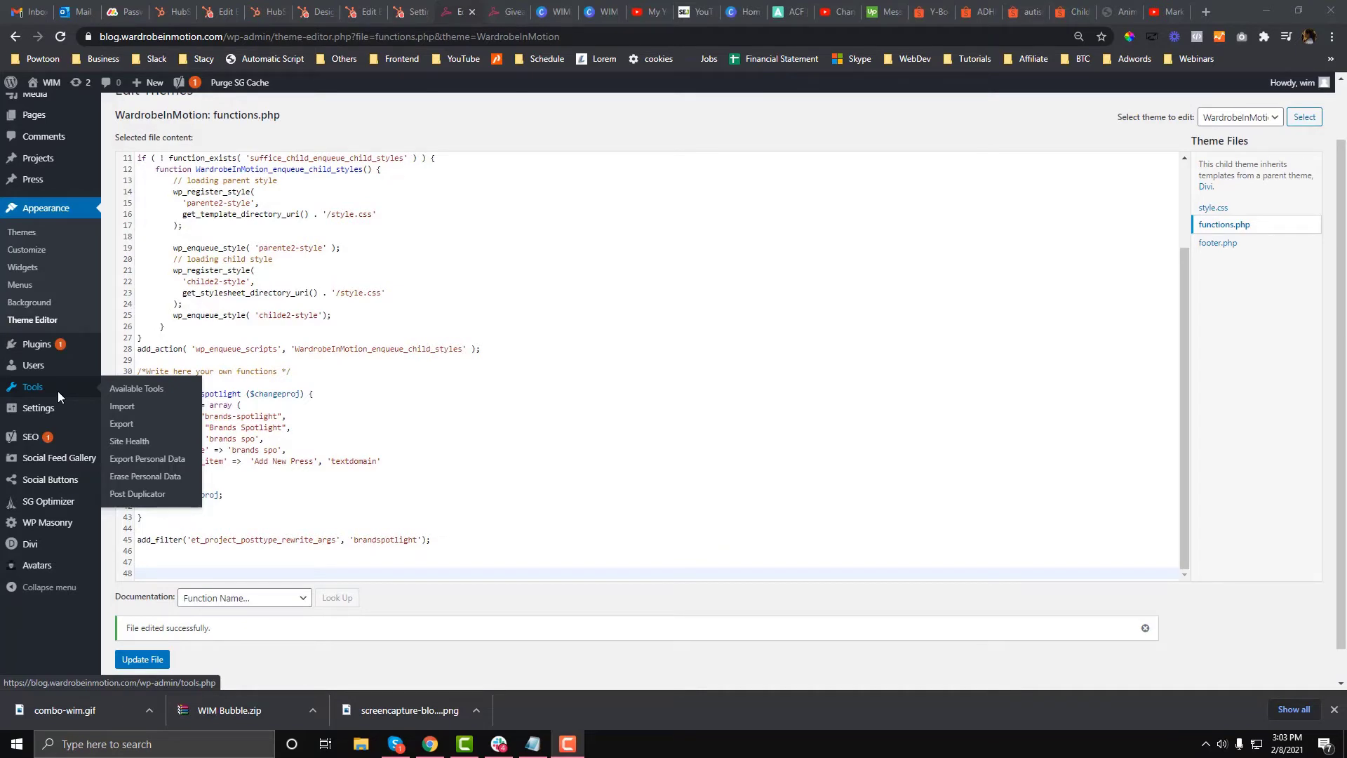
pyautogui.moveTo(23, 232)
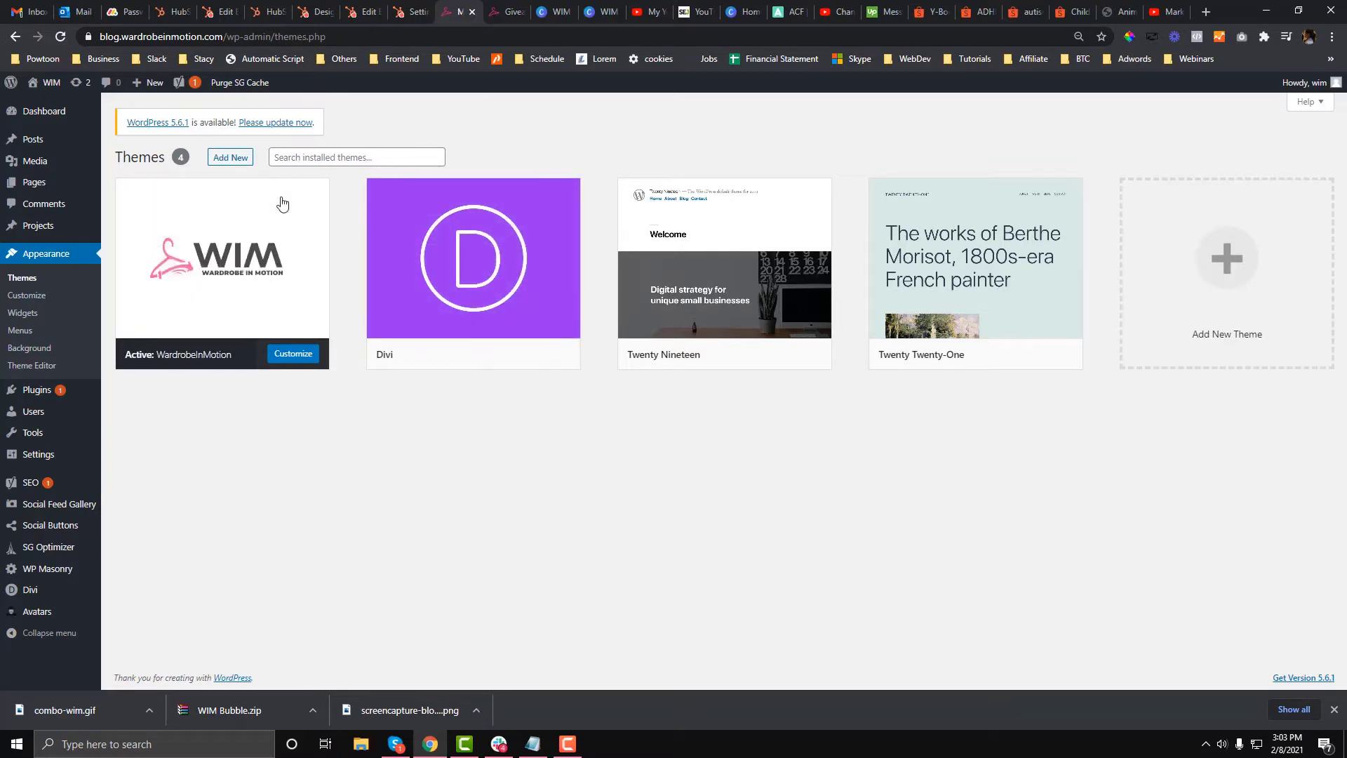
pyautogui.moveTo(46, 256)
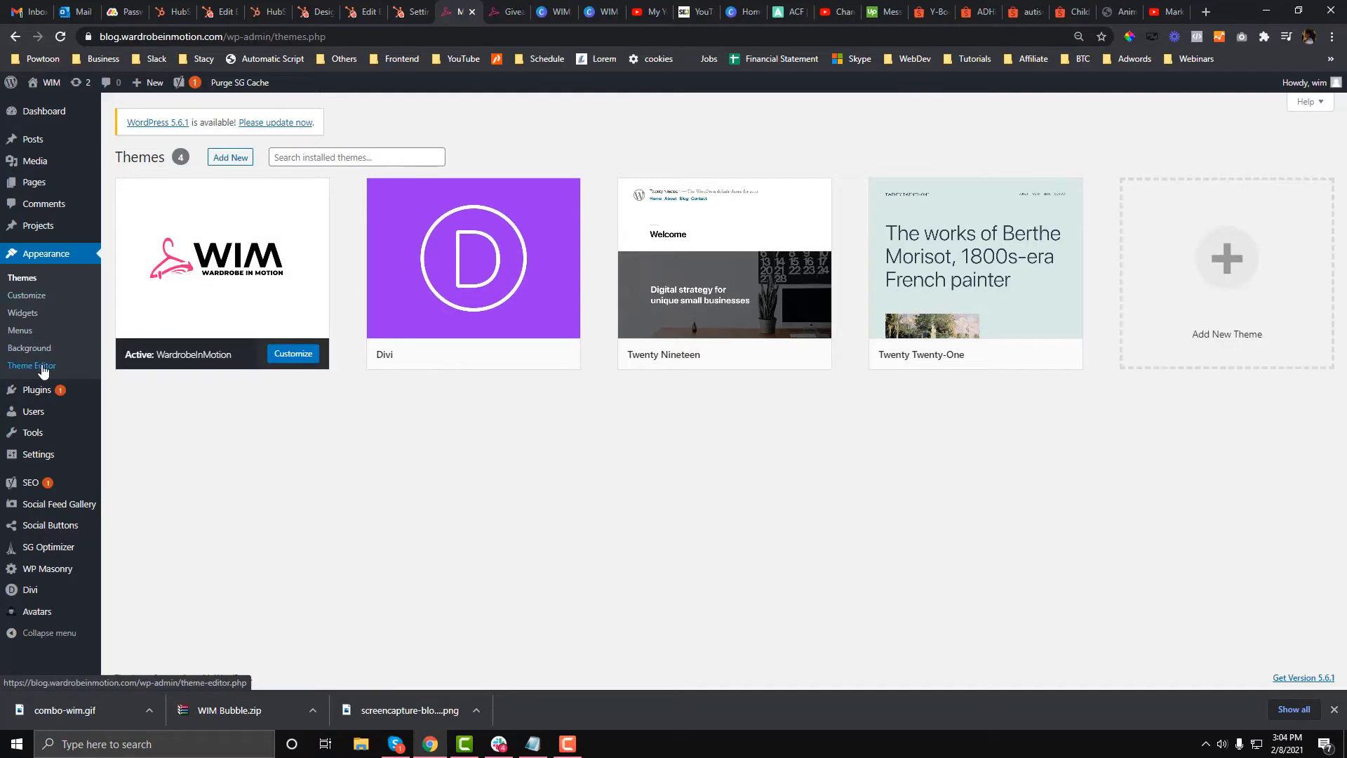
# Open the WardrobeInMotion theme's functions.php in the Theme Editor, then switch to the giveaway tab.
pyautogui.click(33, 365)
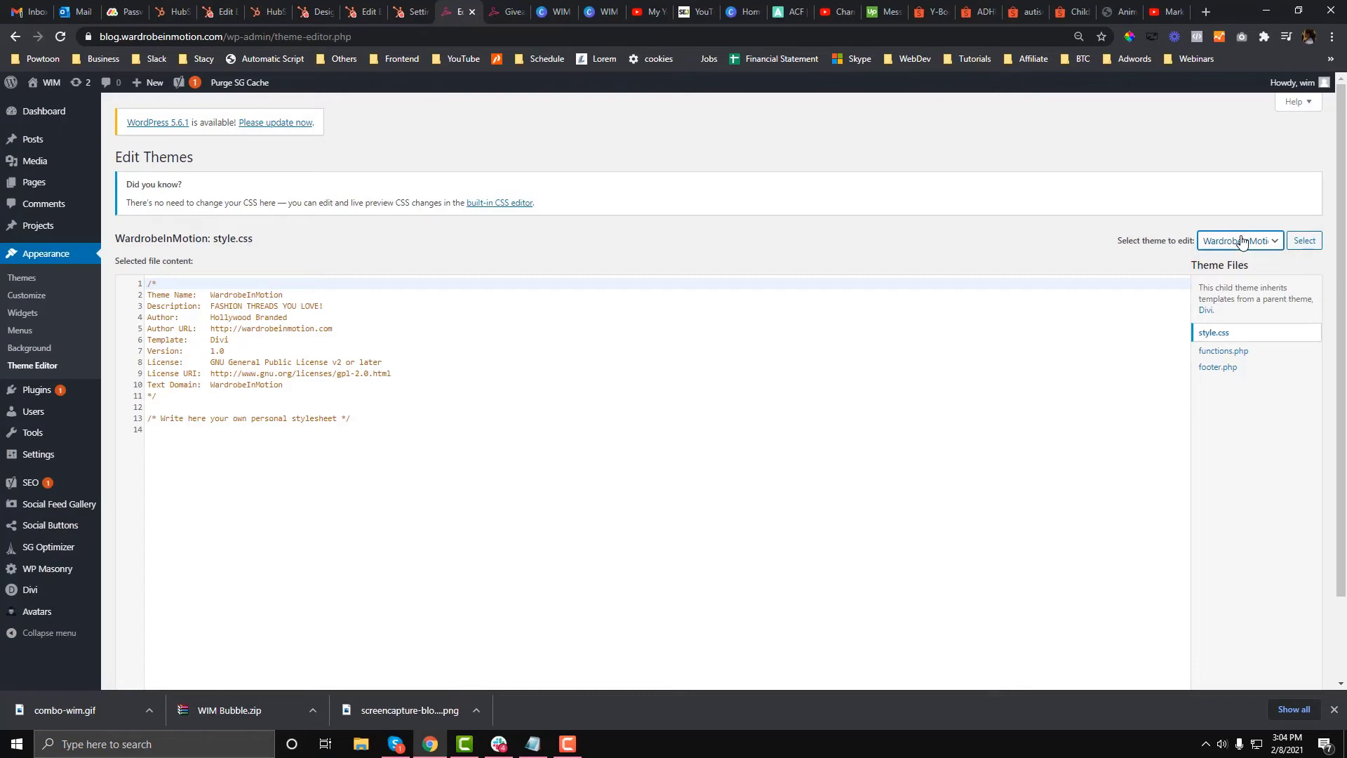
pyautogui.click(1304, 240)
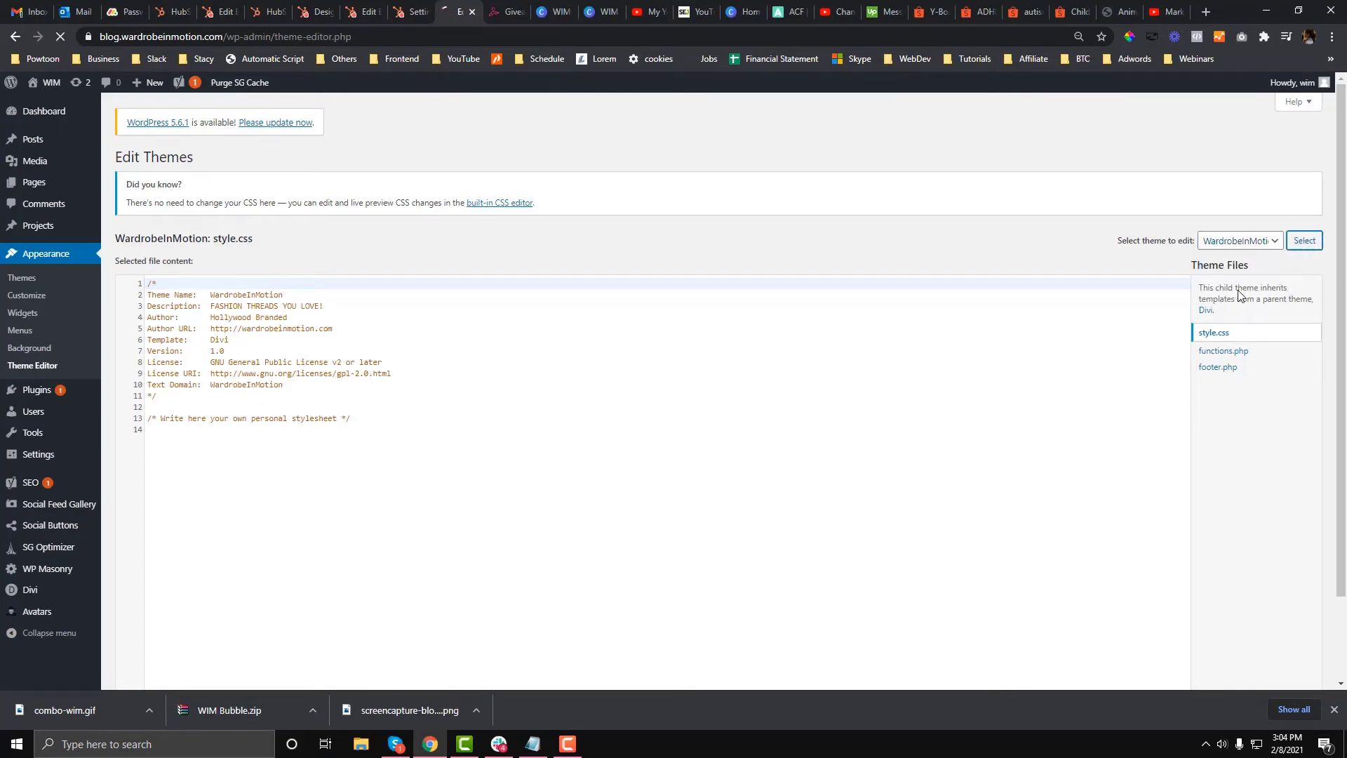
pyautogui.click(1224, 350)
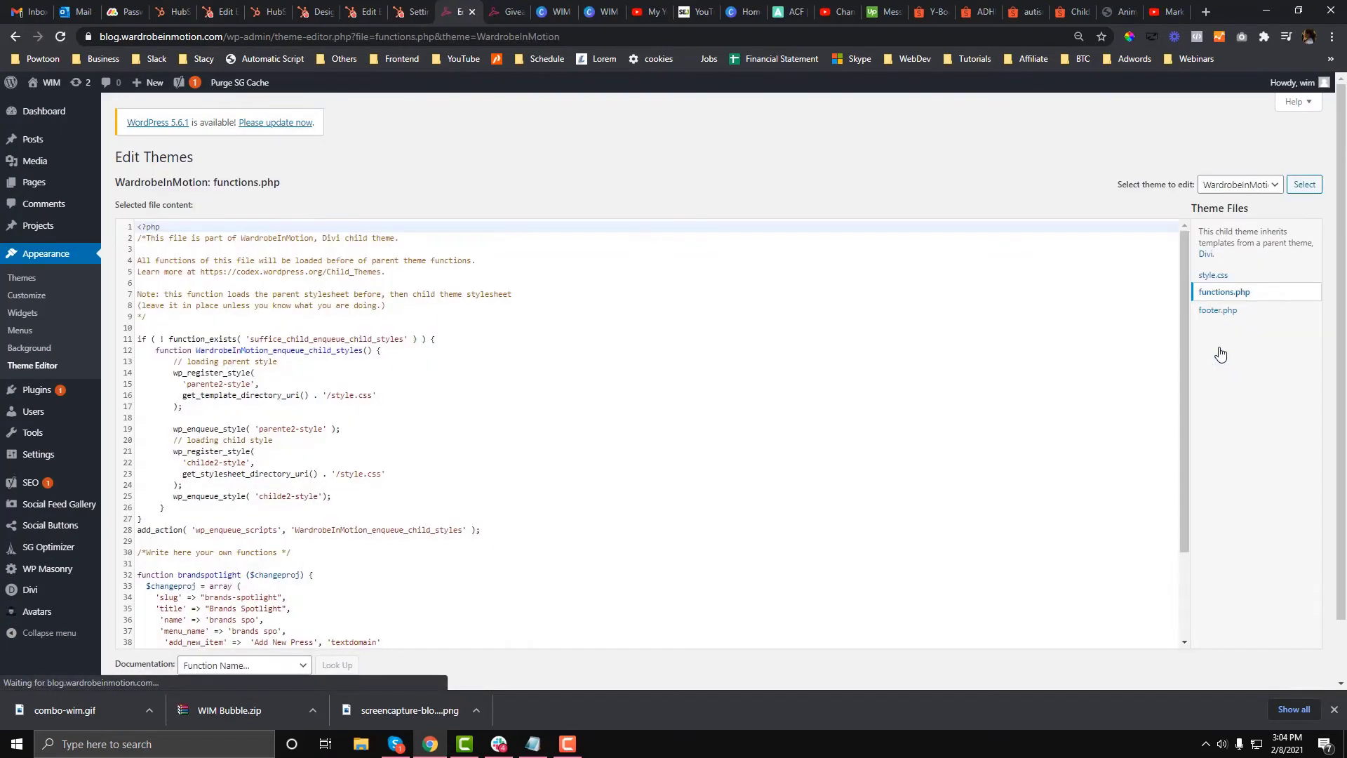
pyautogui.scroll(-3)
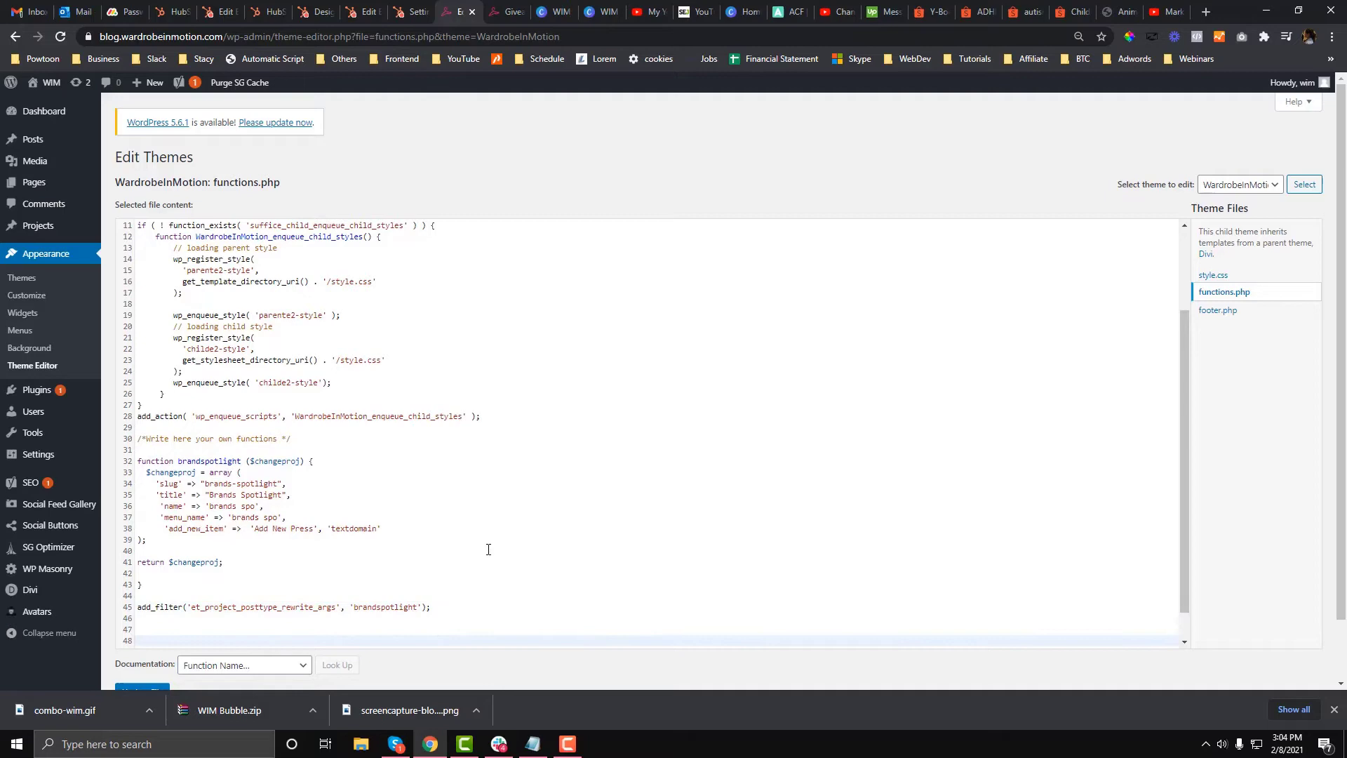
pyautogui.click(506, 11)
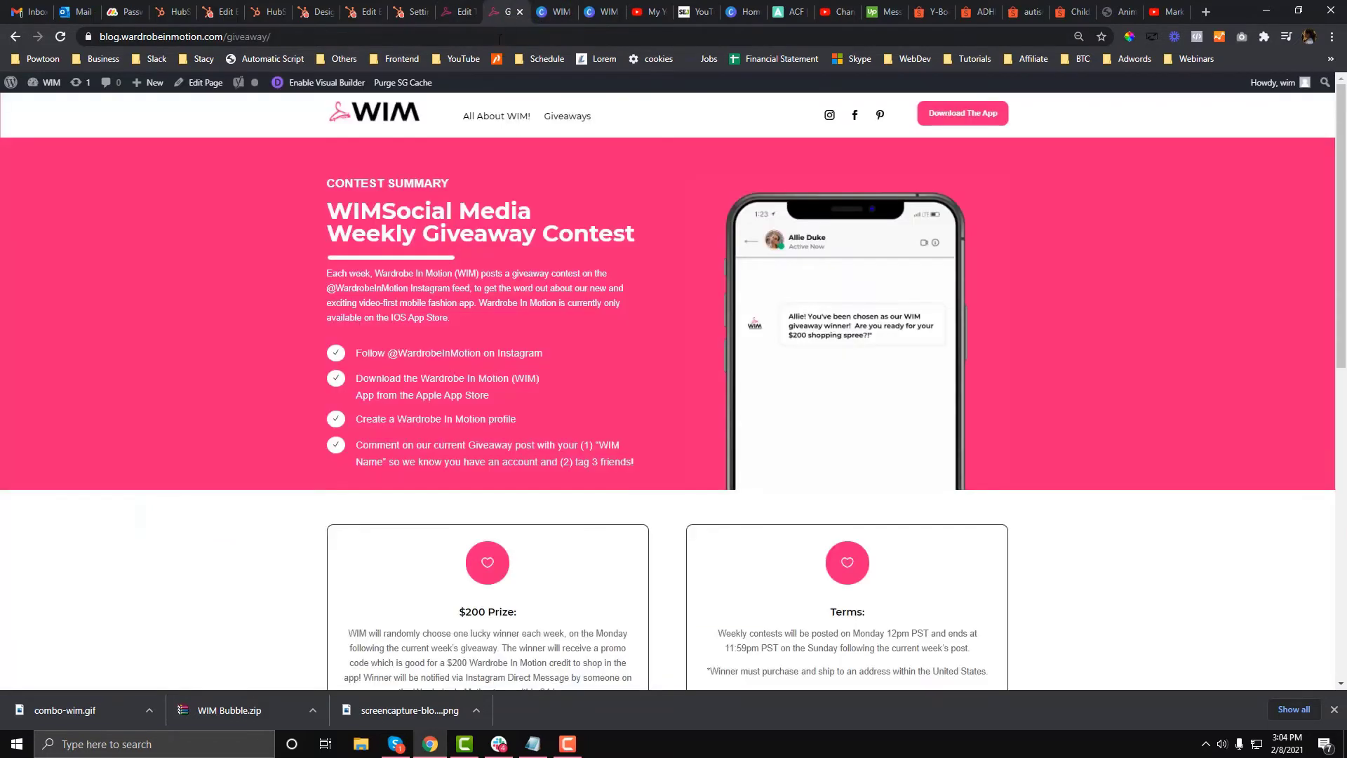
# Search 'custom field wordpress functions.php', go to wordpress.org, and switch to its new tab.
pyautogui.write('custom field wordpress functions.php')
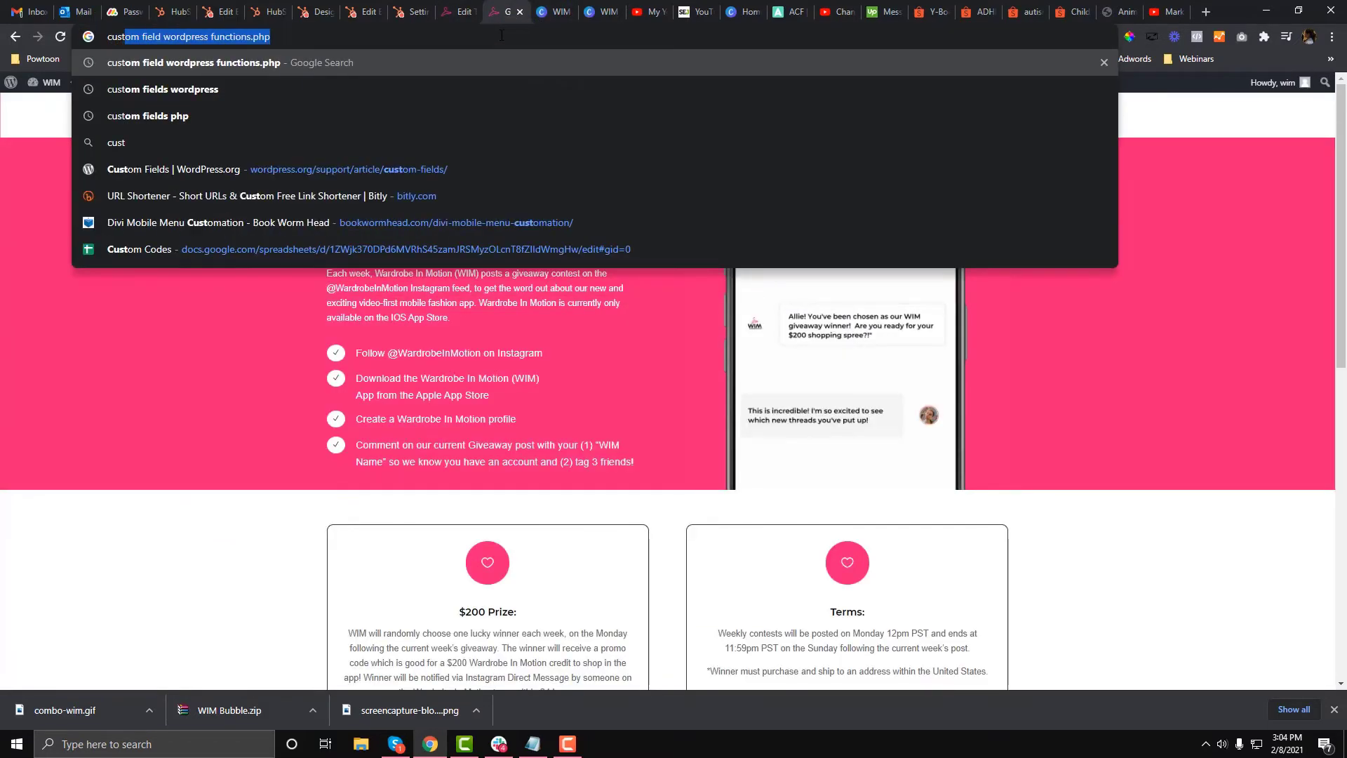
pyautogui.write('wordpress.org')
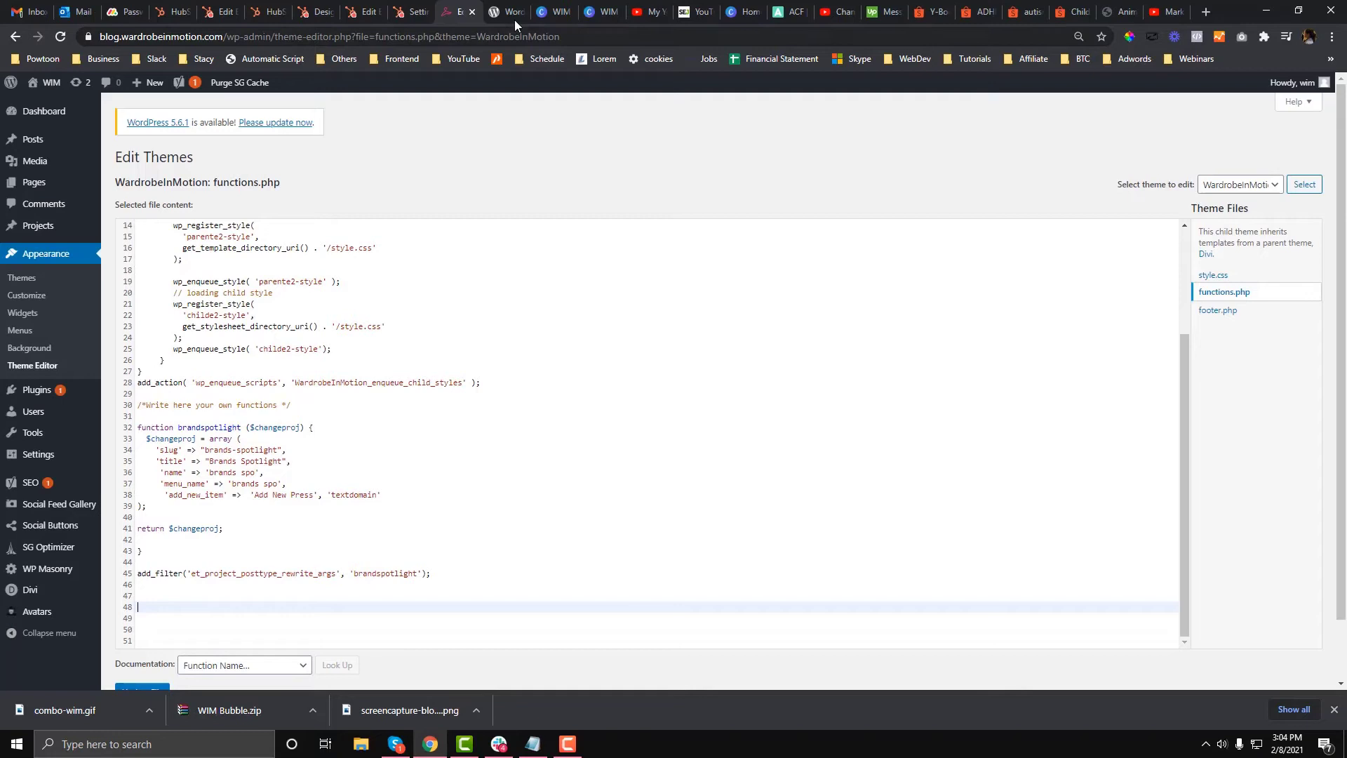
pyautogui.click(508, 11)
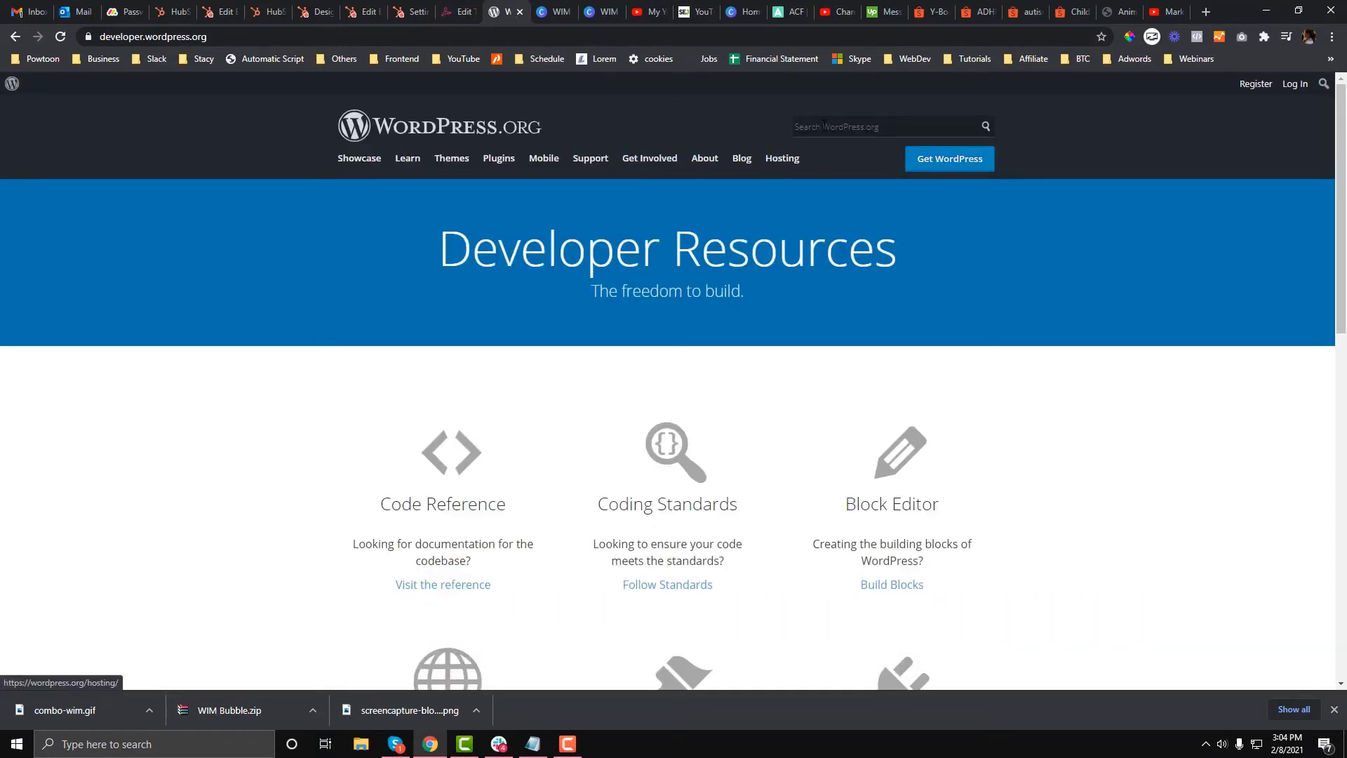
# Search 'custom post type', filter to Developer Documentation, and open the register_post_type() result.
pyautogui.click(885, 126)
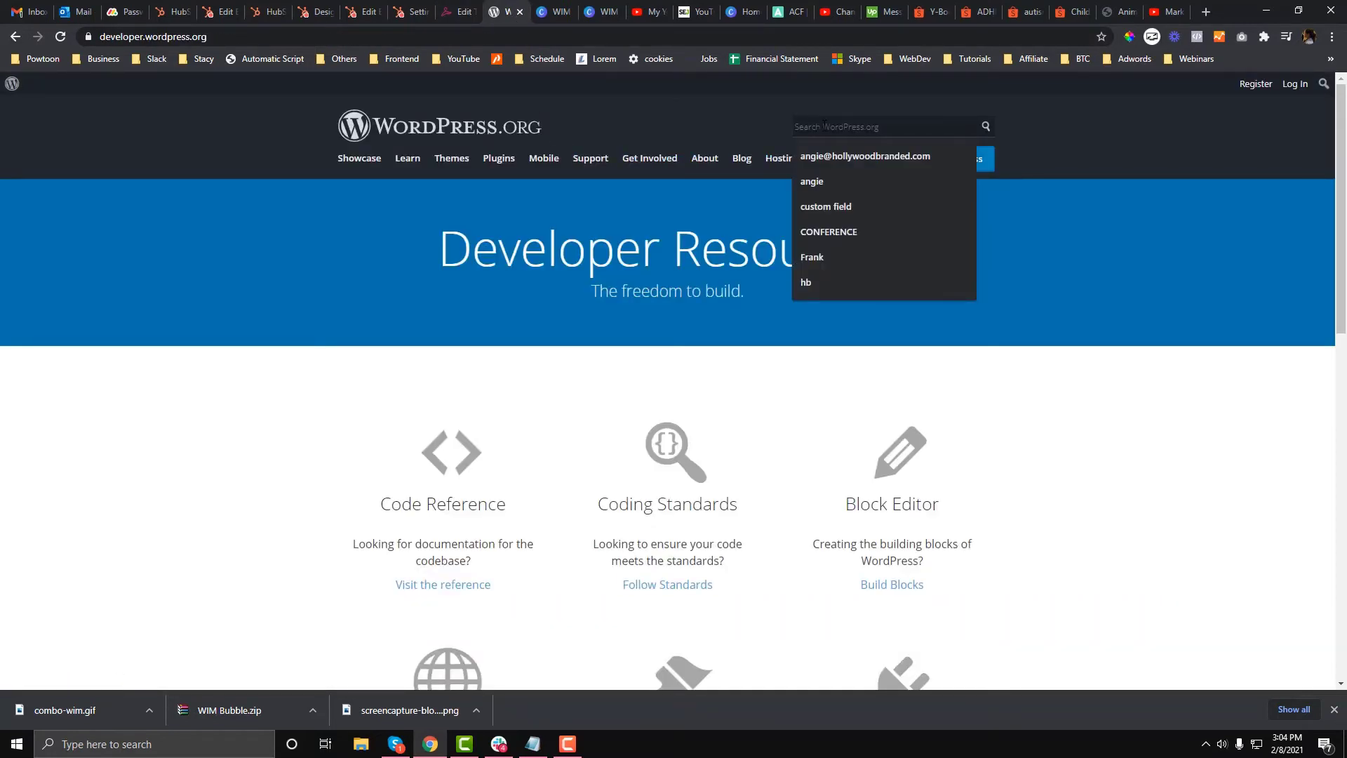
pyautogui.write('custom post type')
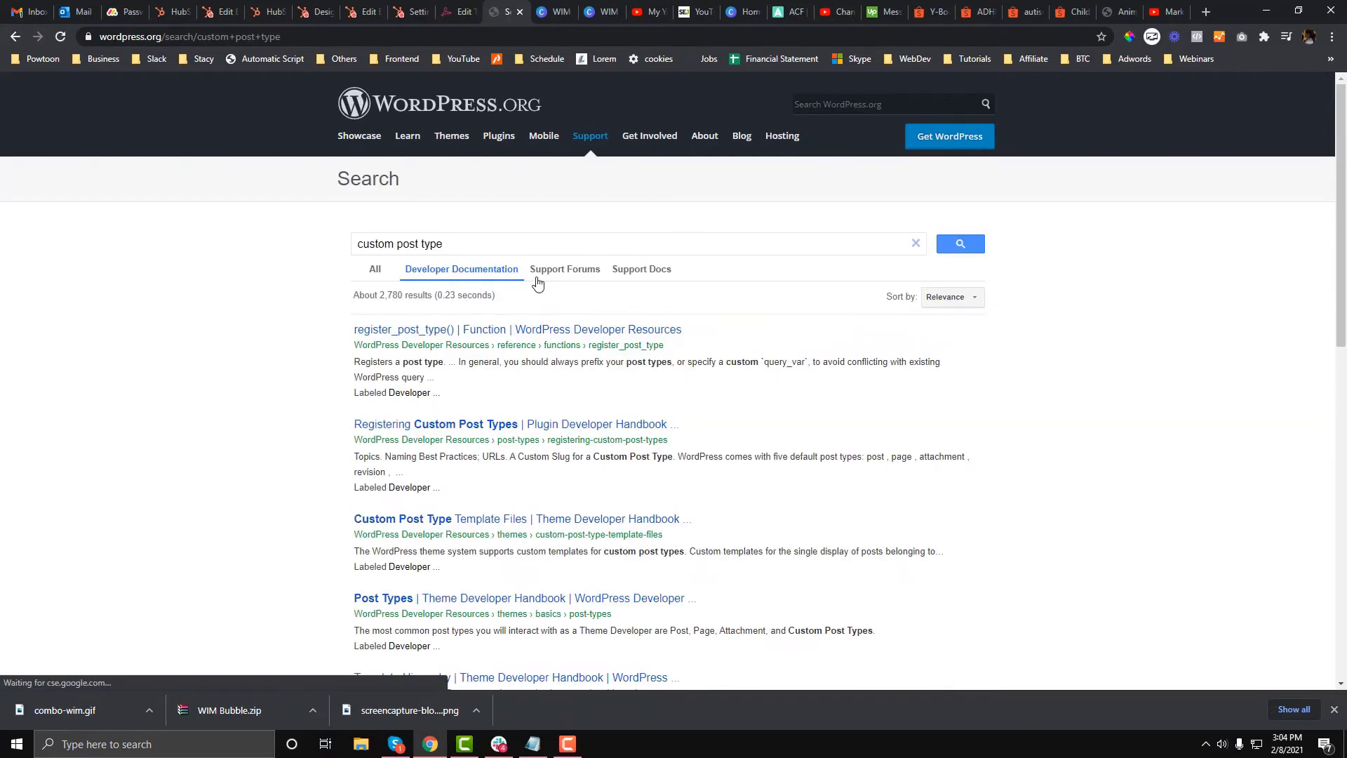
pyautogui.click(460, 268)
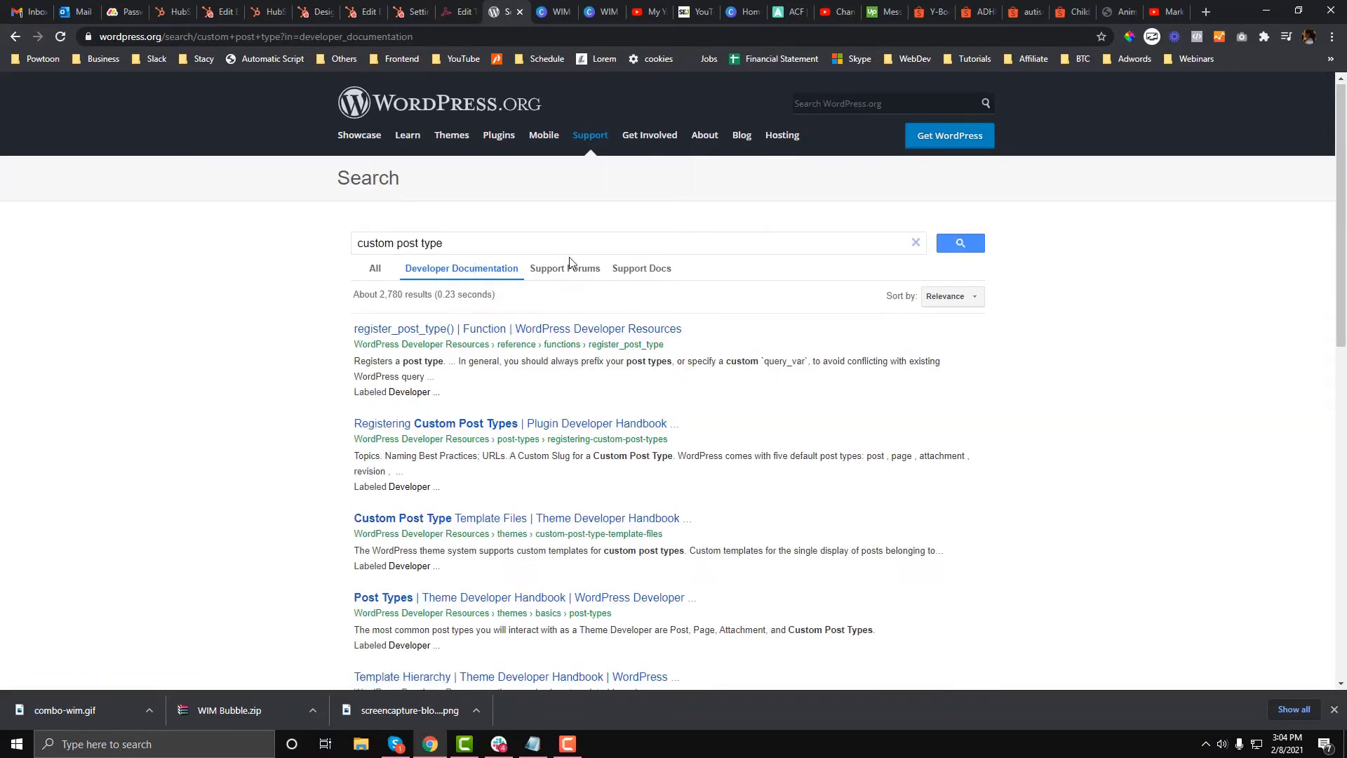
pyautogui.scroll(-3)
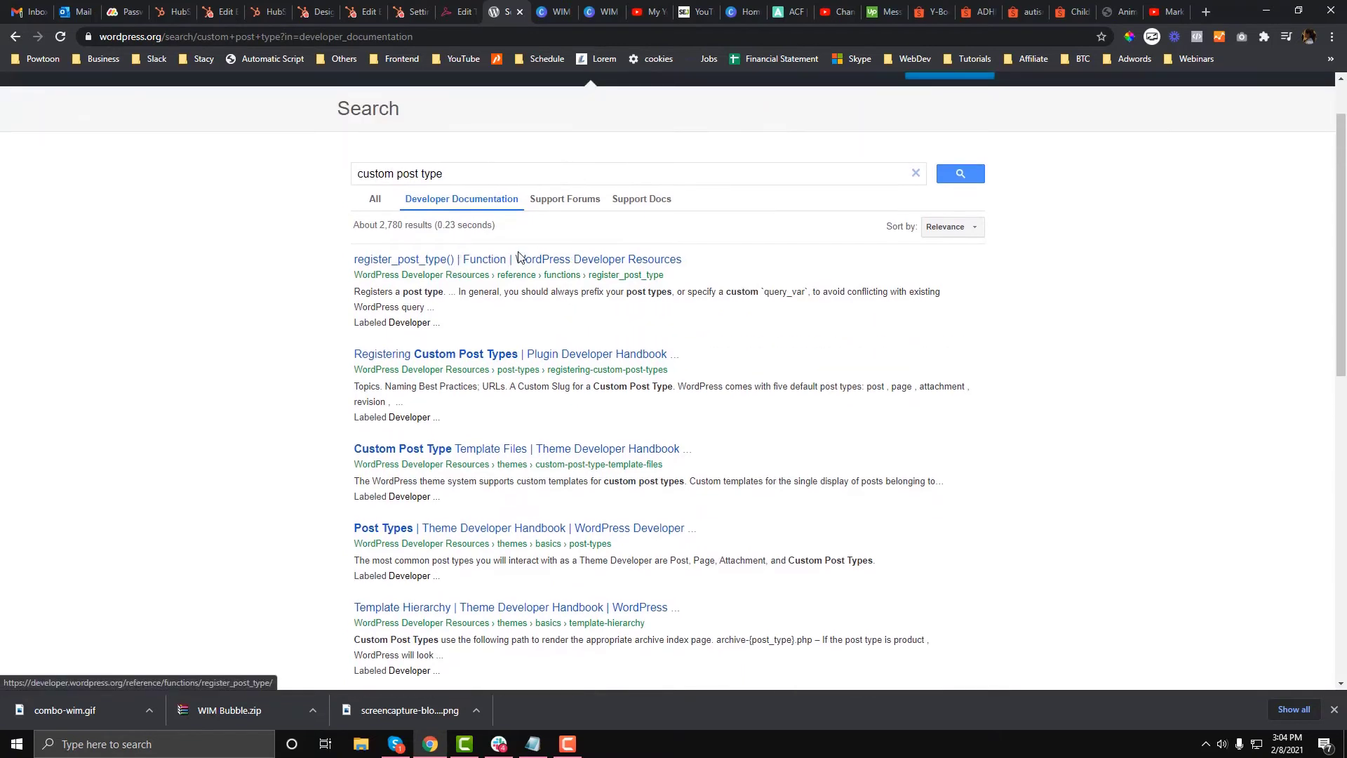
pyautogui.moveTo(546, 265)
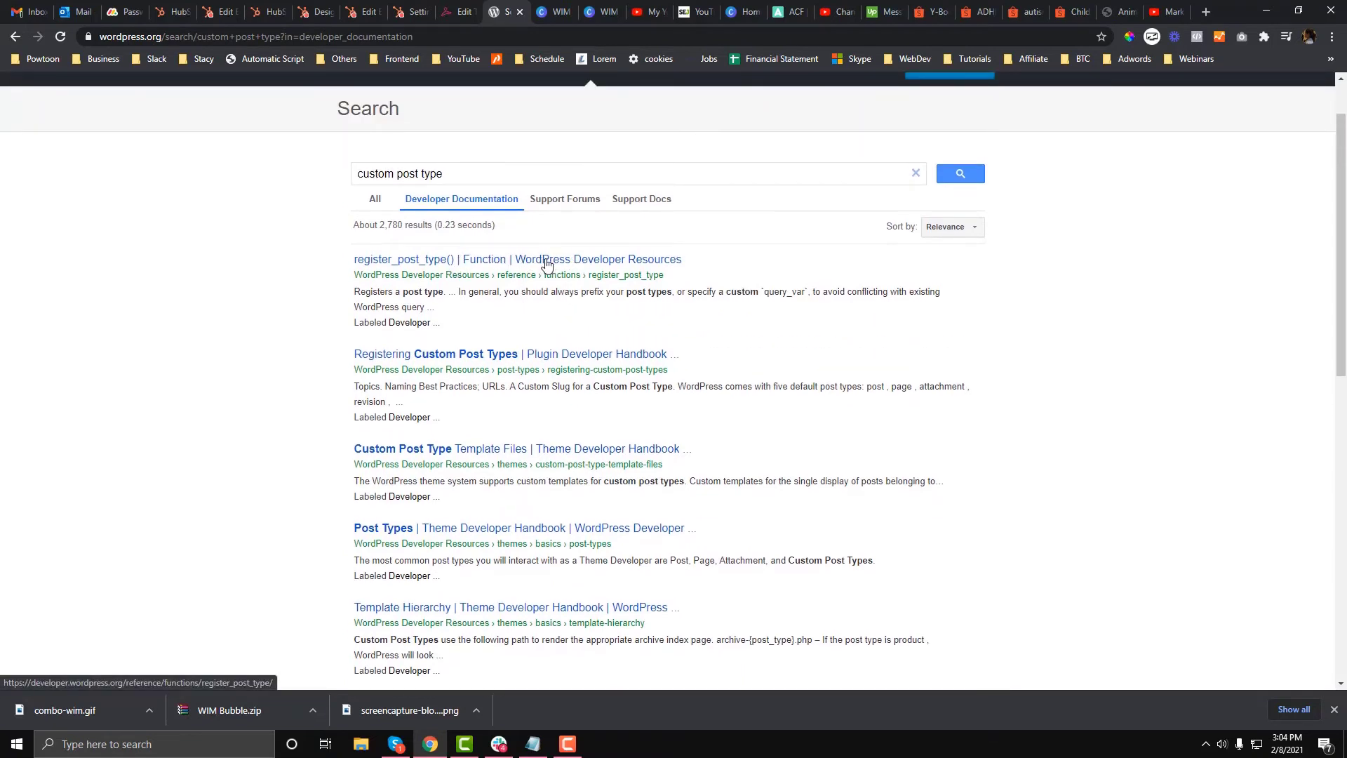
pyautogui.click(517, 259)
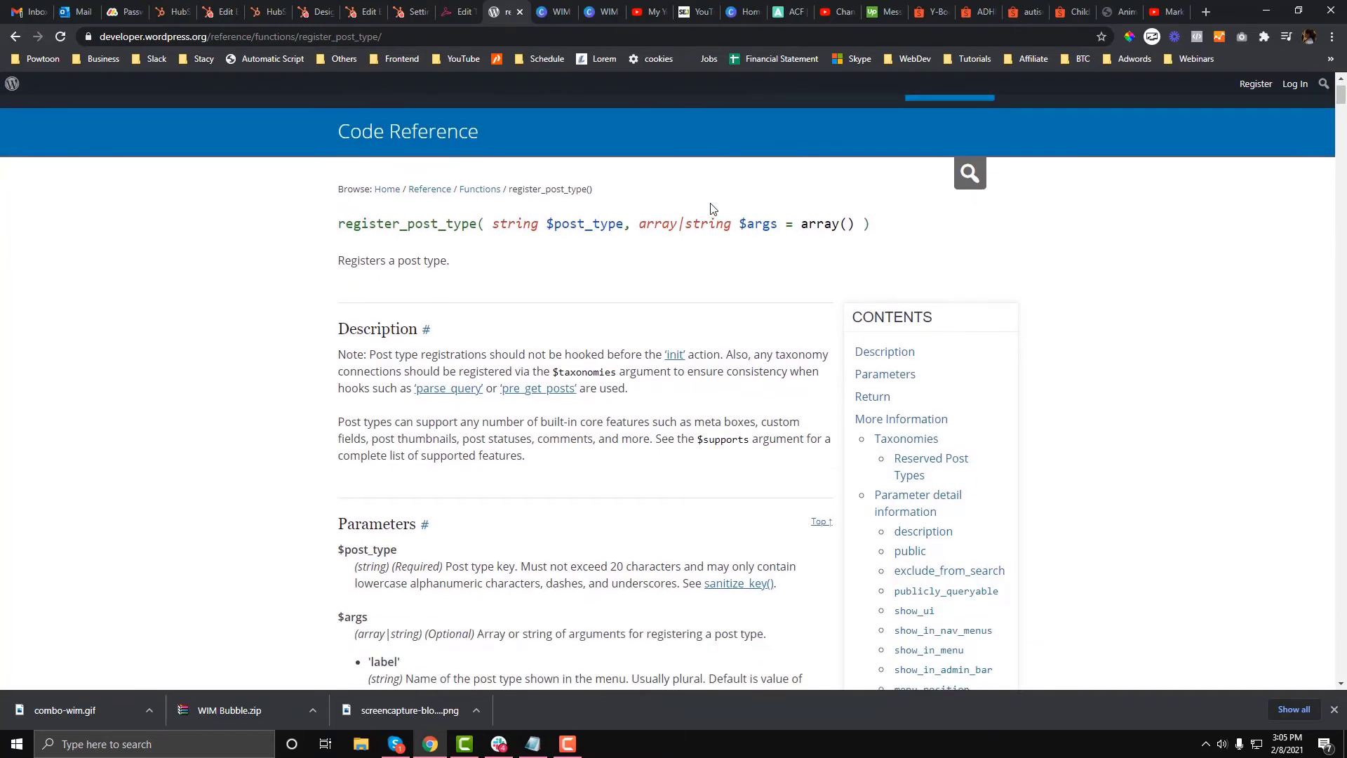
pyautogui.scroll(-3)
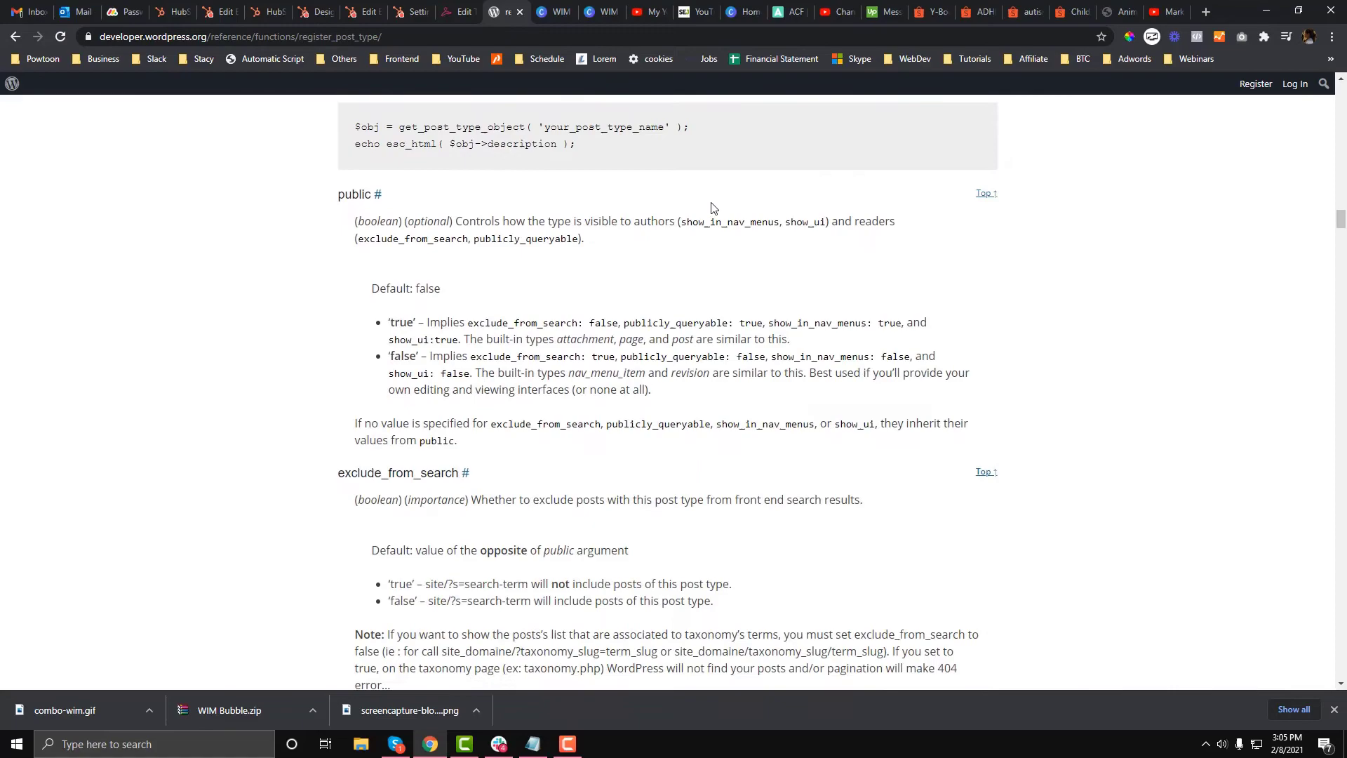
pyautogui.scroll(-3)
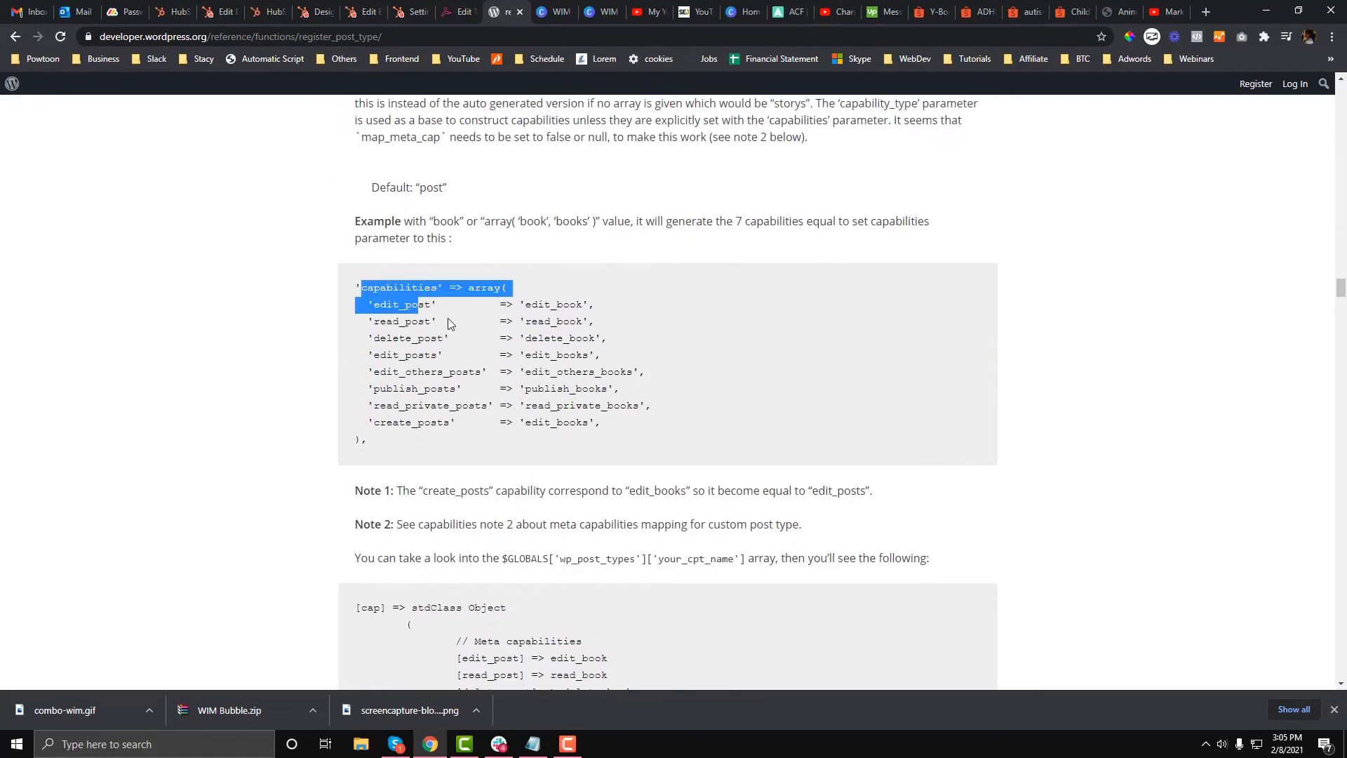
pyautogui.scroll(-3)
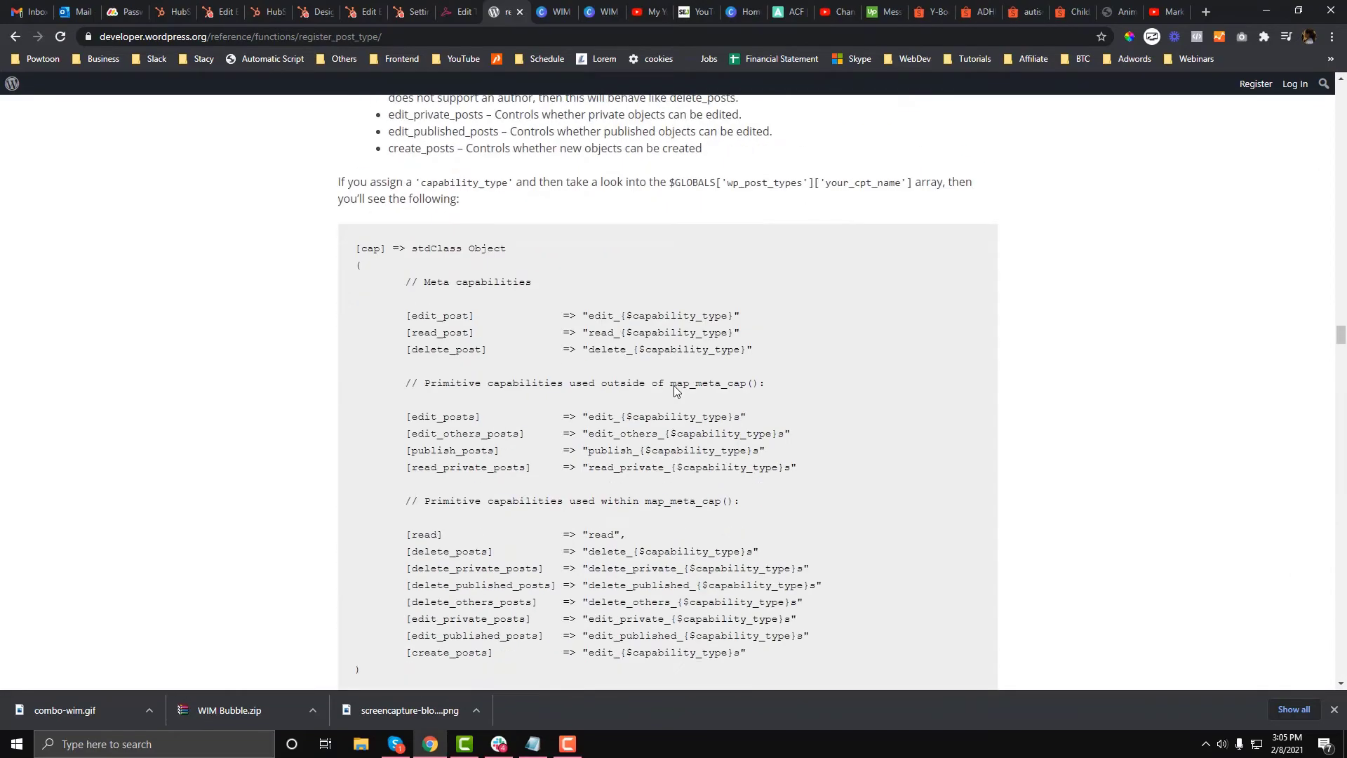
pyautogui.scroll(-3)
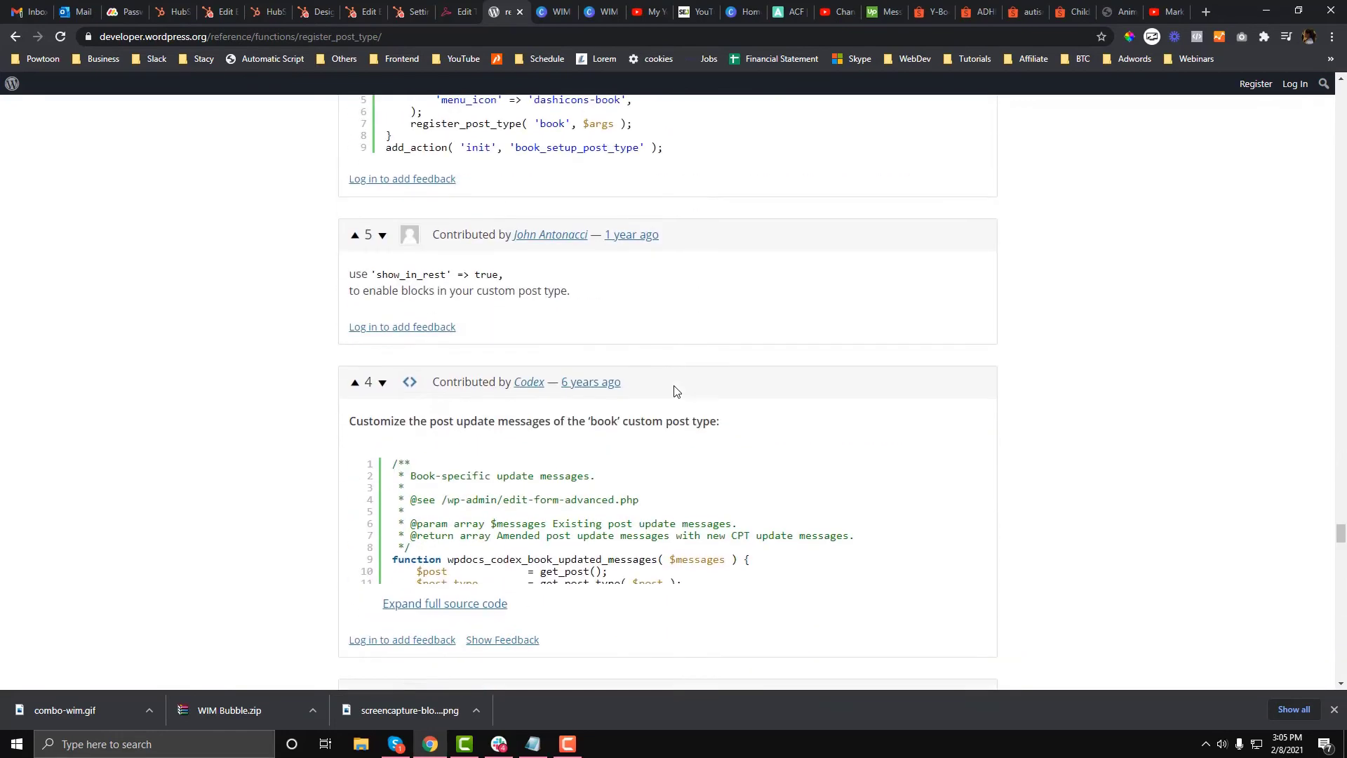
pyautogui.scroll(-3)
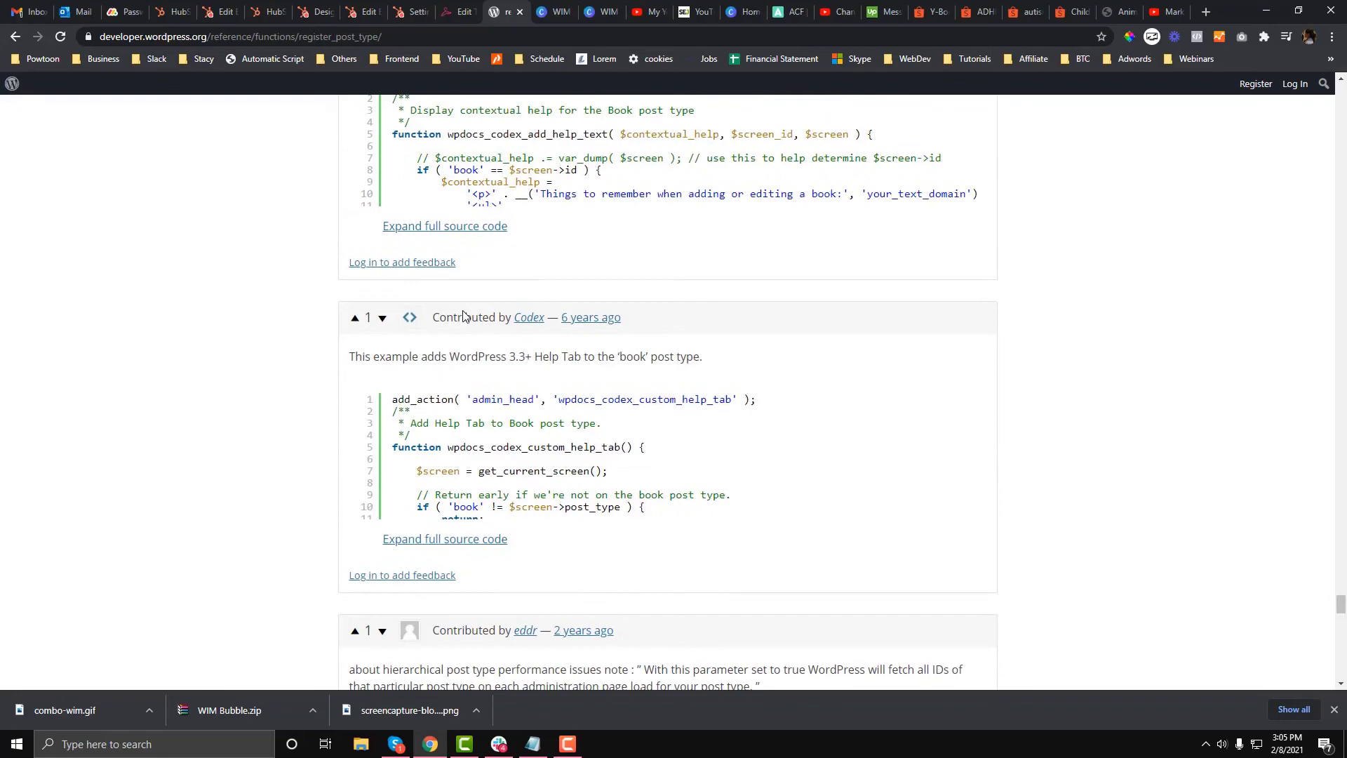
pyautogui.scroll(-3)
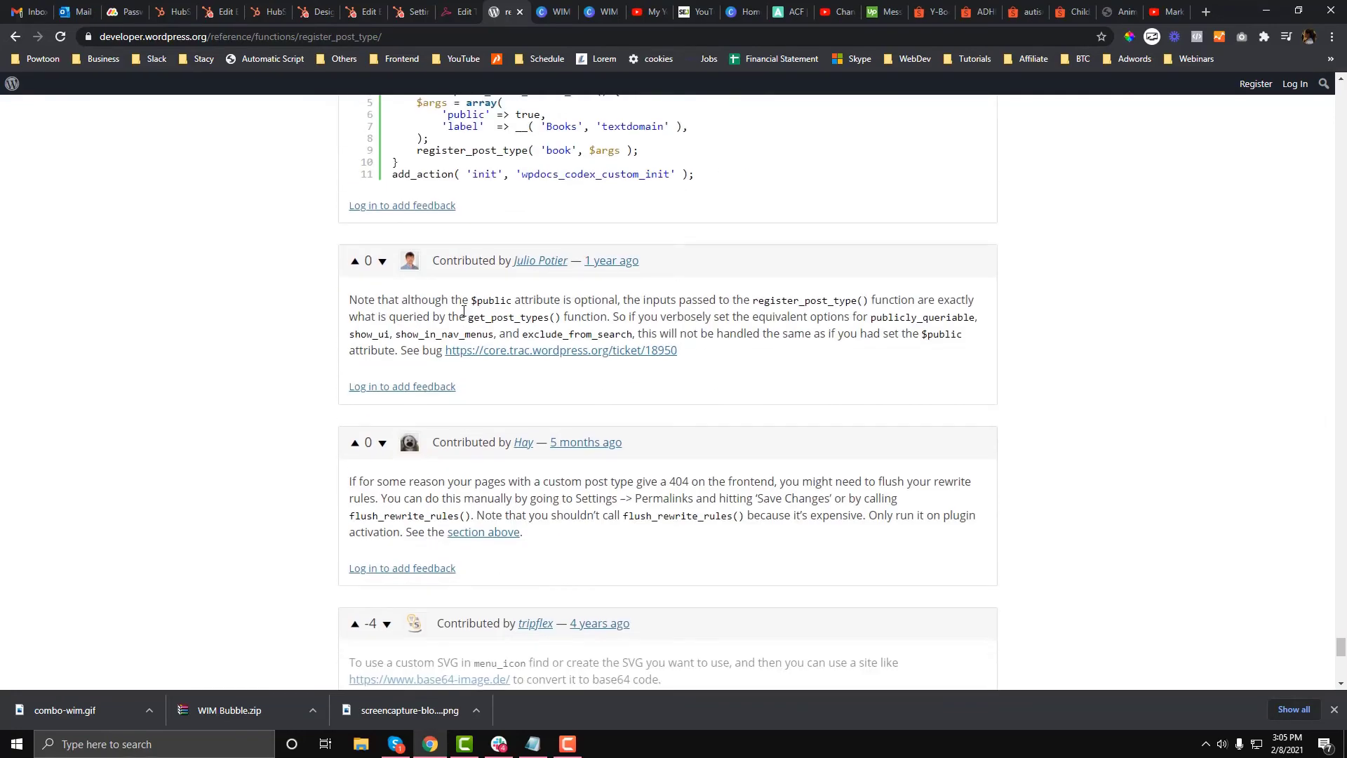
pyautogui.scroll(-3)
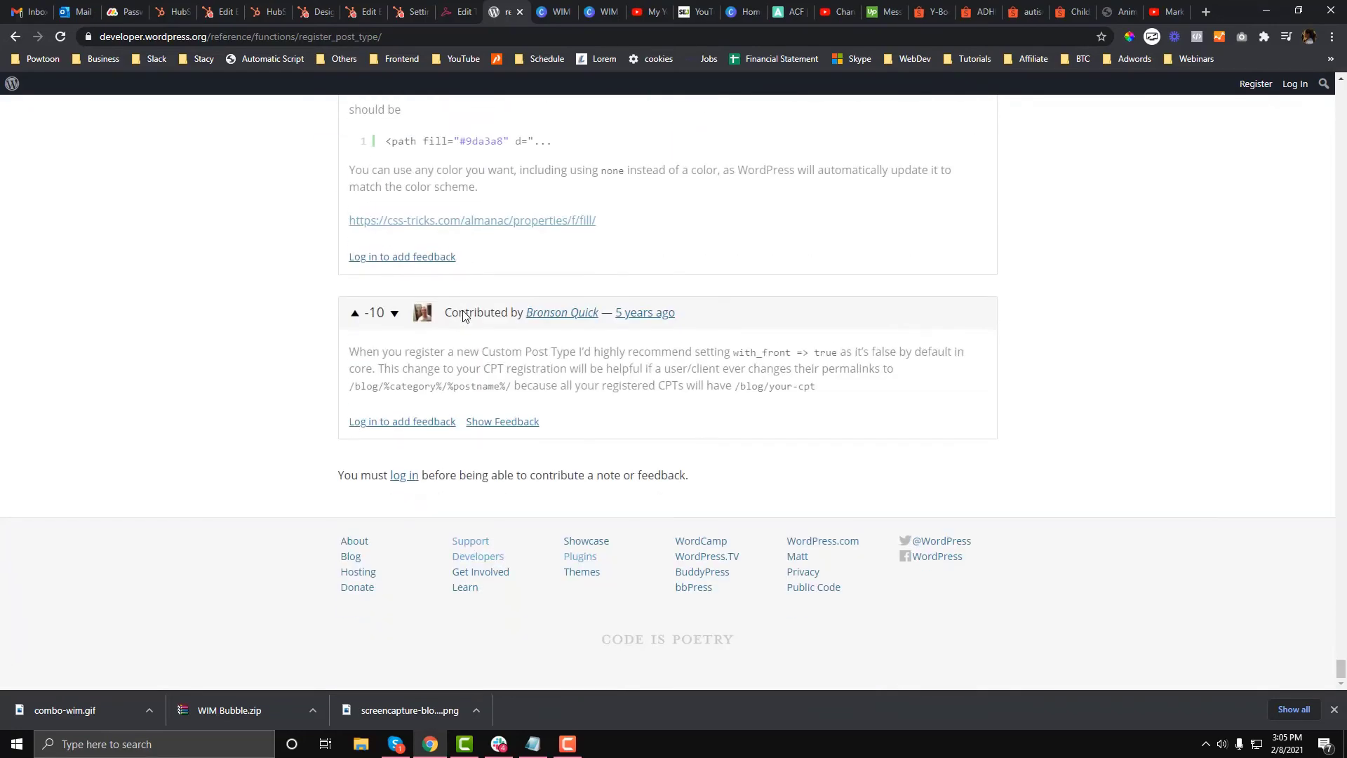
pyautogui.scroll(-3)
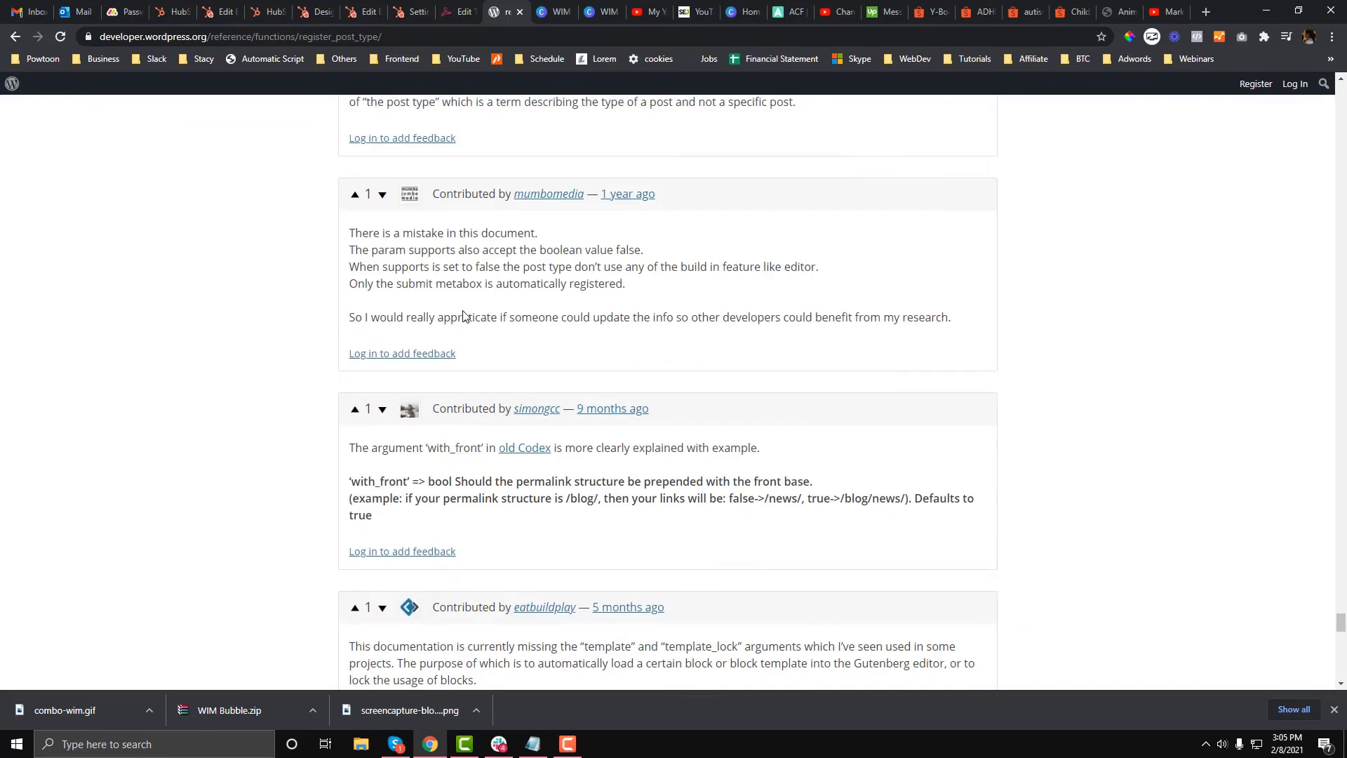
pyautogui.scroll(3)
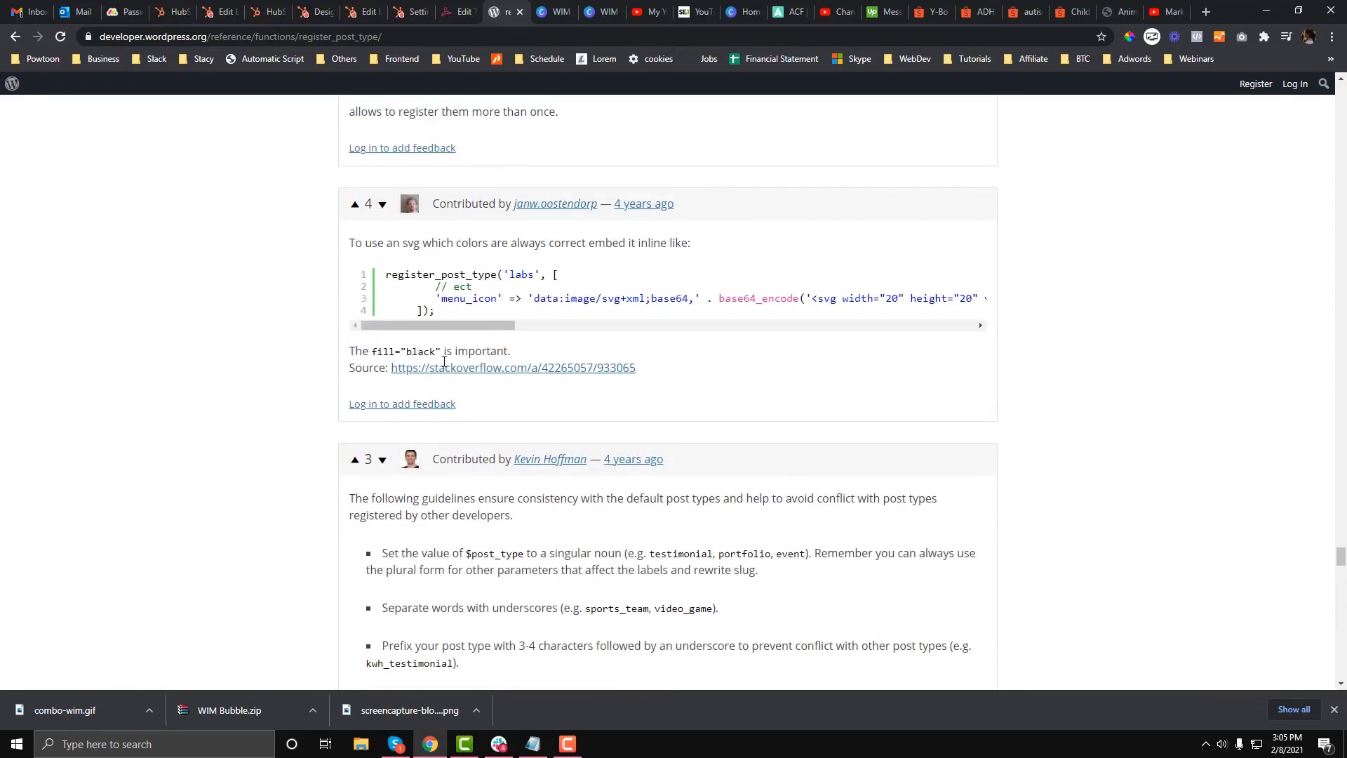
pyautogui.scroll(-3)
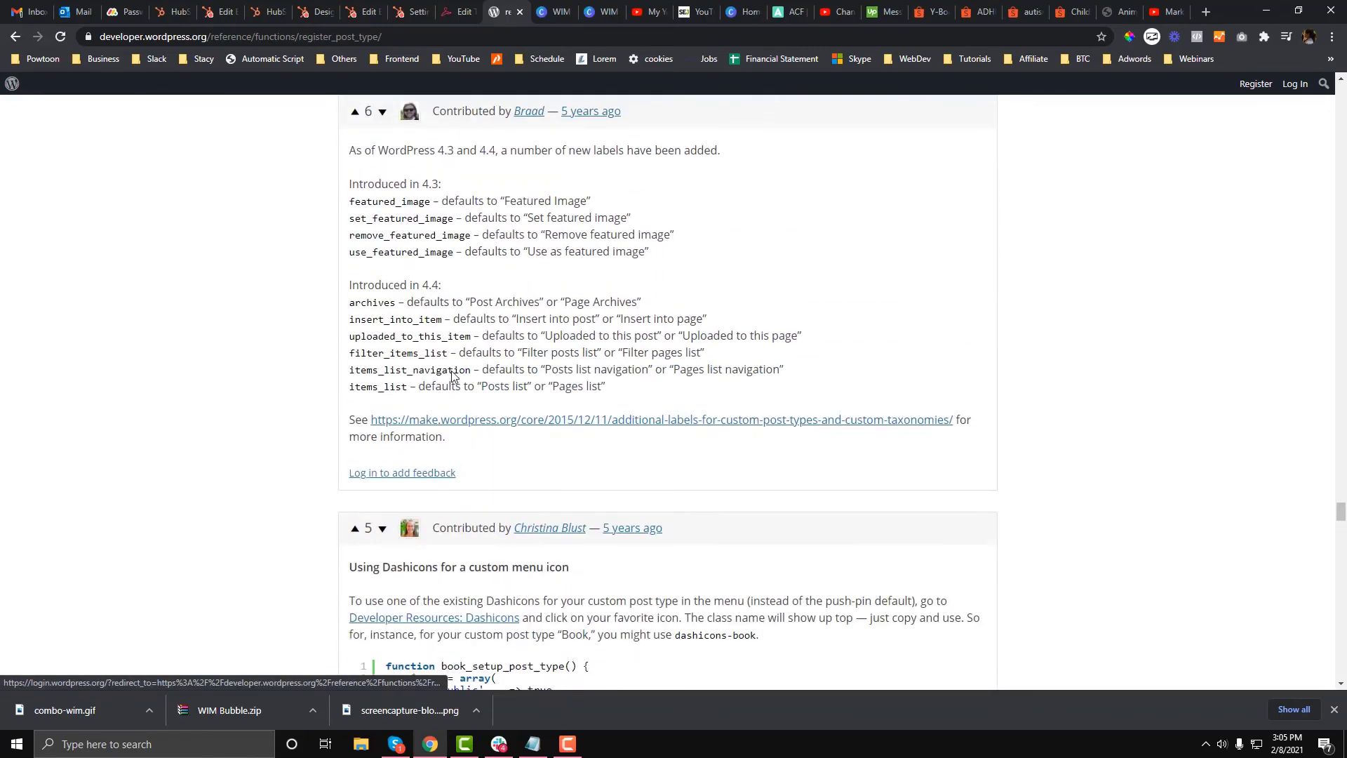
pyautogui.scroll(-3)
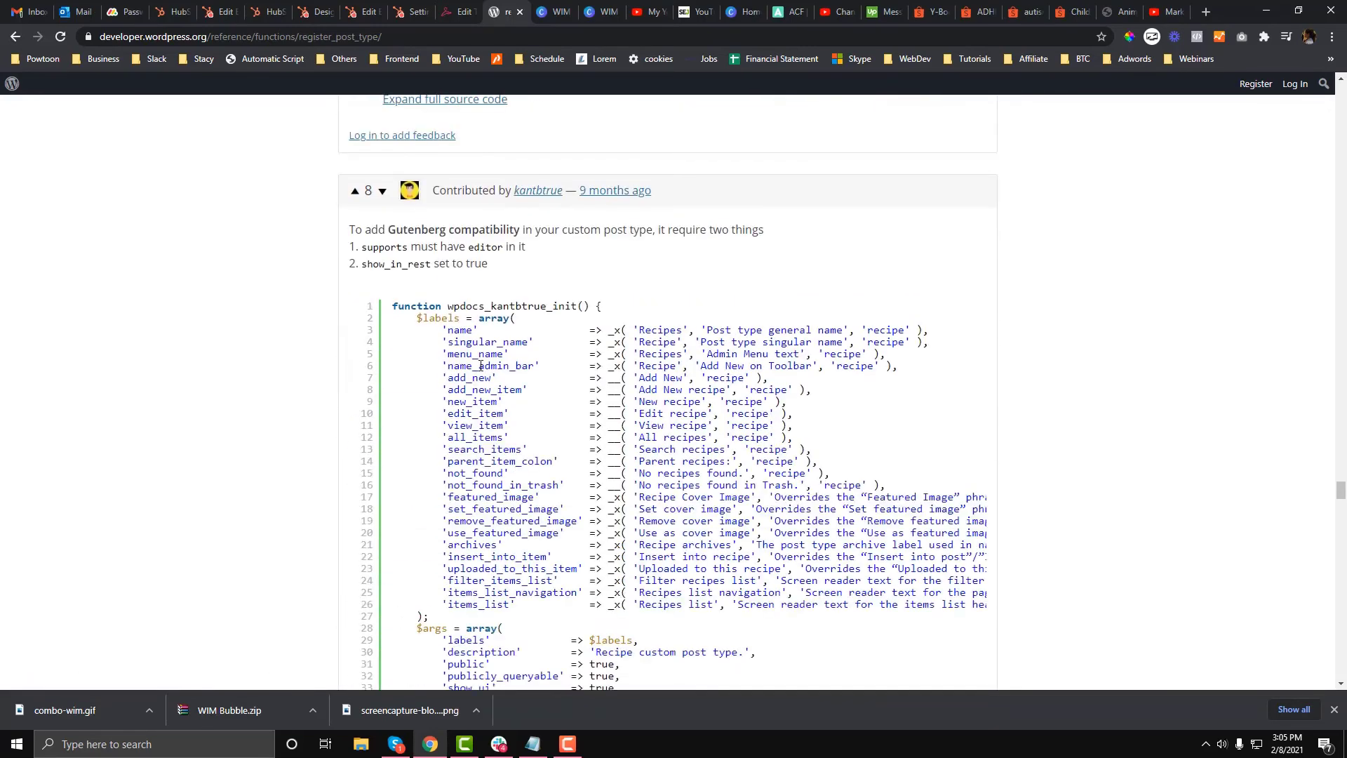
# Highlight the Recipe example's label definitions and the start of its function.
pyautogui.scroll(-3)
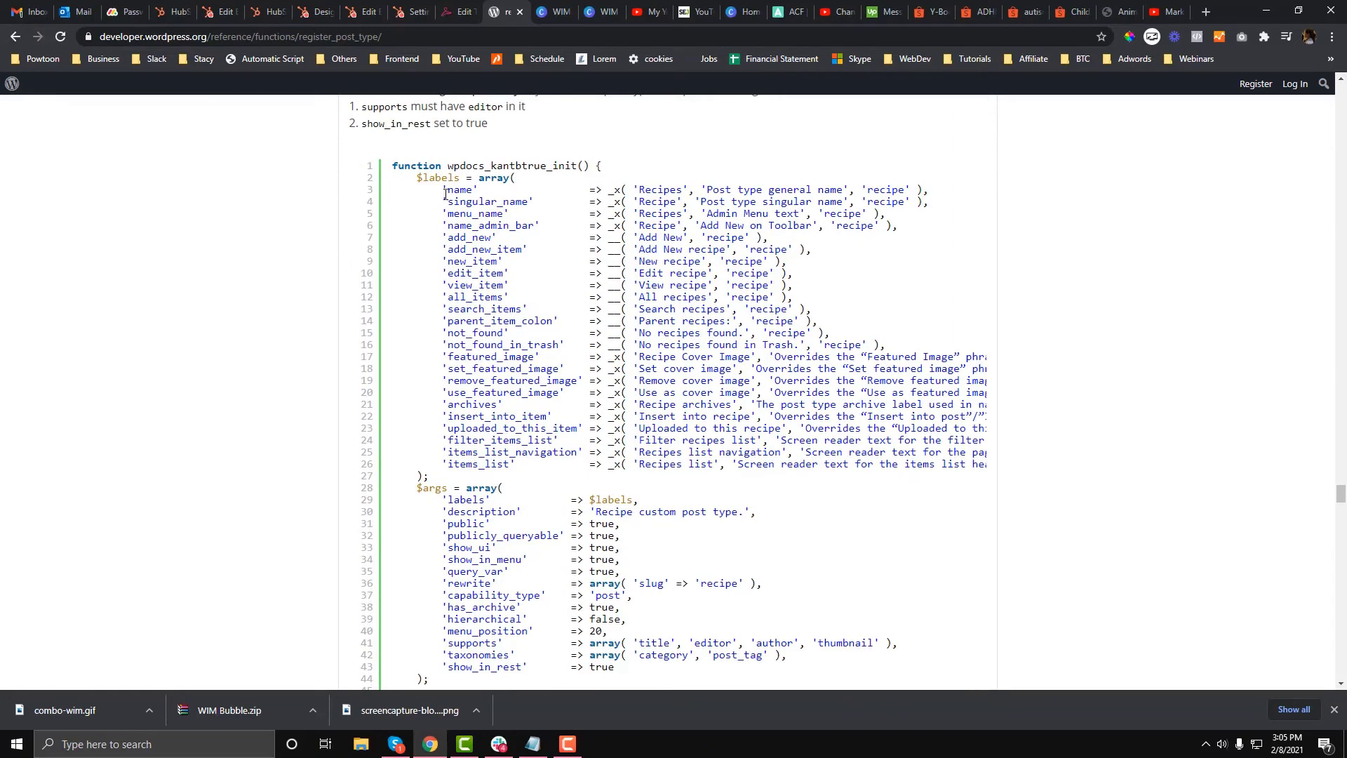
pyautogui.moveTo(444, 189); pyautogui.dragTo(904, 464)
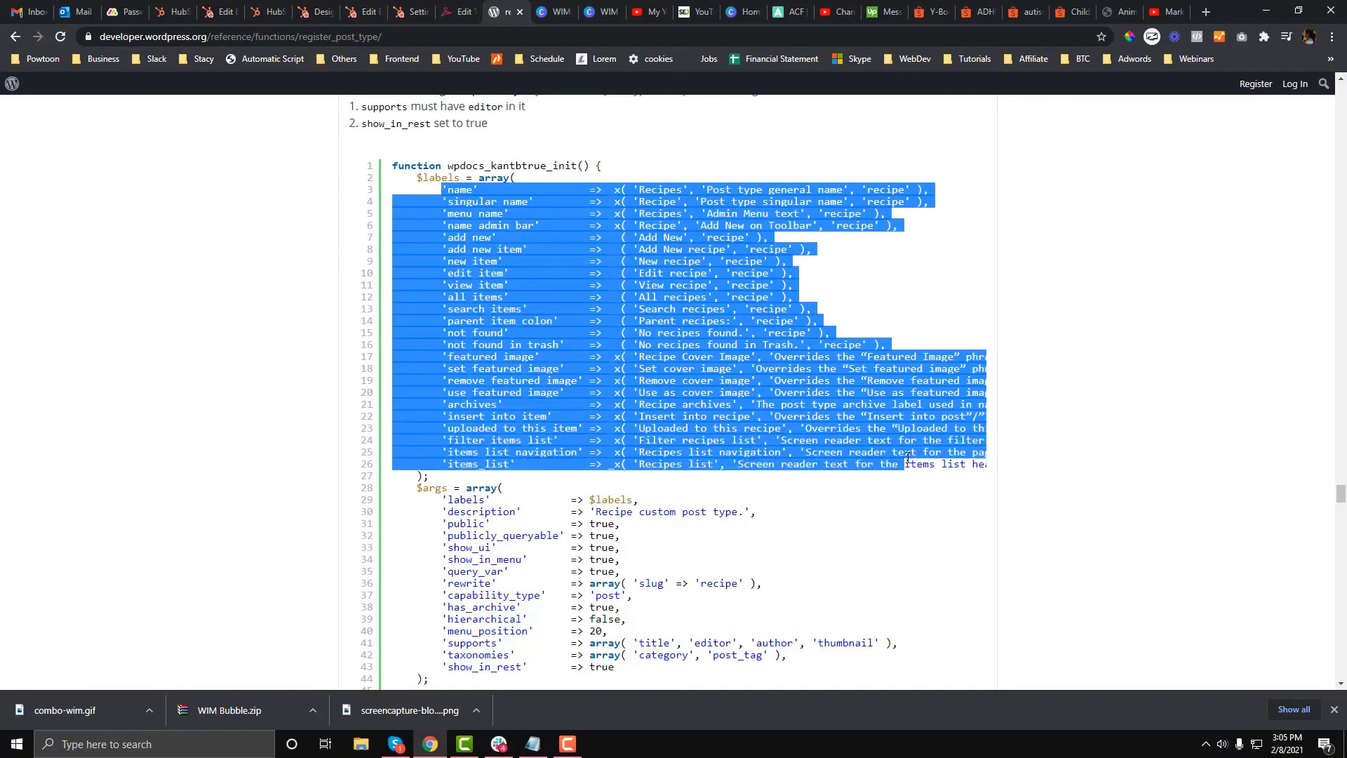
pyautogui.moveTo(587, 378)
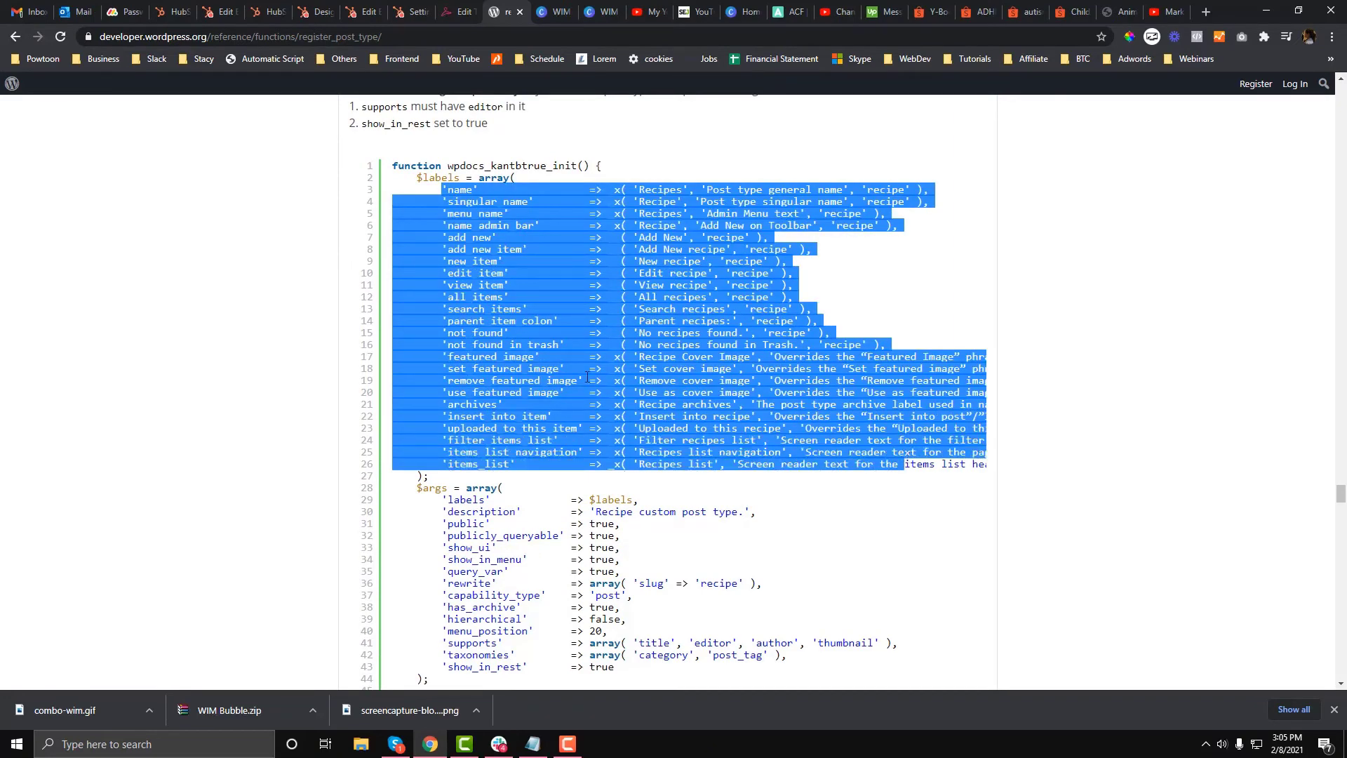
pyautogui.moveTo(421, 304)
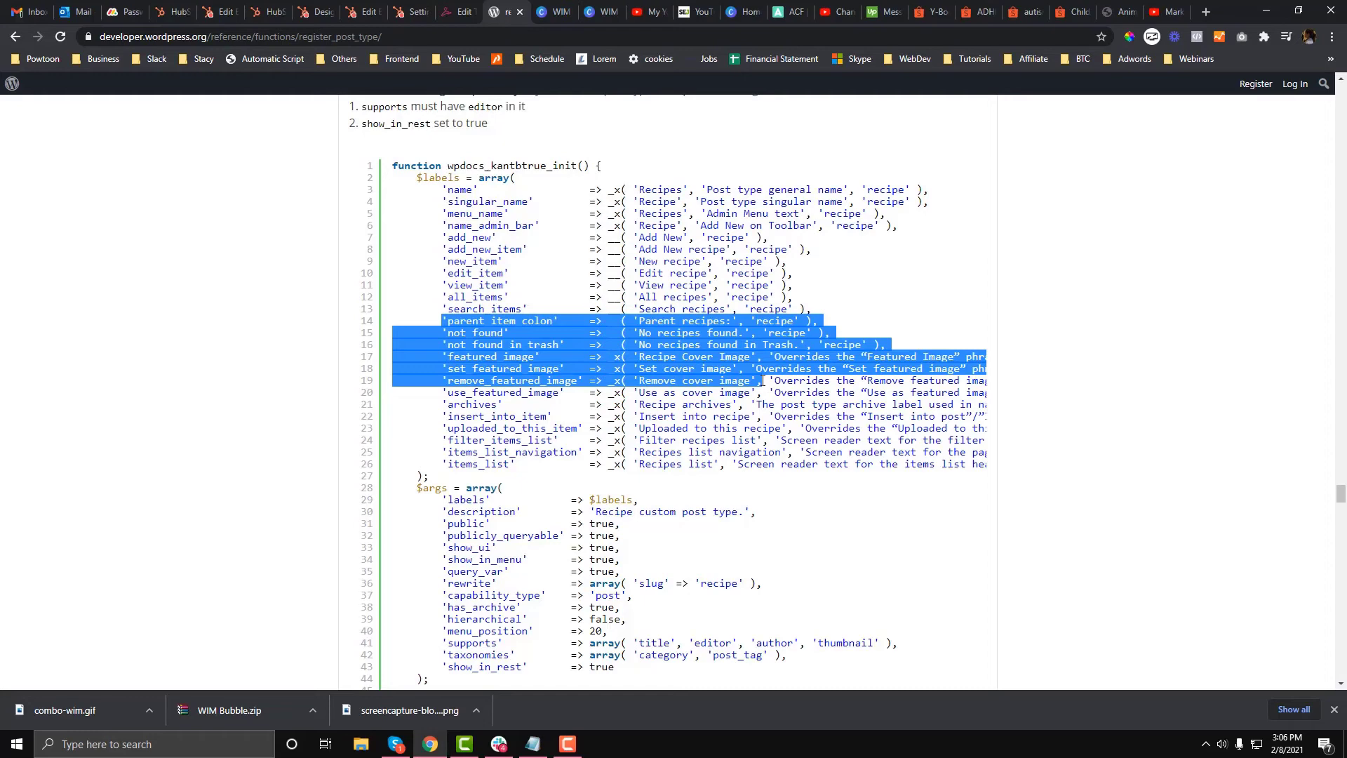
pyautogui.scroll(-3)
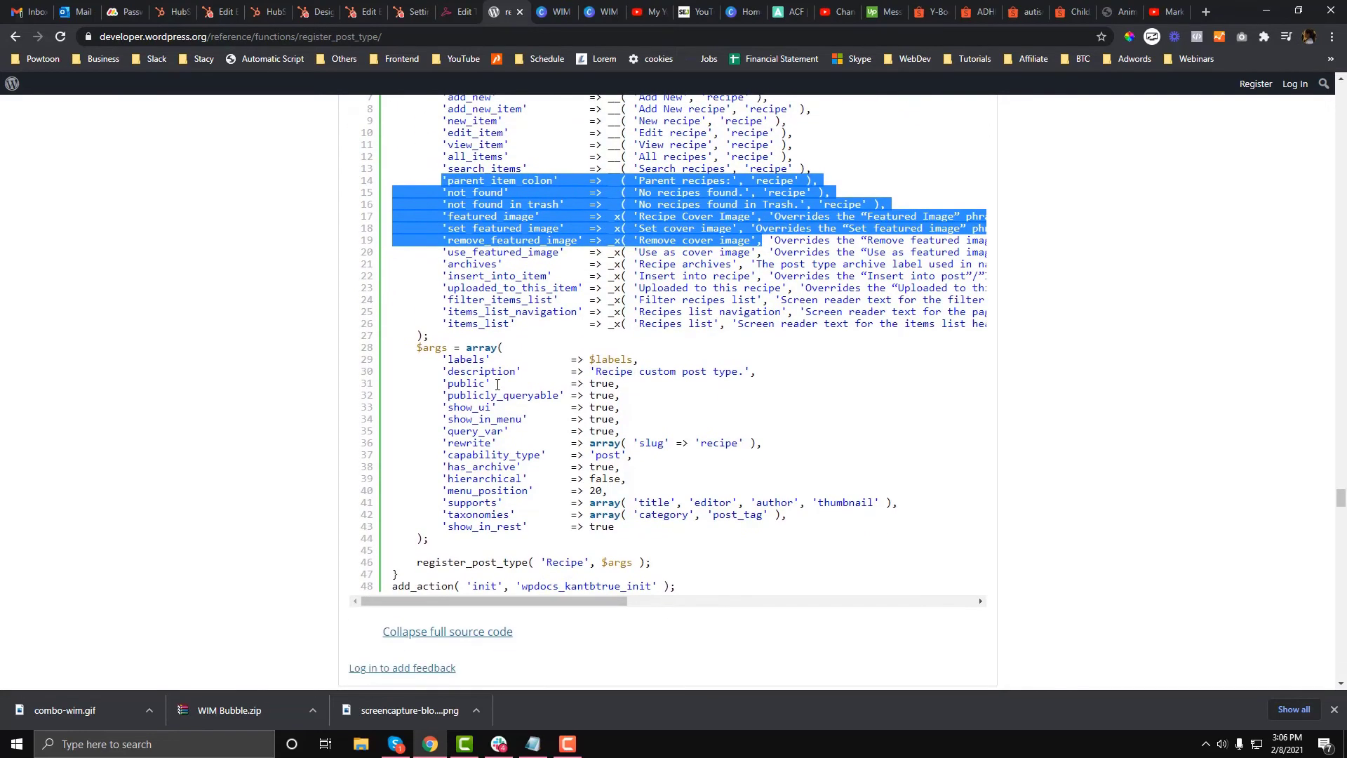
pyautogui.scroll(-3)
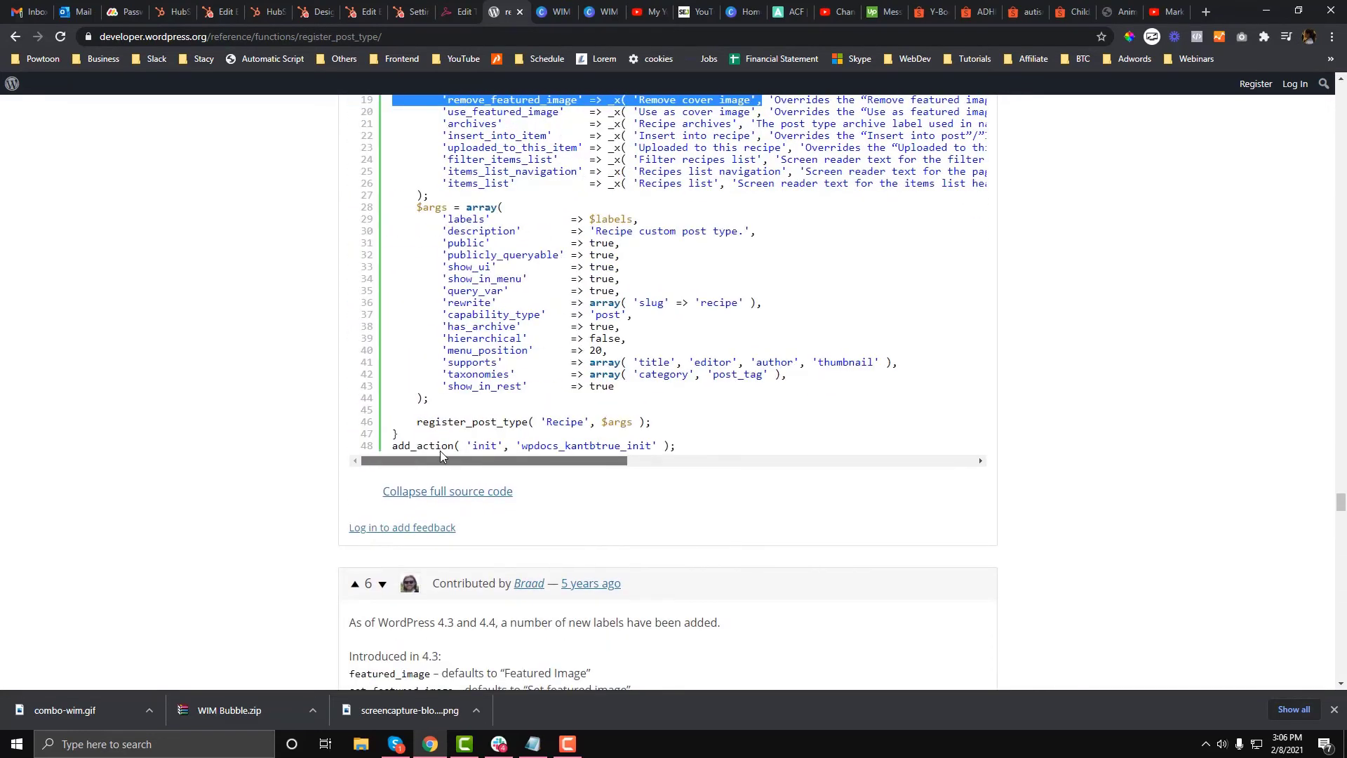
pyautogui.scroll(-3)
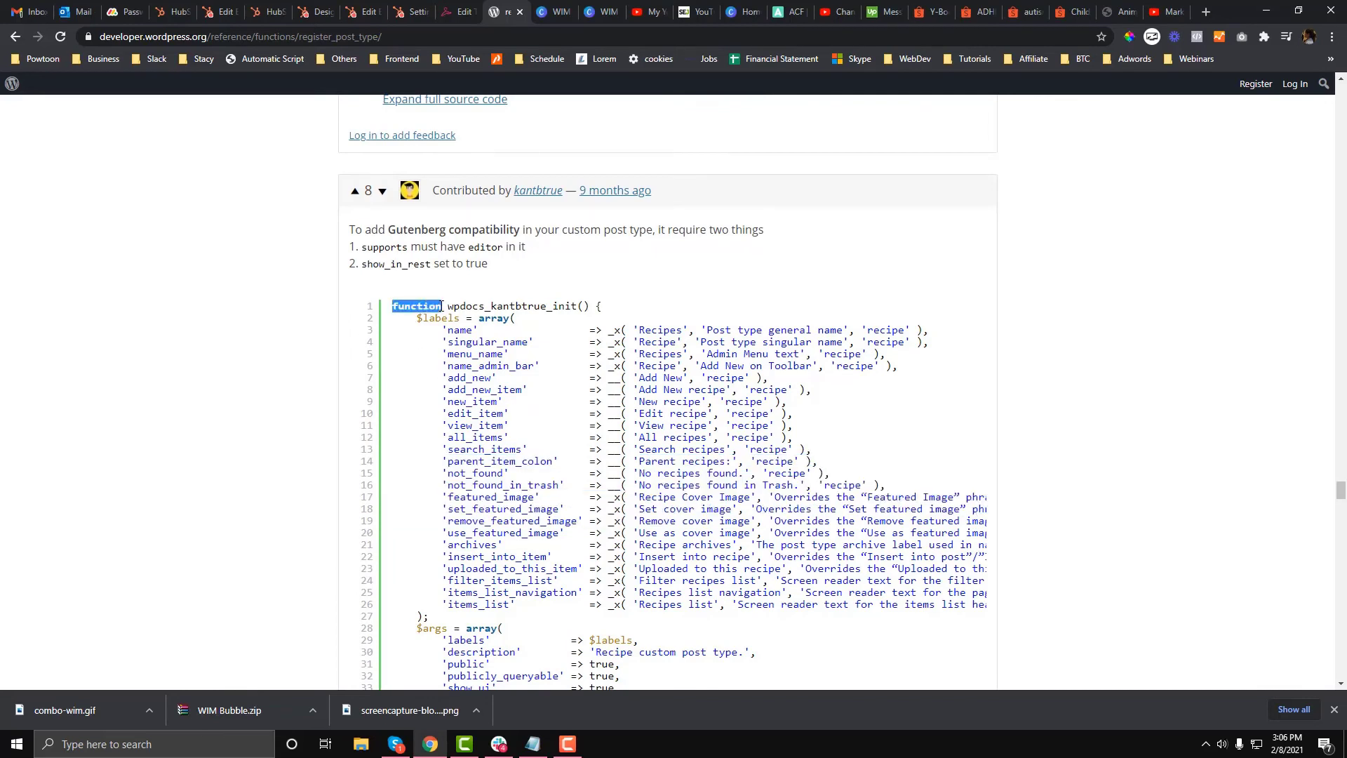
pyautogui.doubleClick(512, 306)
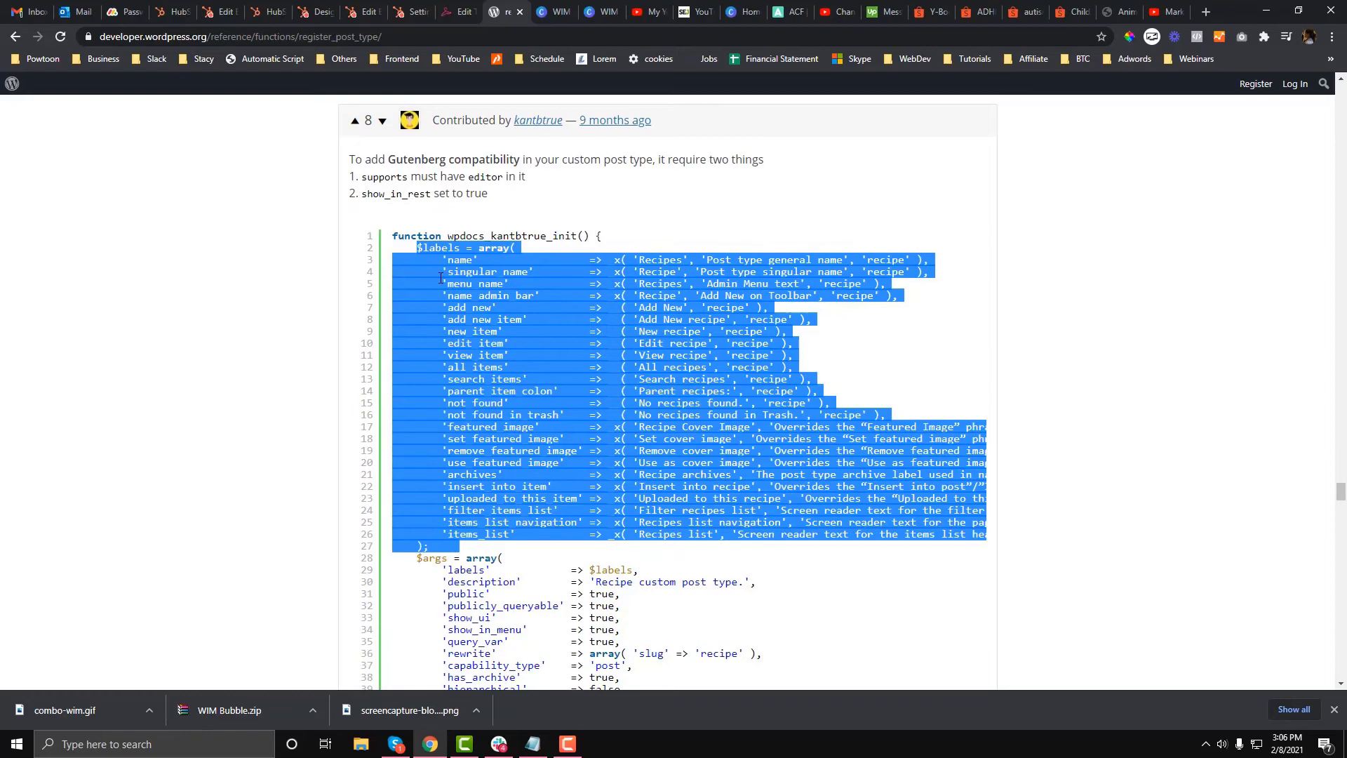
# Highlight the args array and the $args passed to register_post_type.
pyautogui.scroll(-3)
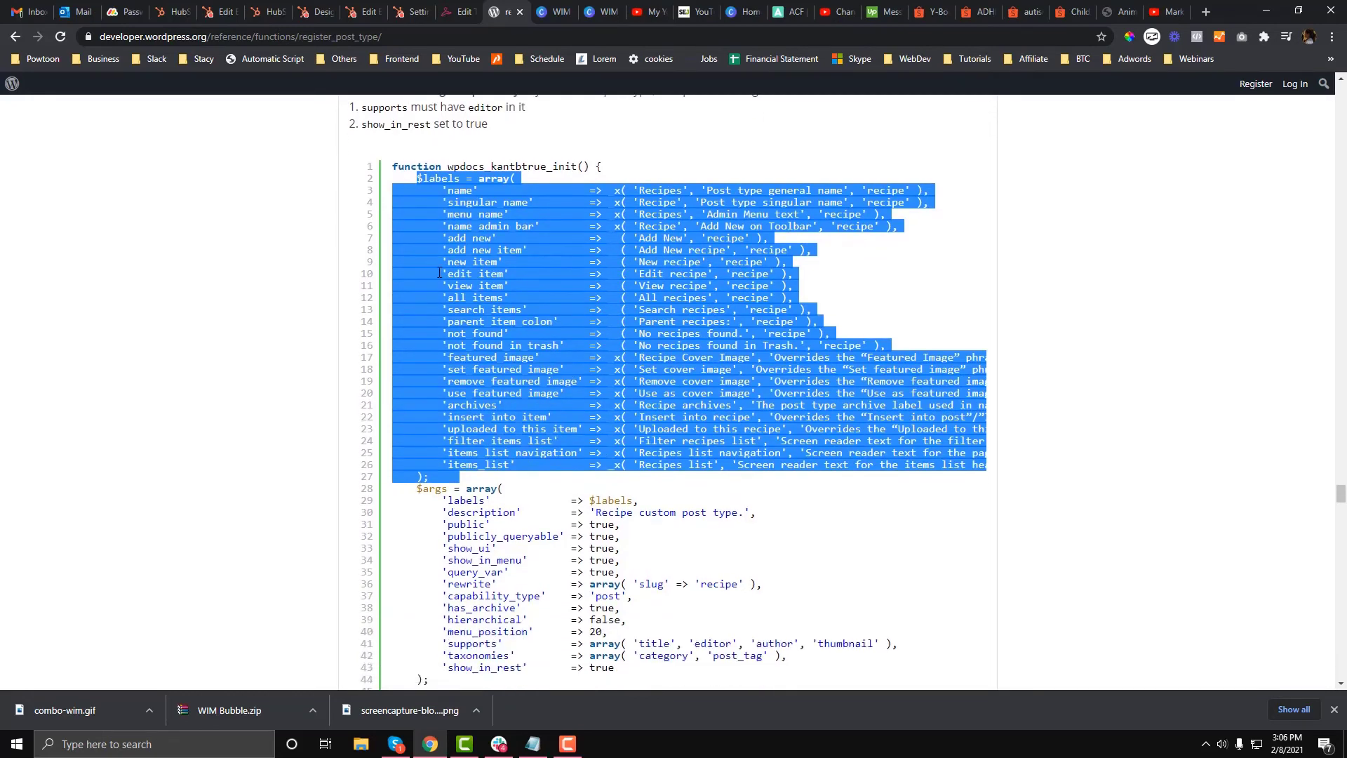
pyautogui.scroll(-3)
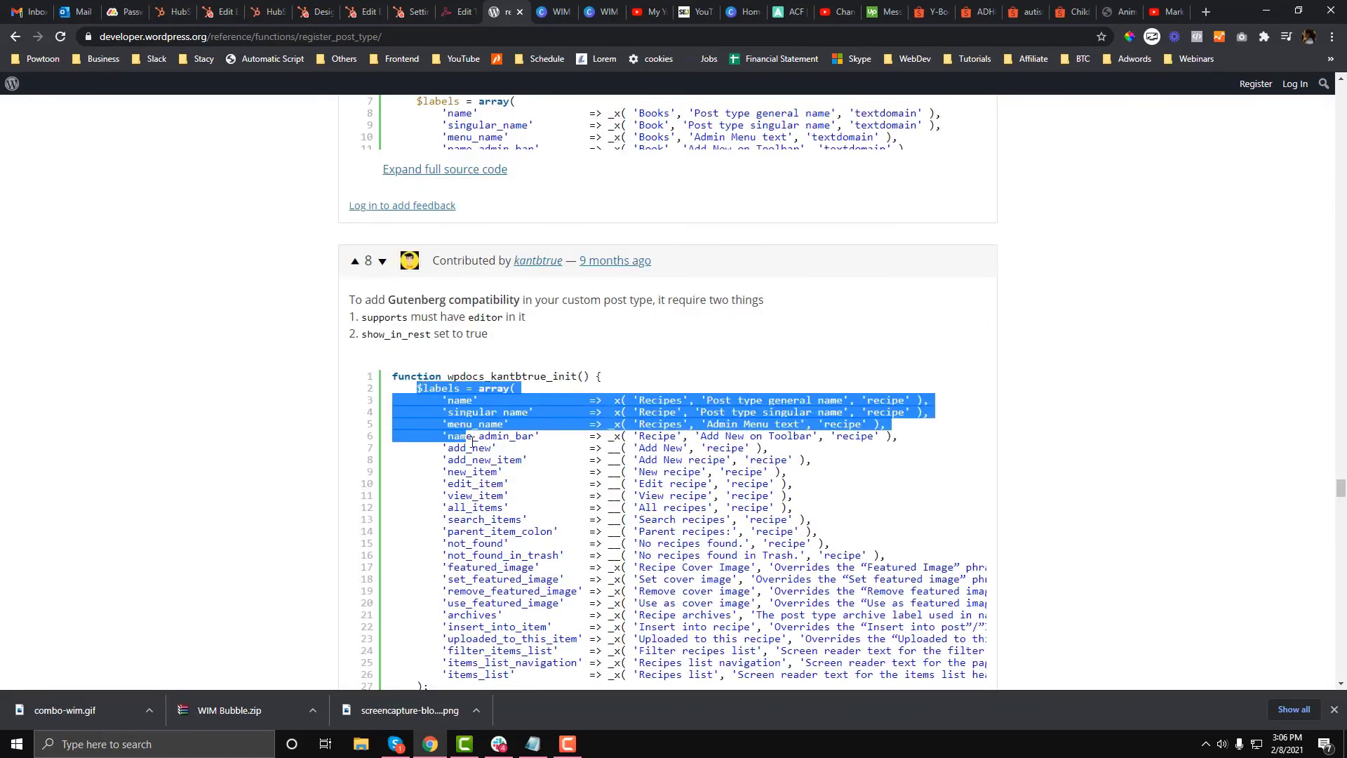
pyautogui.scroll(-3)
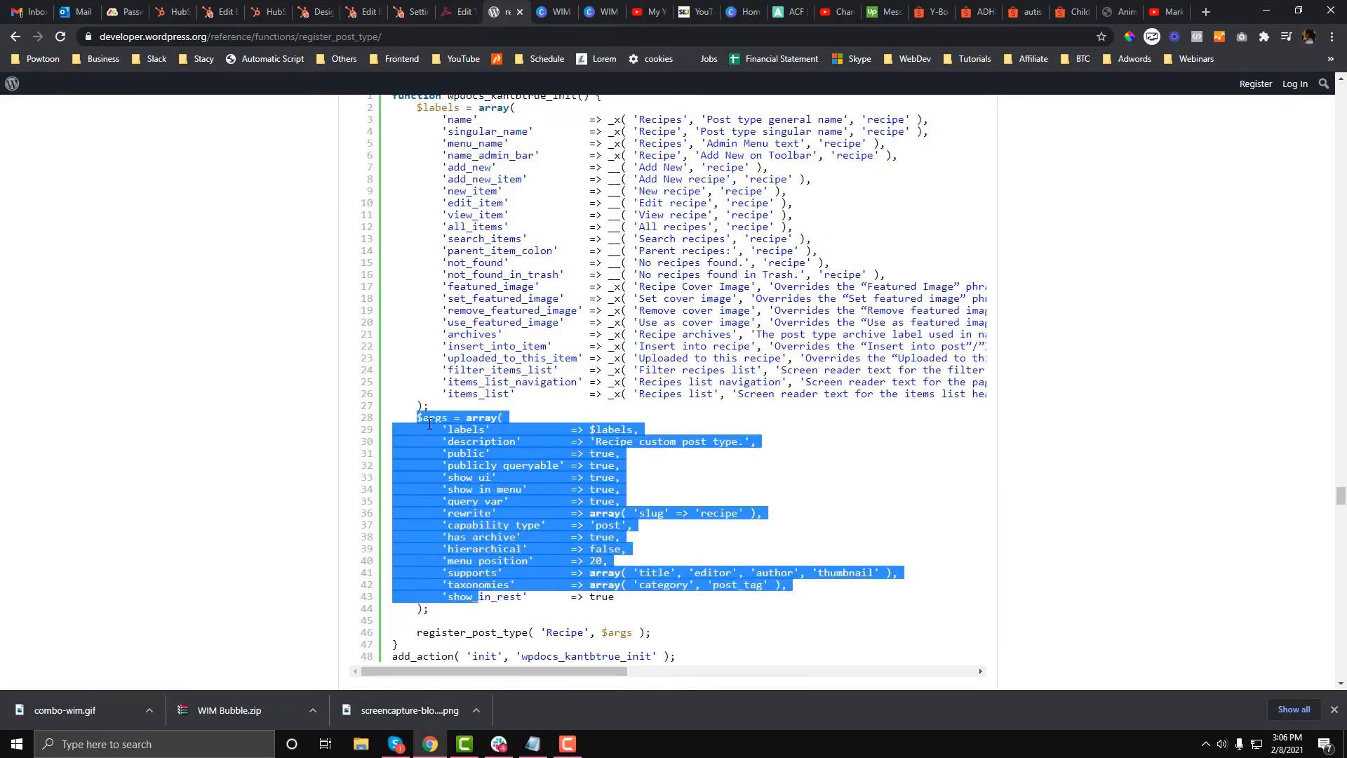
pyautogui.scroll(-3)
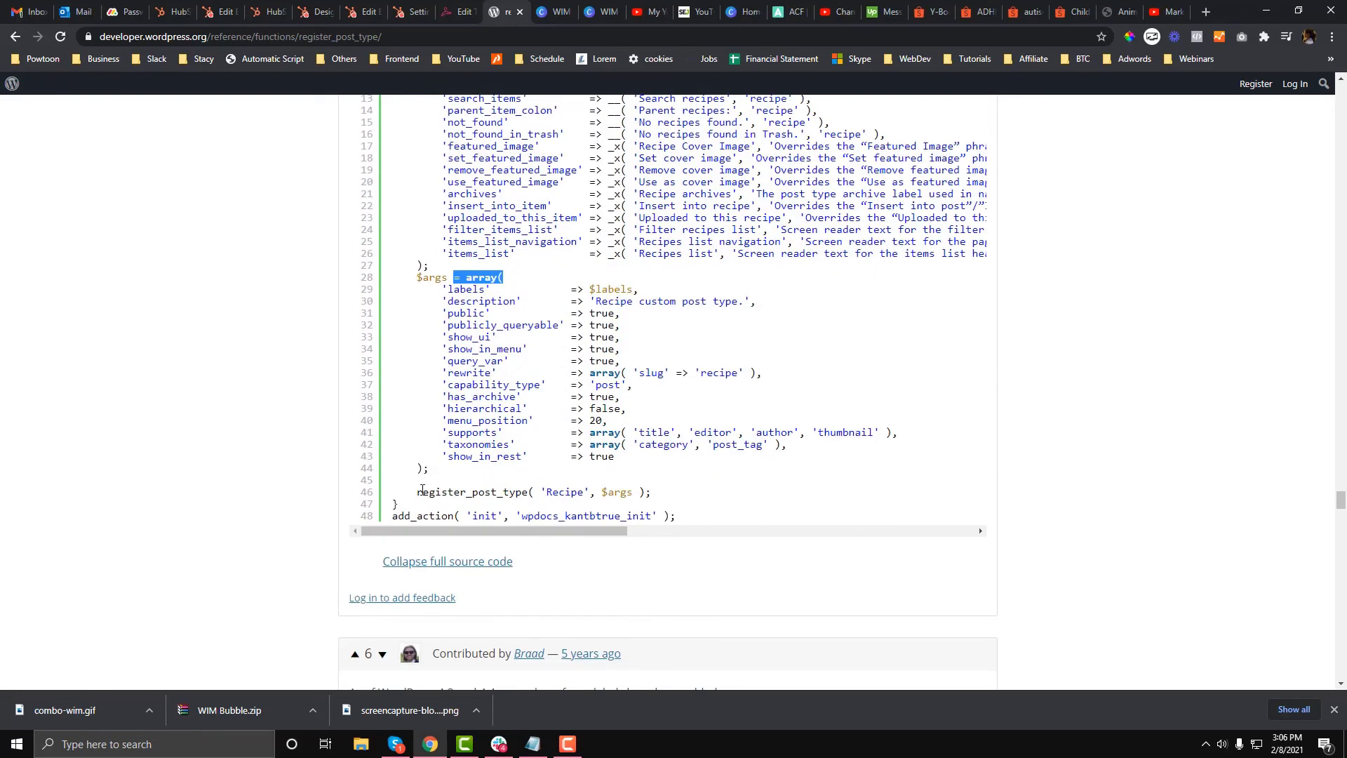
pyautogui.doubleClick(503, 493)
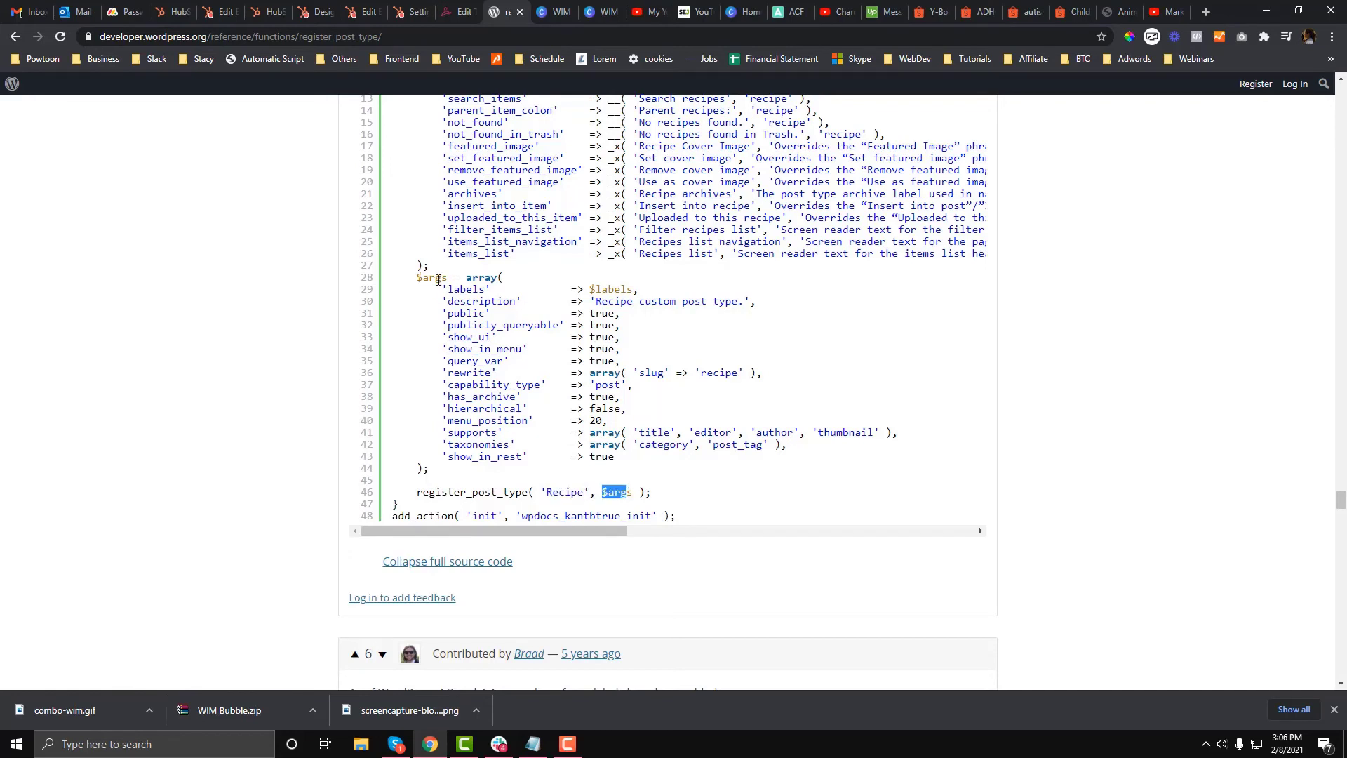
pyautogui.scroll(-3)
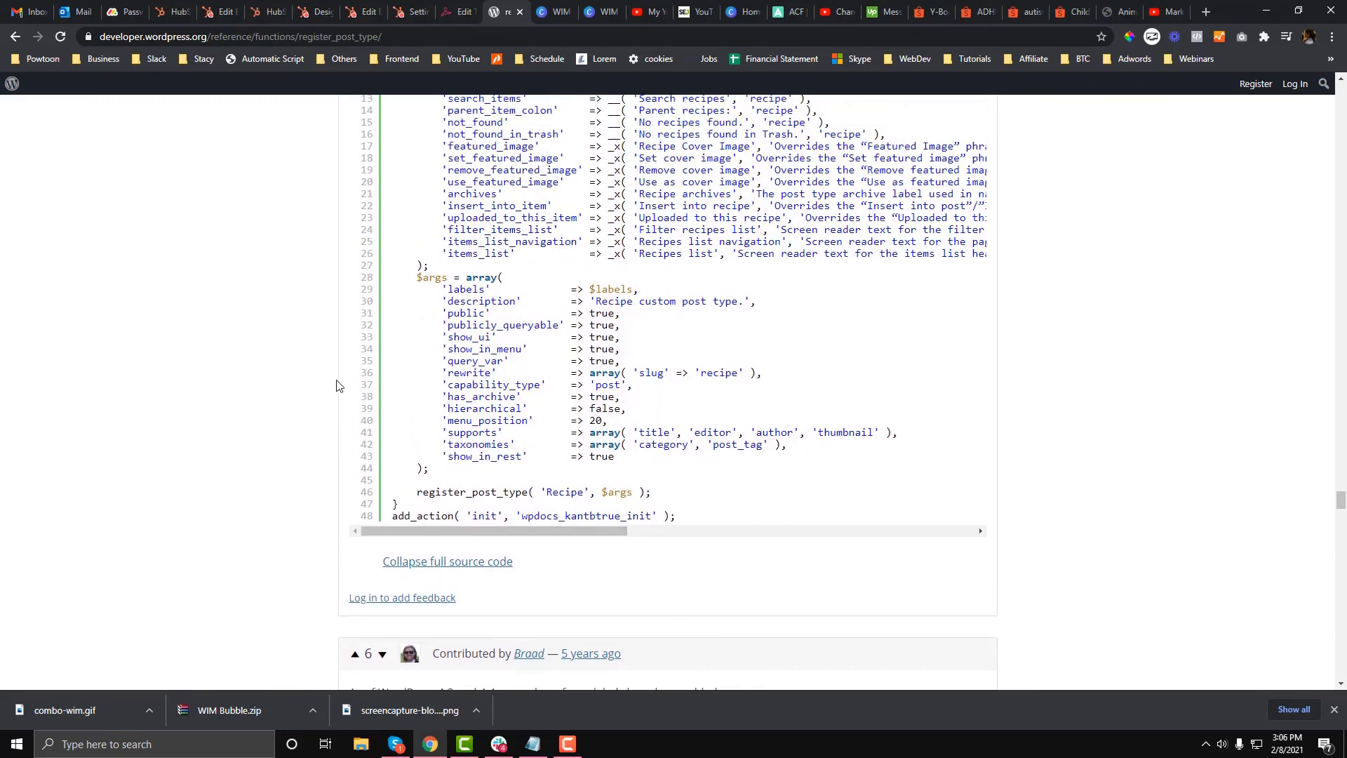
pyautogui.doubleClick(422, 516)
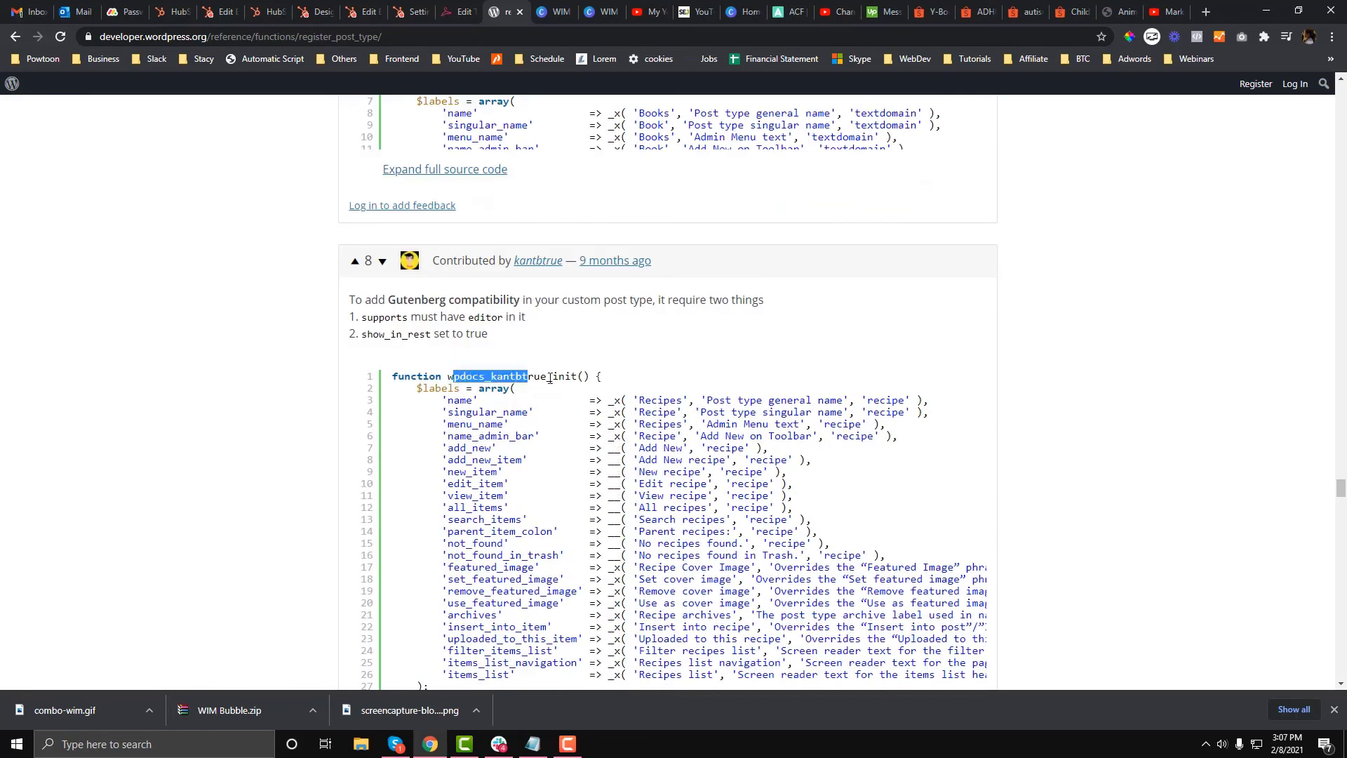
pyautogui.scroll(-3)
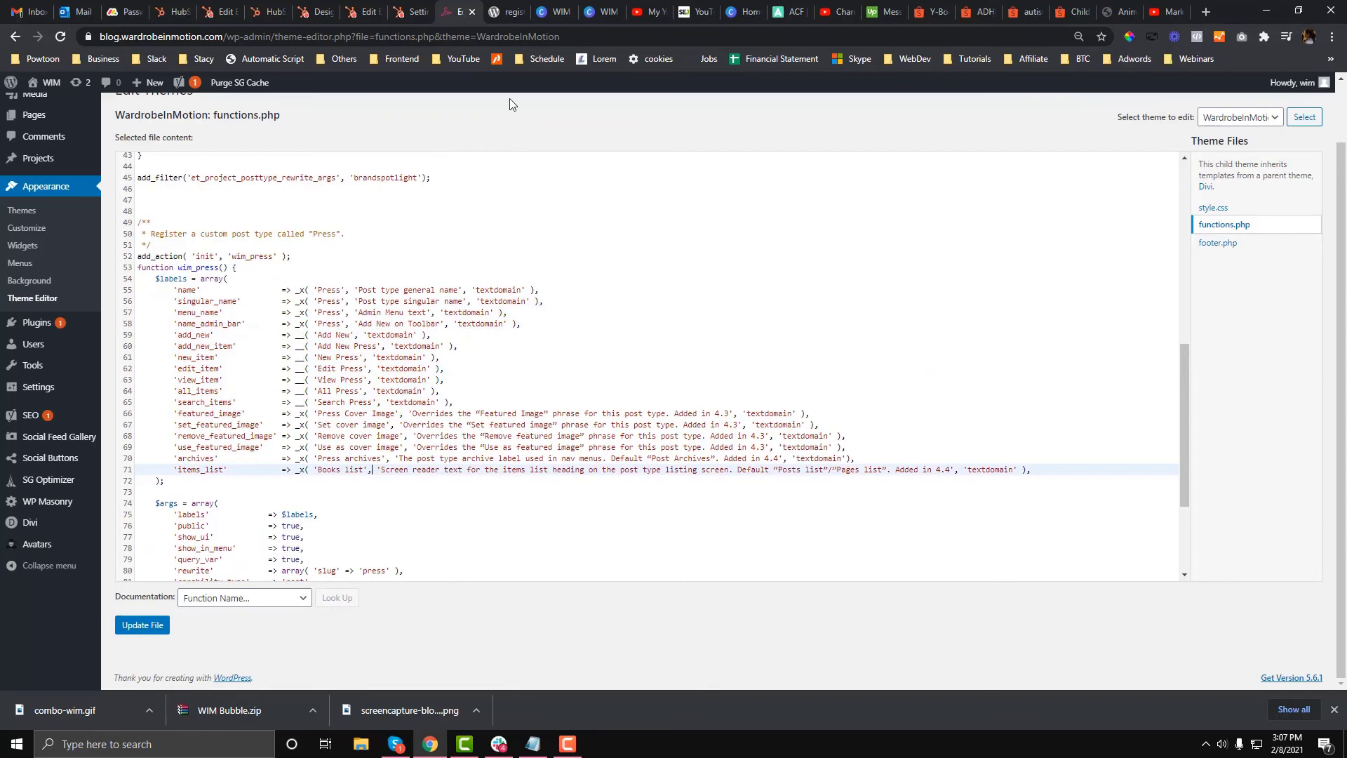
# Review the child theme's functions.php with the Press post type code and save it with Update File.
pyautogui.click(506, 12)
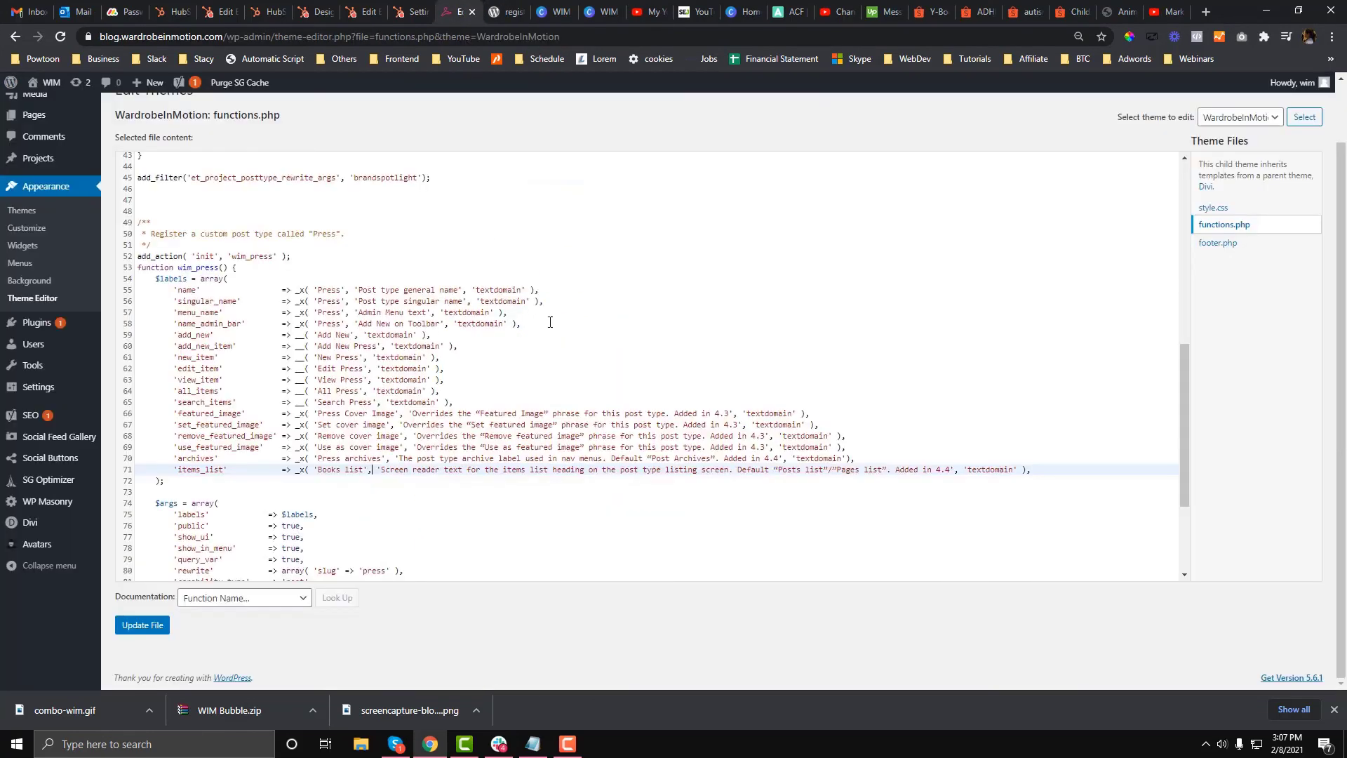
pyautogui.scroll(-3)
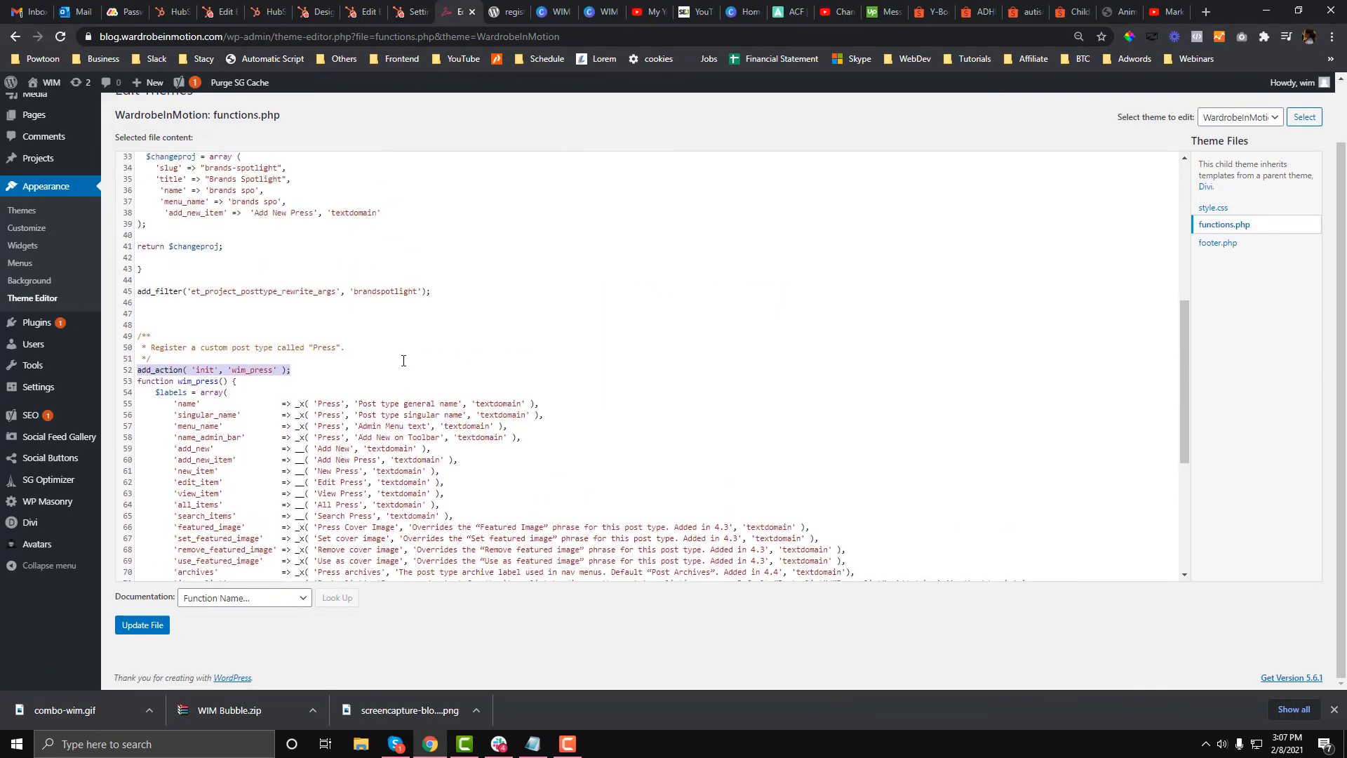
pyautogui.click(142, 624)
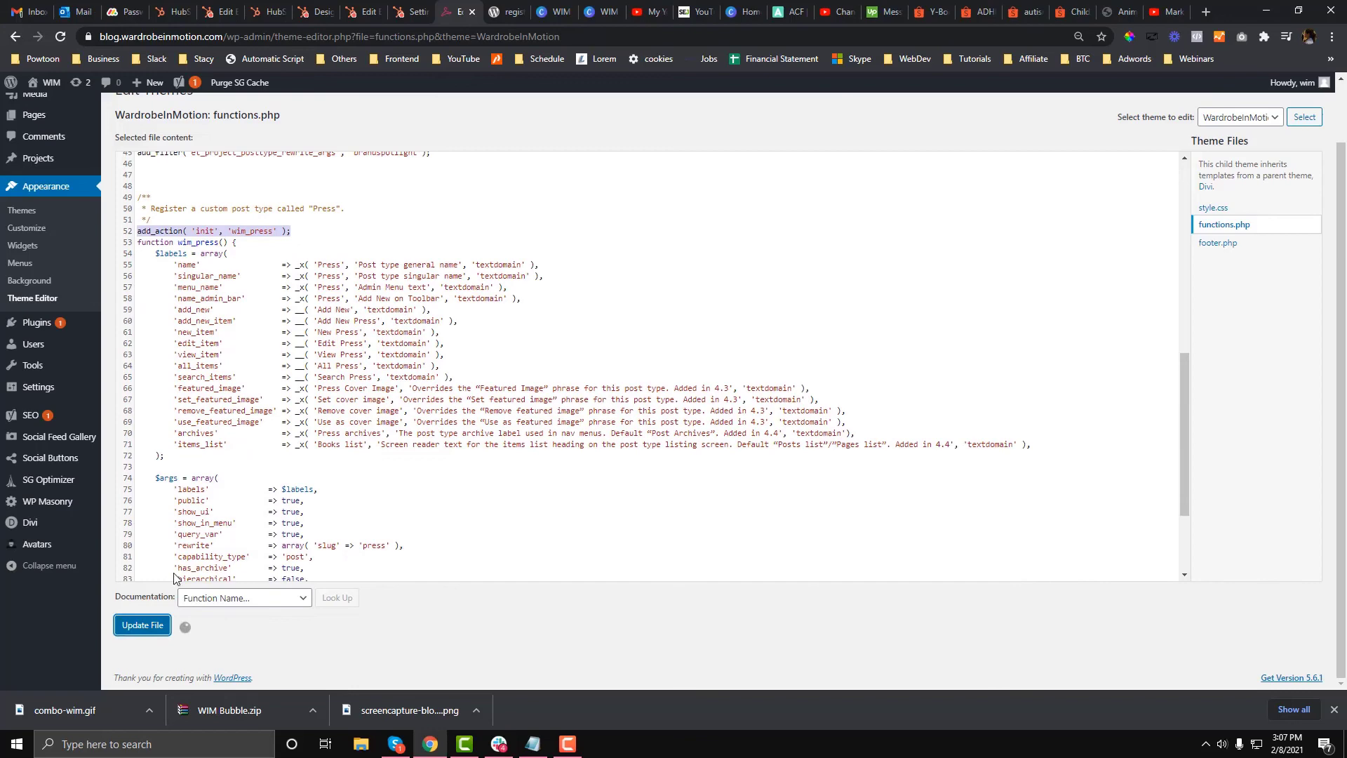
pyautogui.click(142, 625)
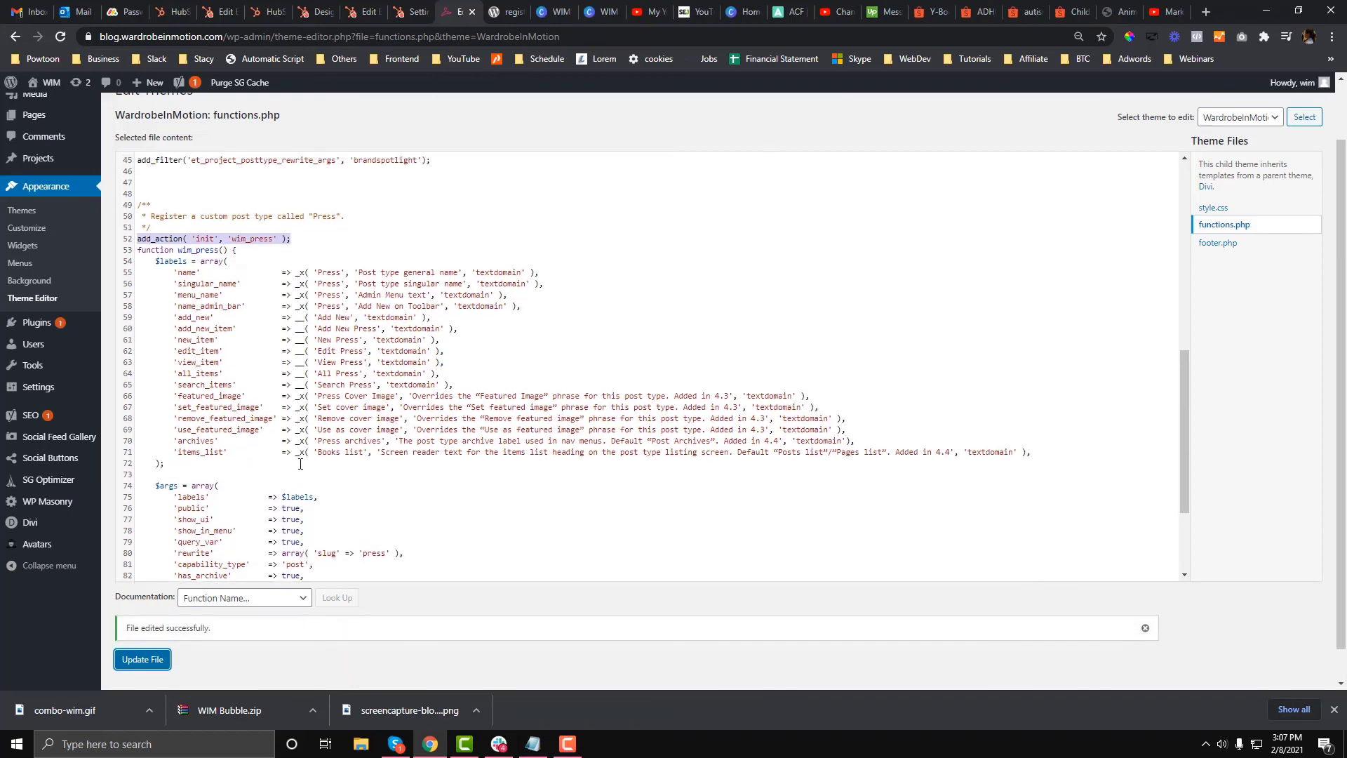